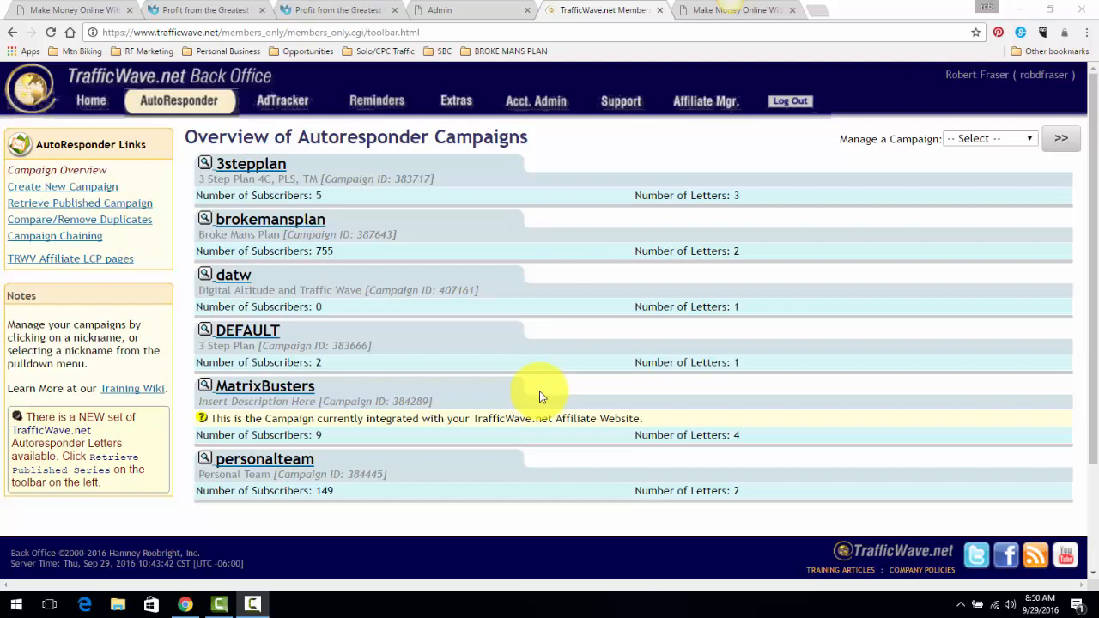
{"action": "mouse_move", "coordinate": [566, 347]}
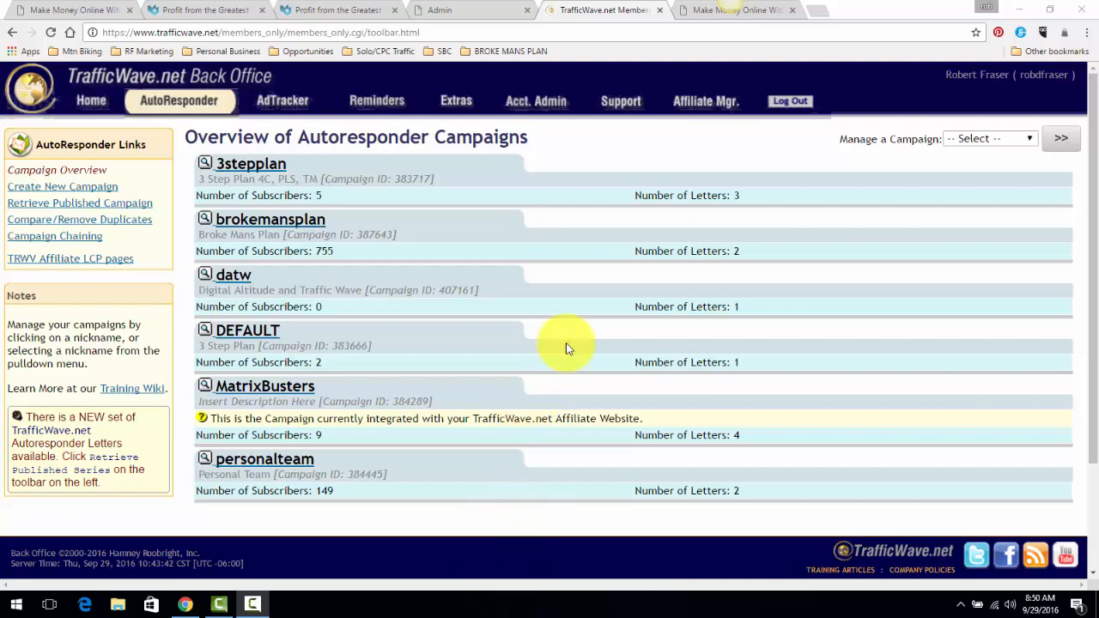
{"action": "mouse_move", "coordinate": [275, 387]}
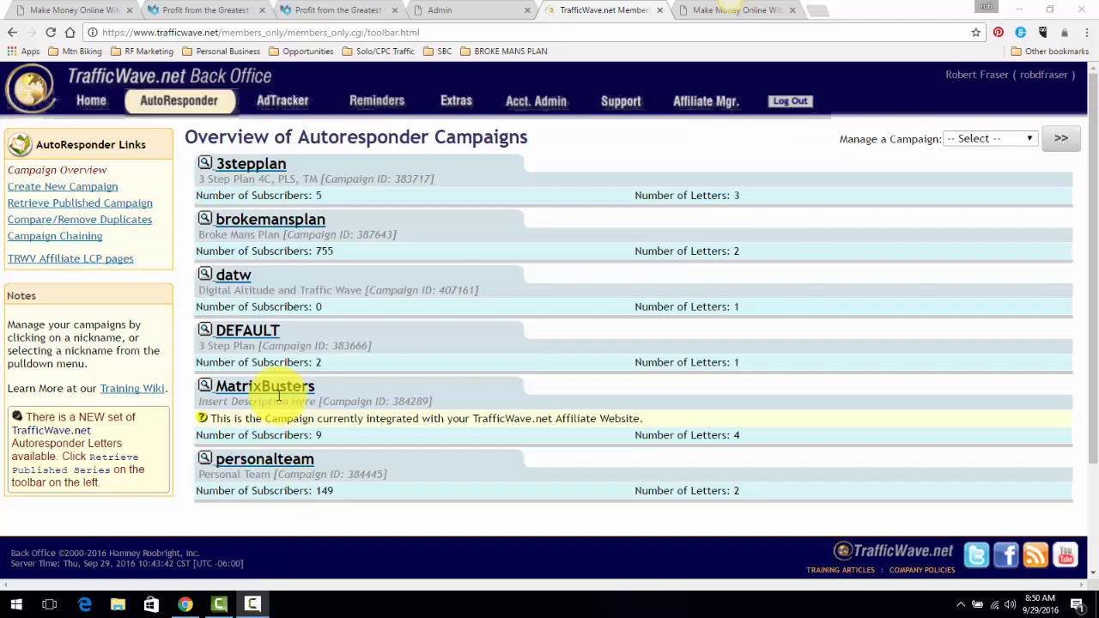
{"action": "mouse_move", "coordinate": [236, 168]}
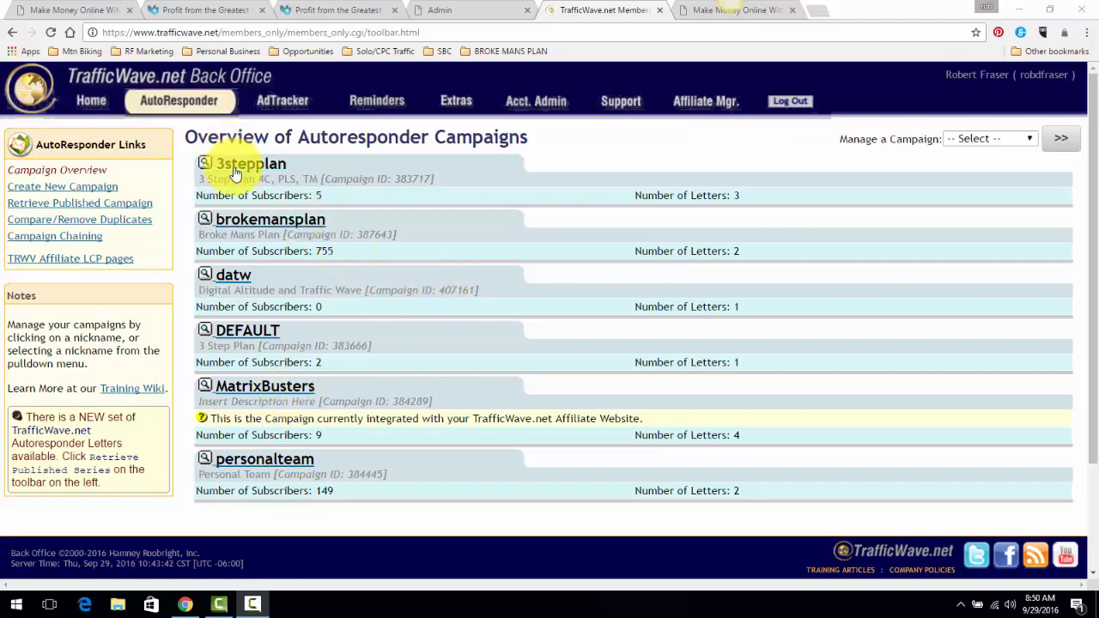
Step: Open the 3stepplan campaign's Hosted Capture Pages under Capture Pages/Forms
{"action": "left_click", "coordinate": [251, 163]}
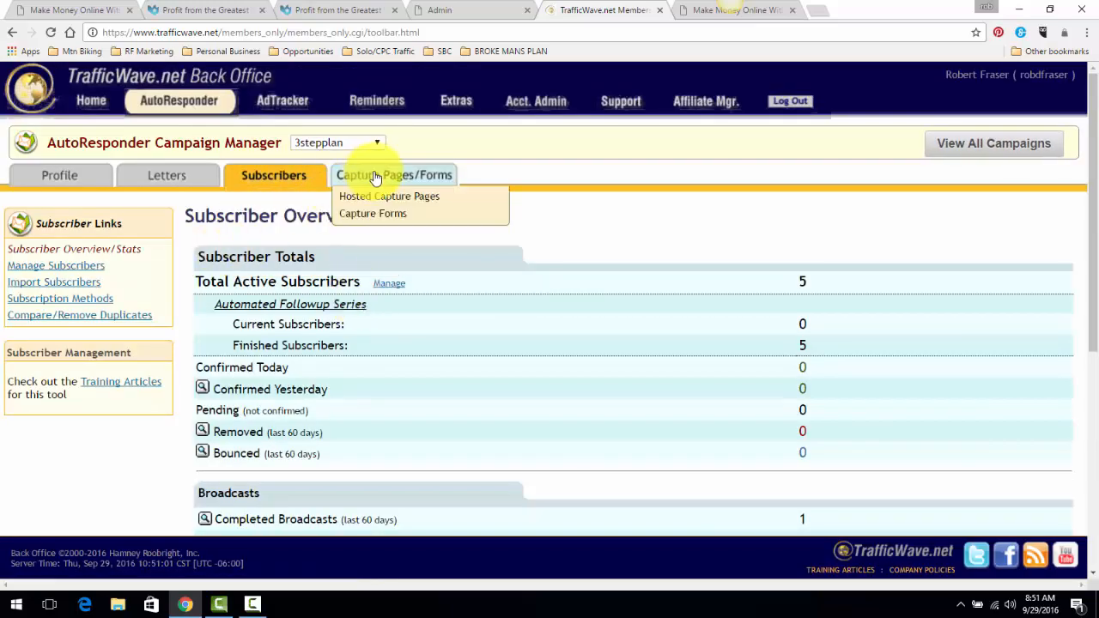
{"action": "mouse_move", "coordinate": [59, 175]}
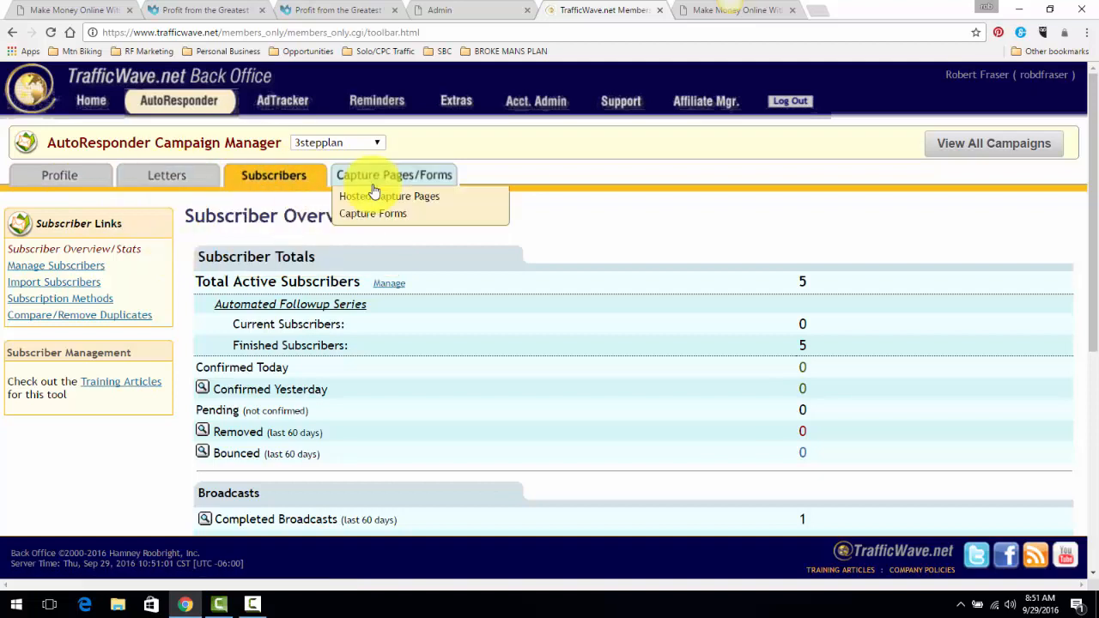
{"action": "mouse_move", "coordinate": [389, 196]}
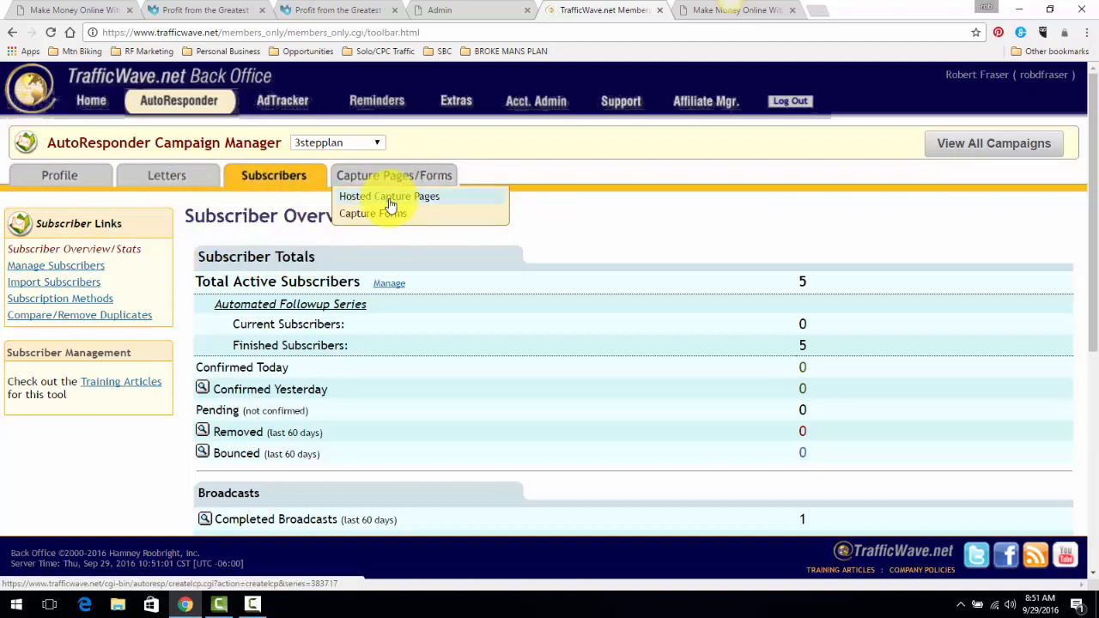
{"action": "mouse_move", "coordinate": [389, 196]}
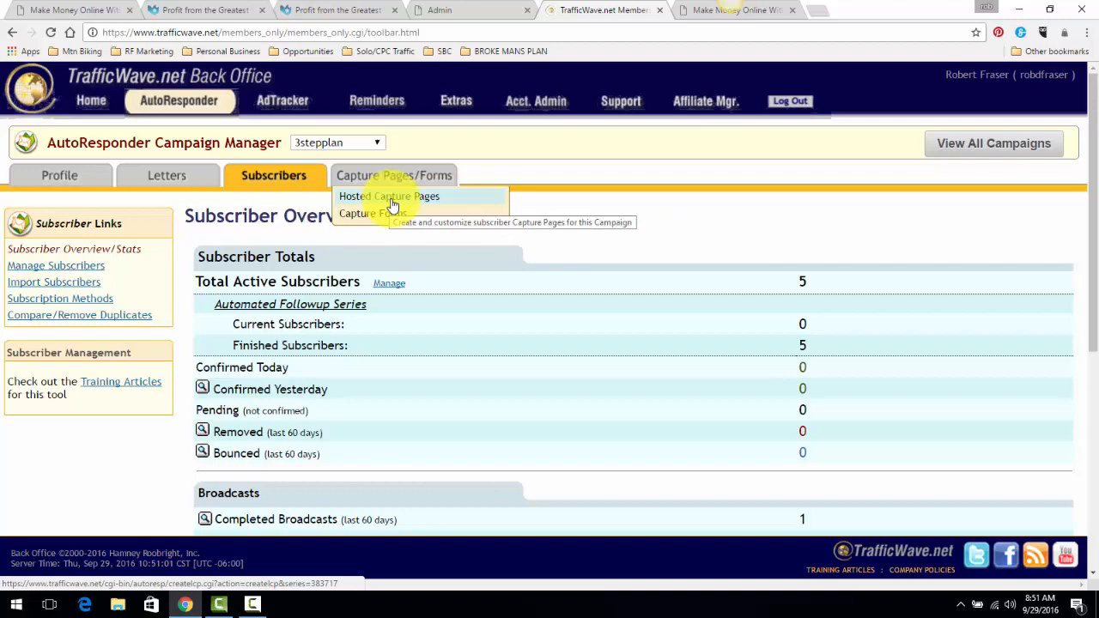
{"action": "left_click", "coordinate": [389, 196]}
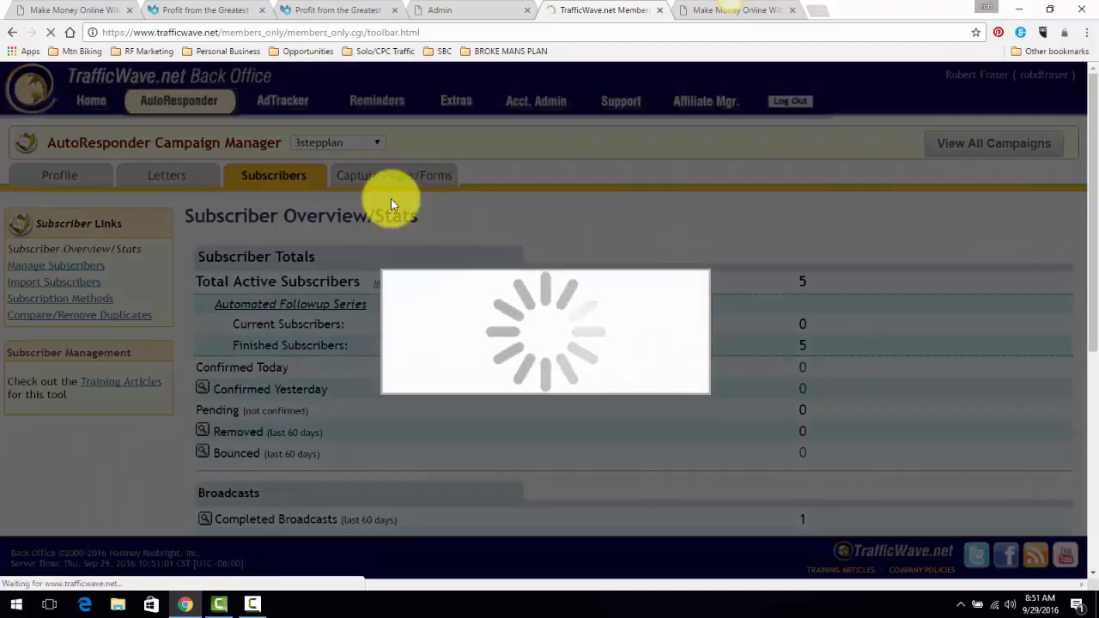
{"action": "left_click", "coordinate": [394, 175]}
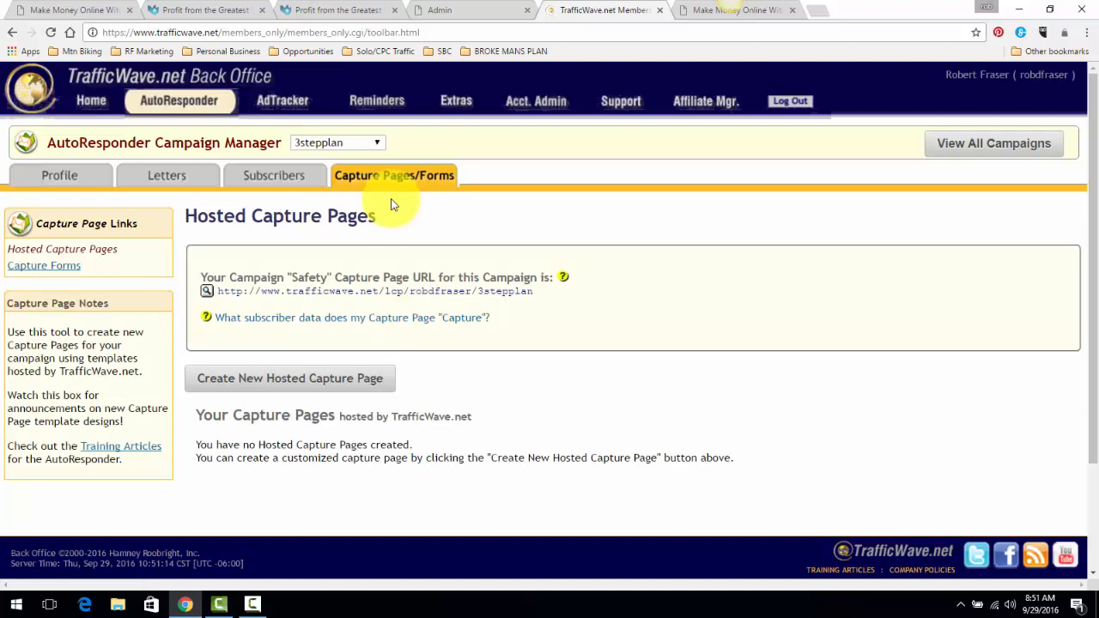
{"action": "mouse_move", "coordinate": [840, 289]}
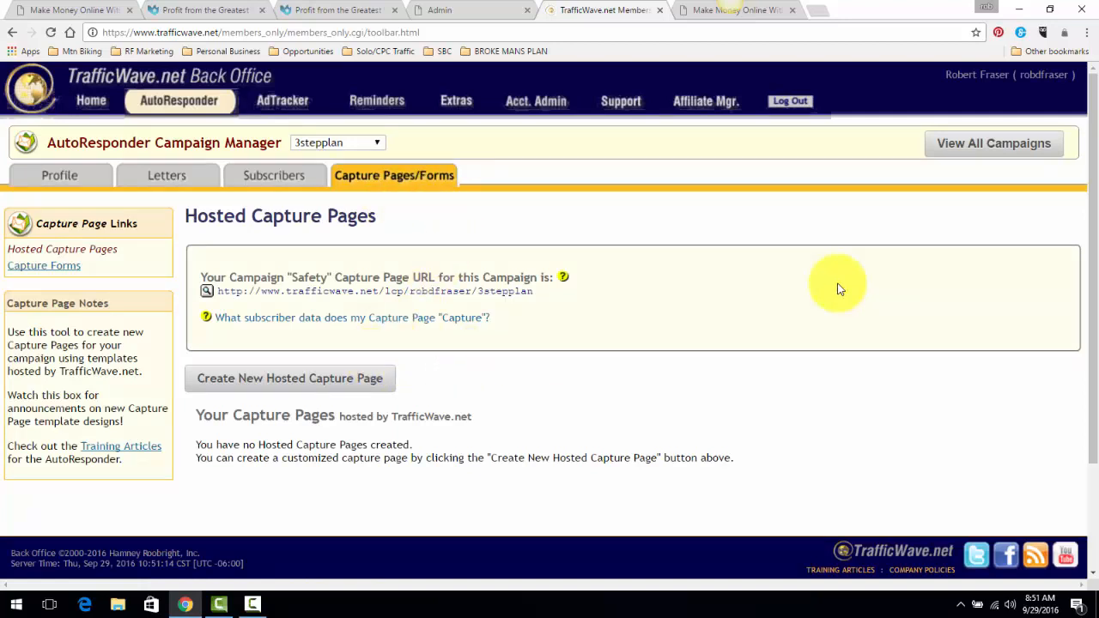
{"action": "scroll", "scroll_direction": "down", "scroll_amount": 3}
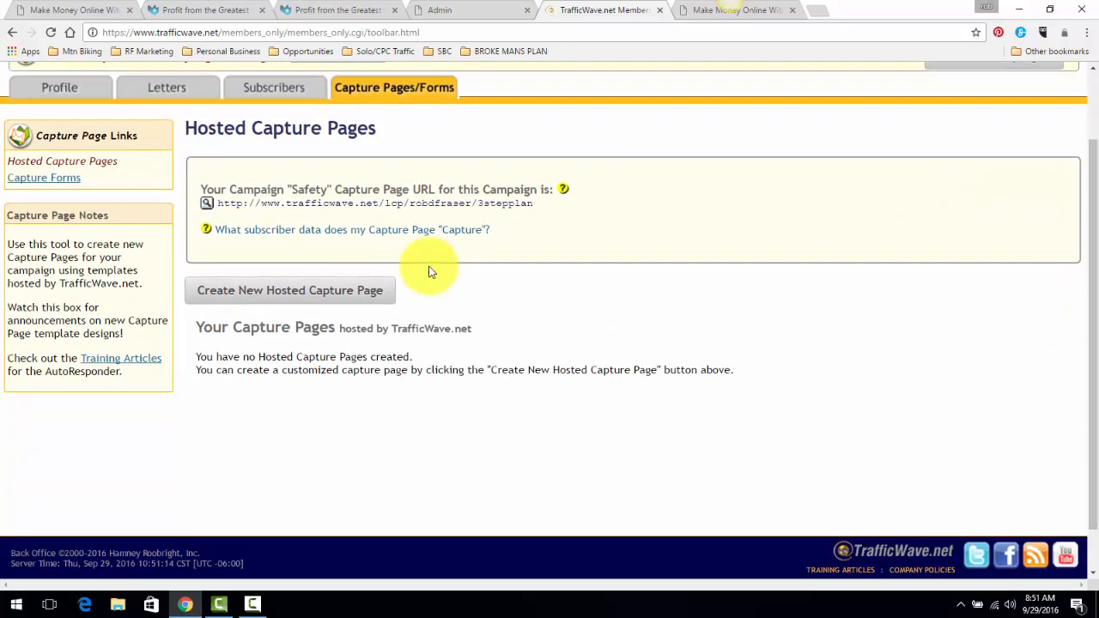
{"action": "mouse_move", "coordinate": [217, 302]}
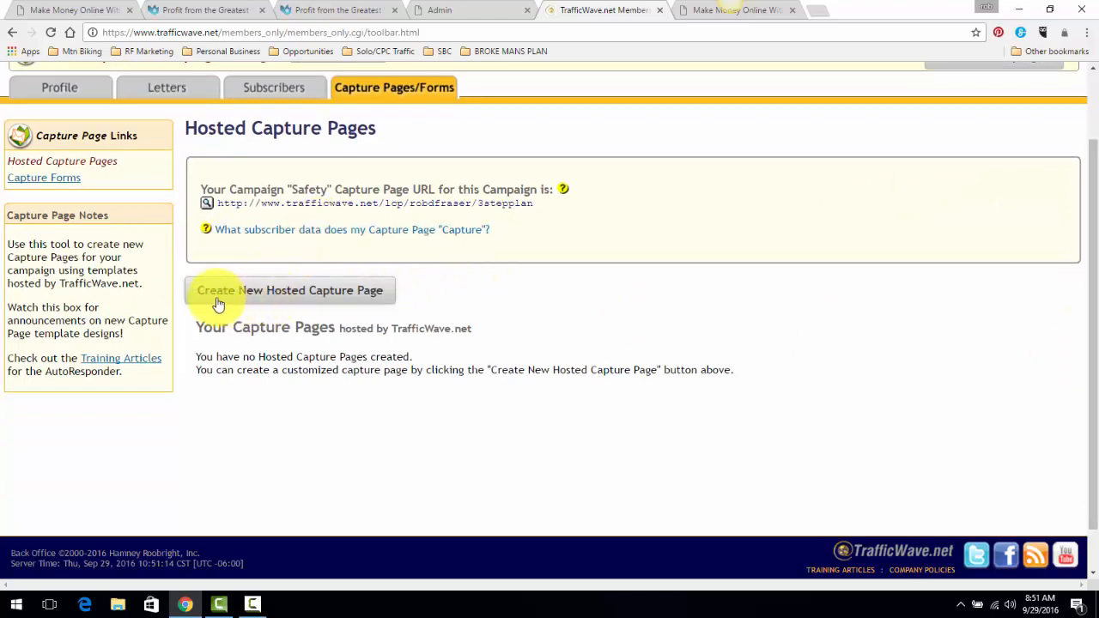
Step: Create a new hosted capture page showing the Default black long form template
{"action": "left_click", "coordinate": [291, 291]}
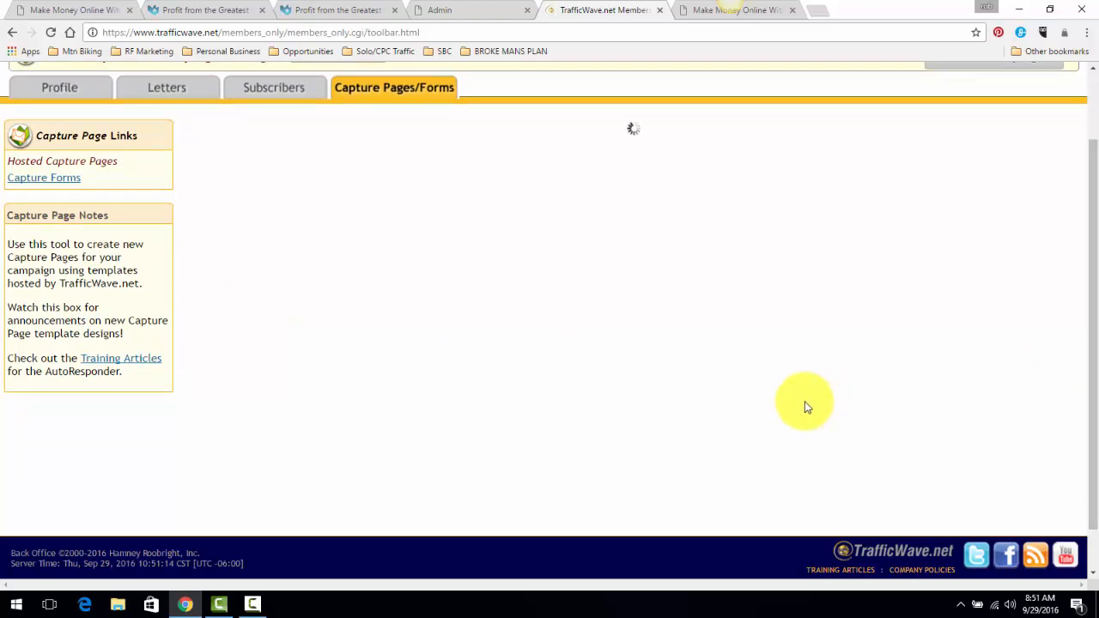
{"action": "left_click", "coordinate": [61, 161]}
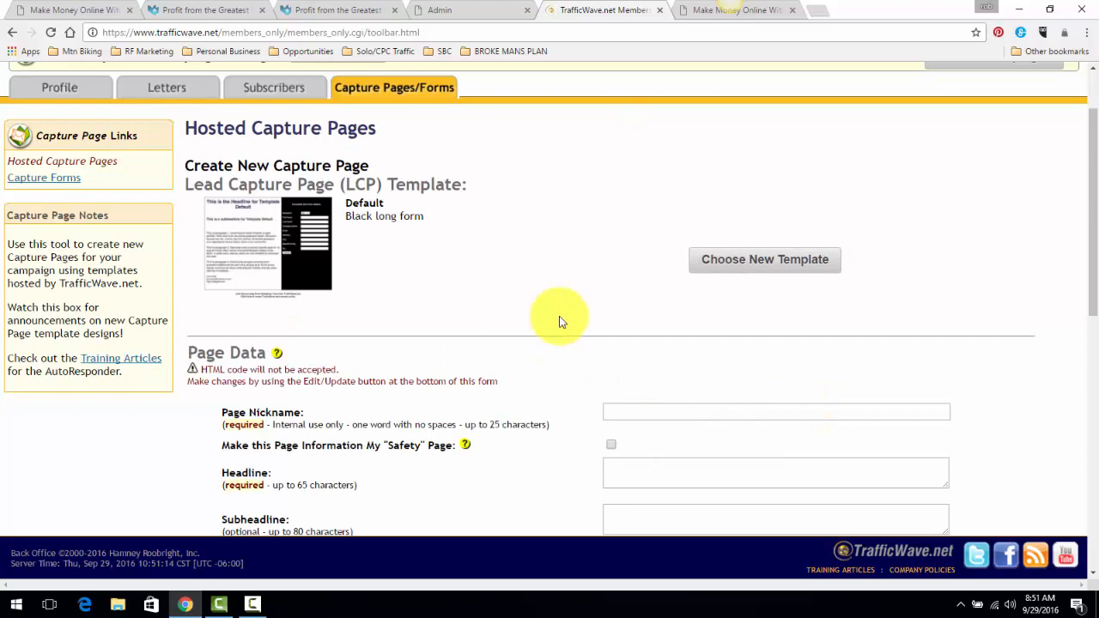
{"action": "scroll", "scroll_direction": "up", "scroll_amount": 3}
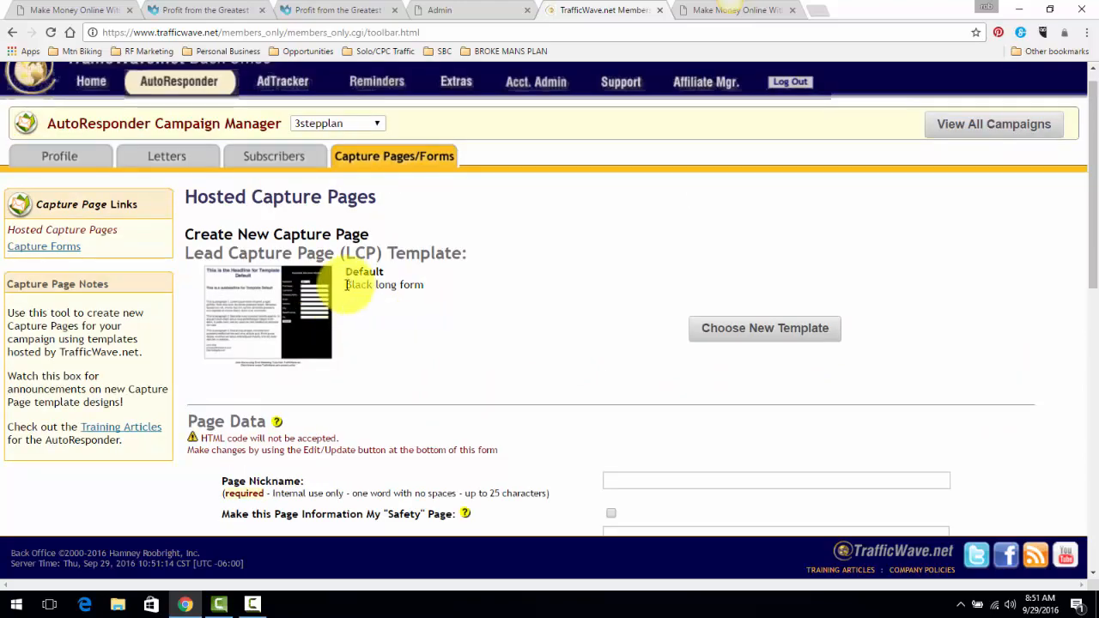
{"action": "scroll", "scroll_direction": "down", "scroll_amount": 3}
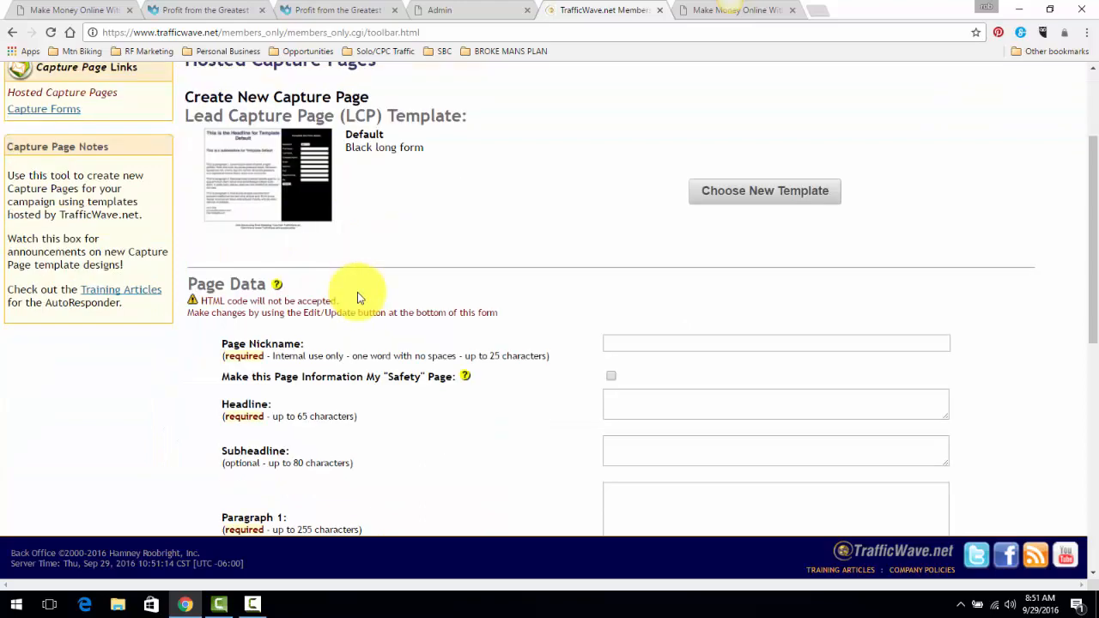
Step: Open Choose New Template and browse through all the template thumbnails
{"action": "left_click", "coordinate": [763, 191]}
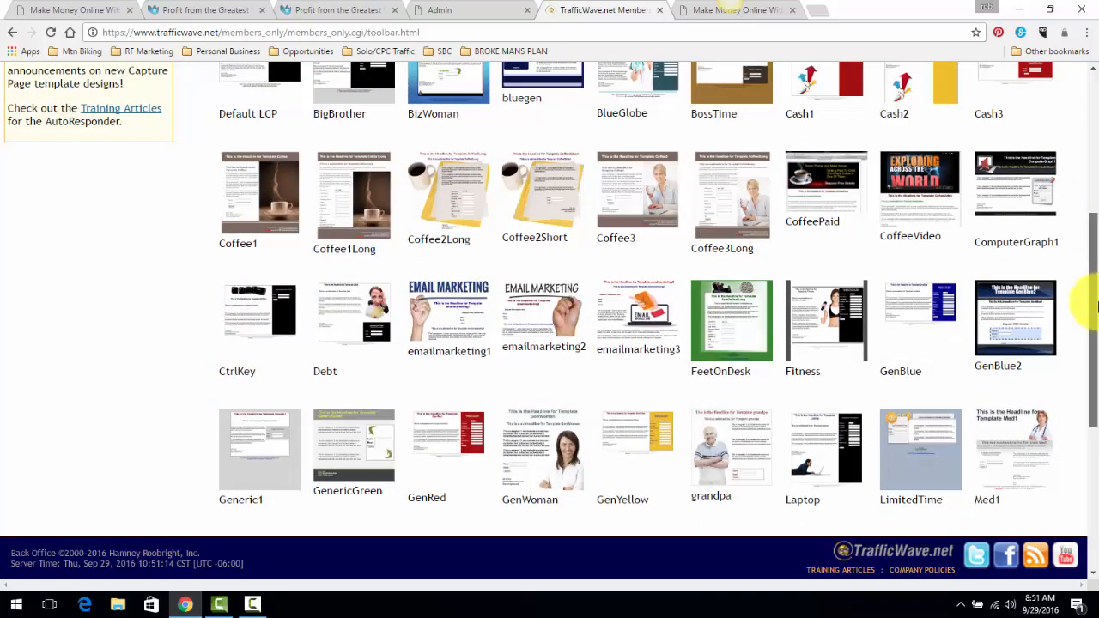
{"action": "scroll", "scroll_direction": "down", "scroll_amount": 3}
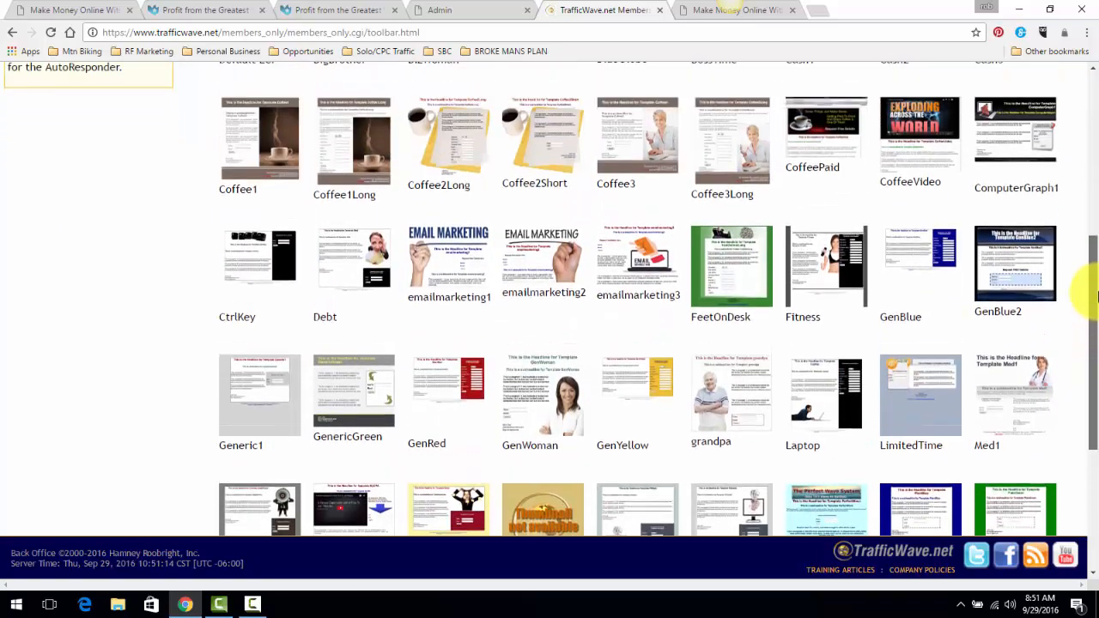
{"action": "scroll", "scroll_direction": "up", "scroll_amount": 3}
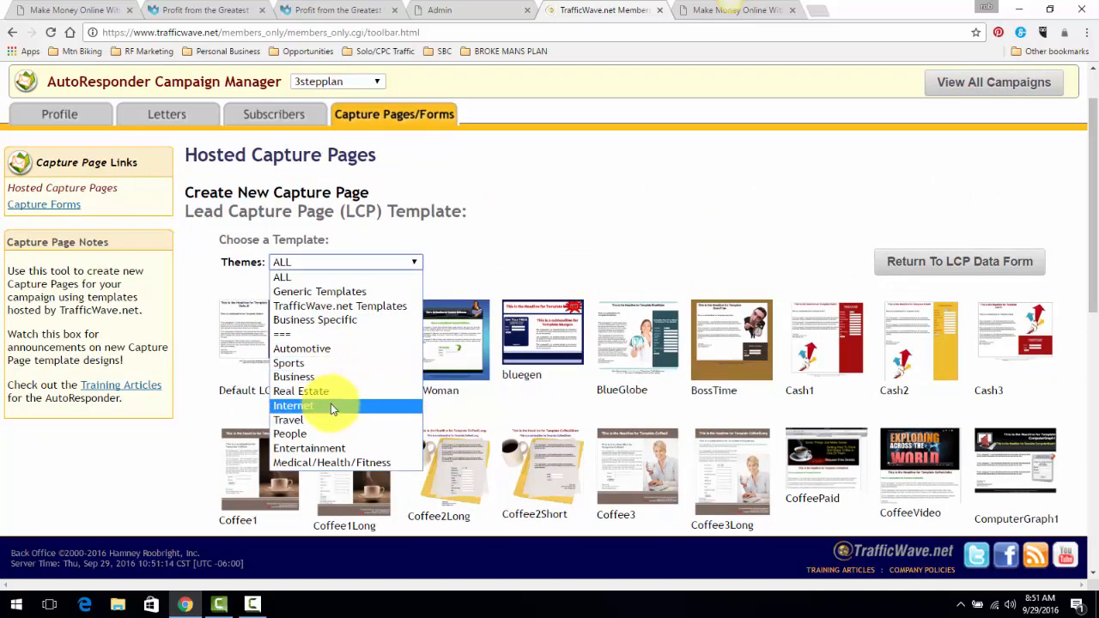
{"action": "mouse_move", "coordinate": [455, 375]}
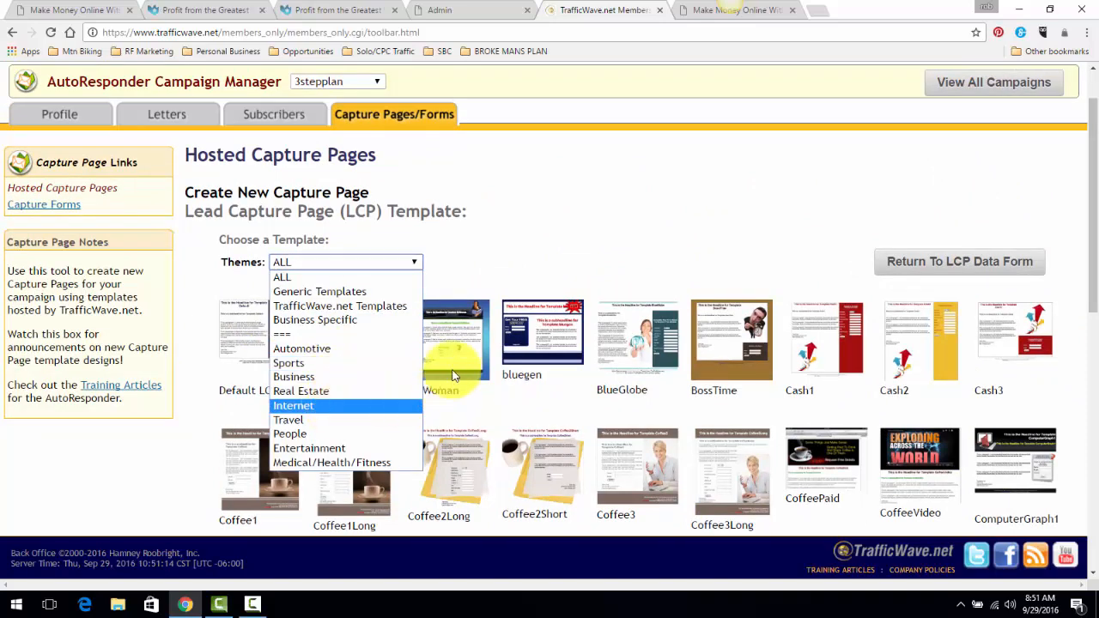
{"action": "mouse_move", "coordinate": [515, 217]}
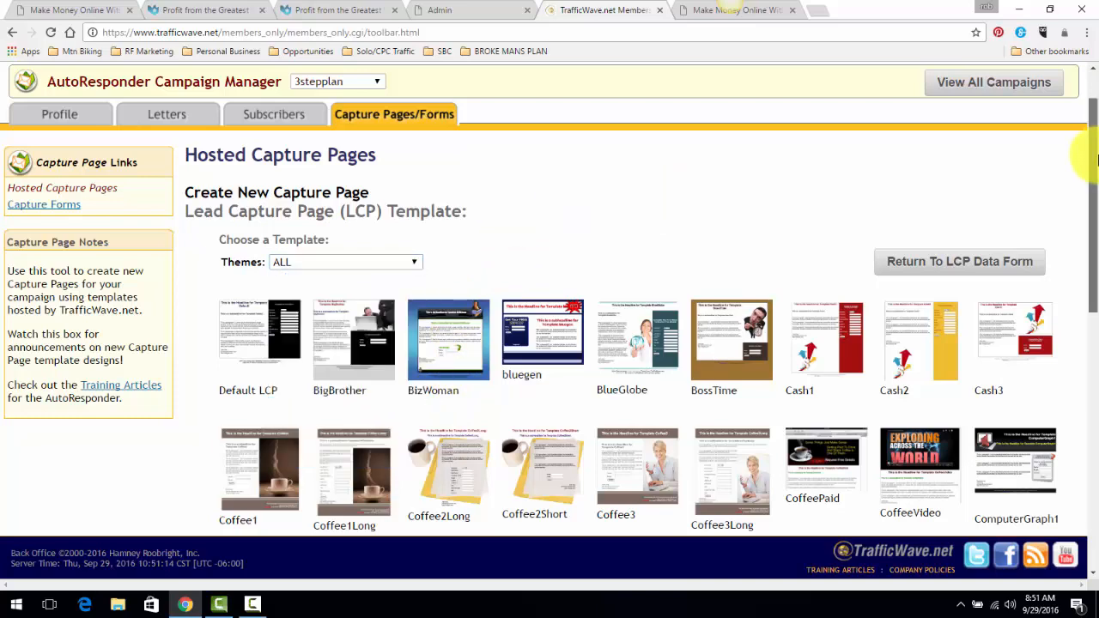
{"action": "scroll", "scroll_direction": "down", "scroll_amount": 3}
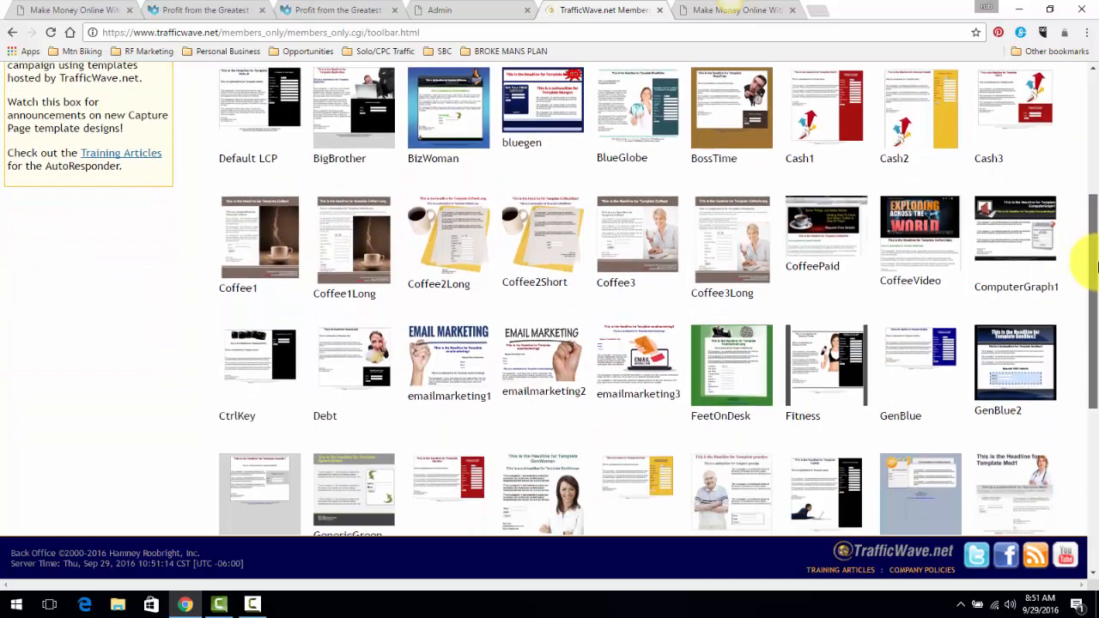
{"action": "scroll", "scroll_direction": "down", "scroll_amount": 3}
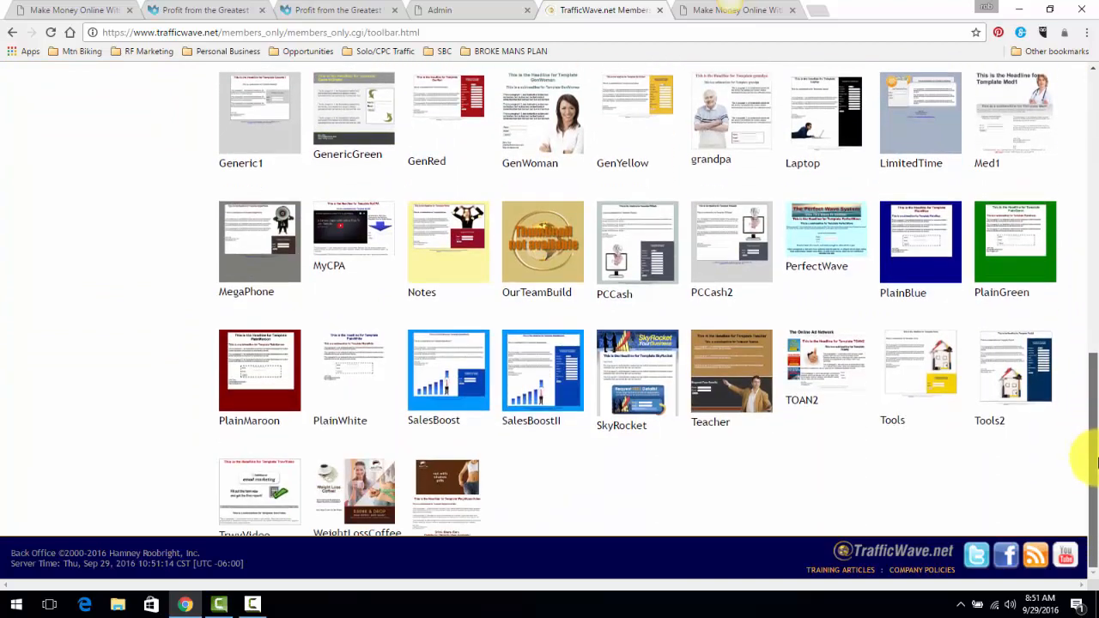
{"action": "mouse_move", "coordinate": [923, 459]}
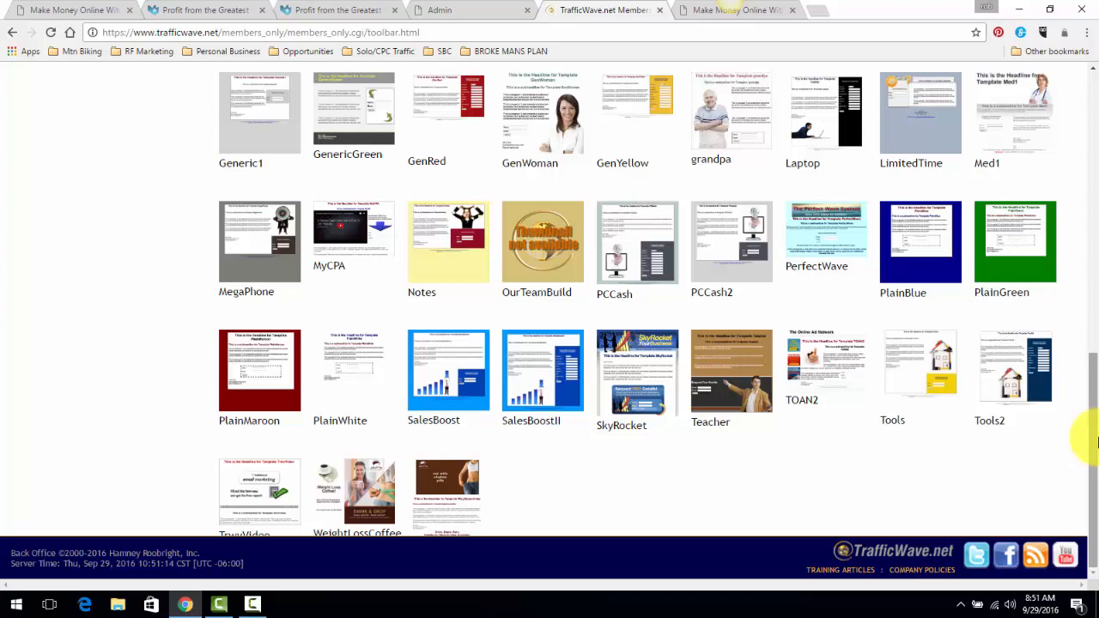
{"action": "scroll", "scroll_direction": "up", "scroll_amount": 3}
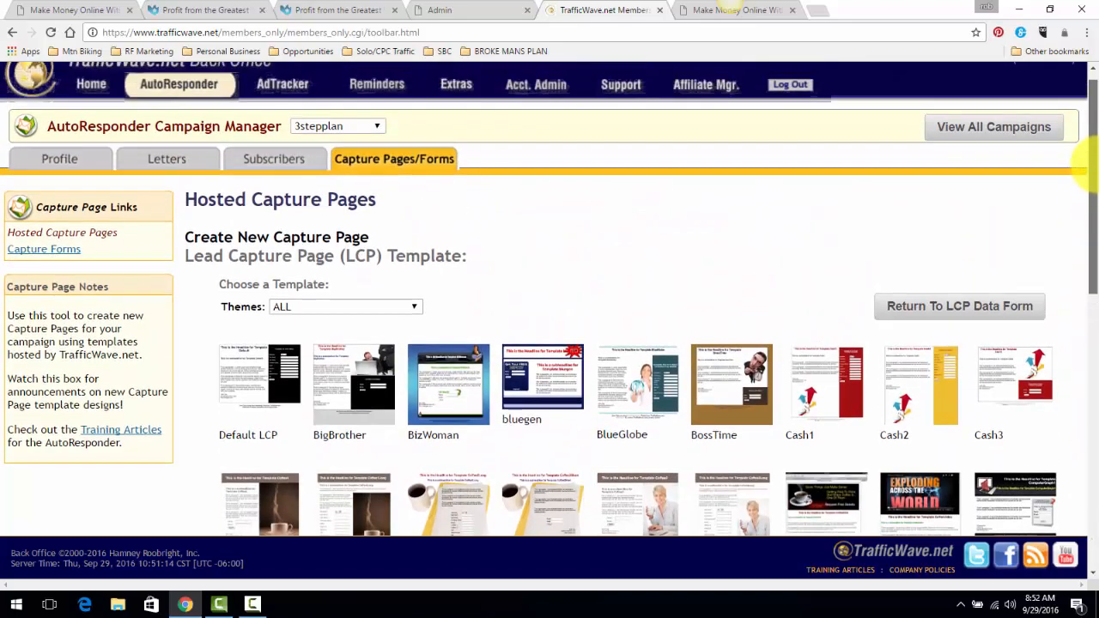
{"action": "scroll", "scroll_direction": "down", "scroll_amount": 3}
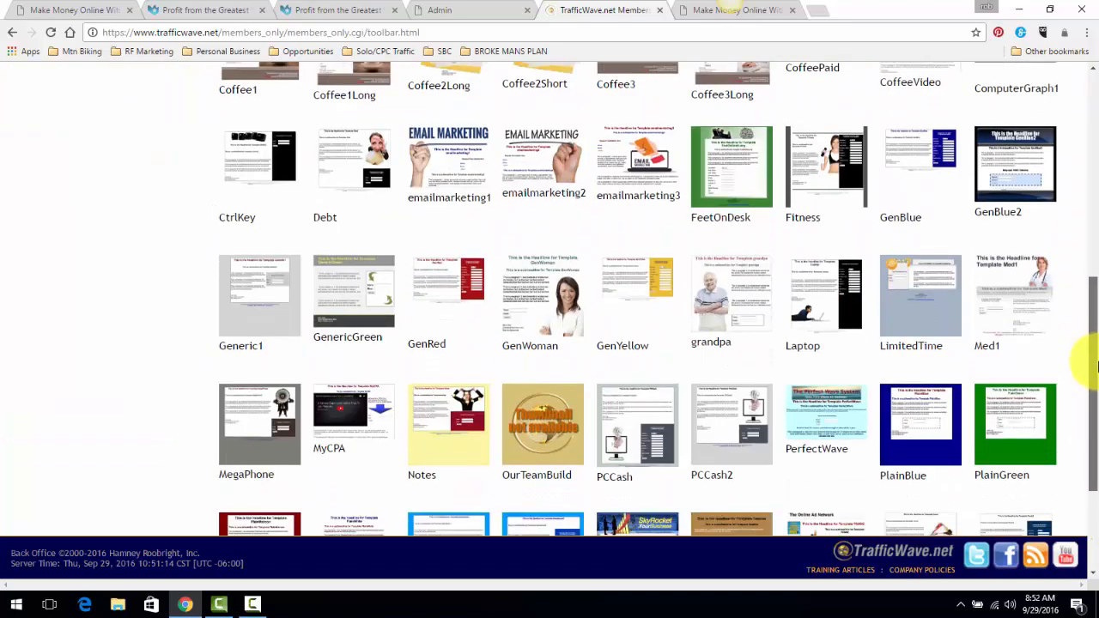
{"action": "left_click", "coordinate": [734, 9]}
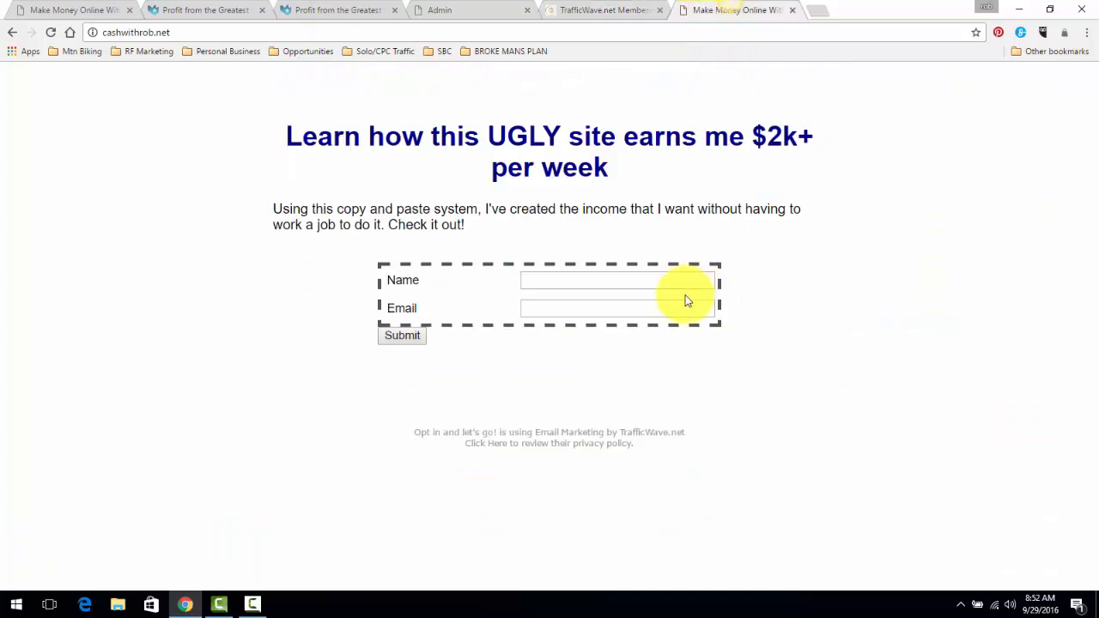
{"action": "mouse_move", "coordinate": [445, 280]}
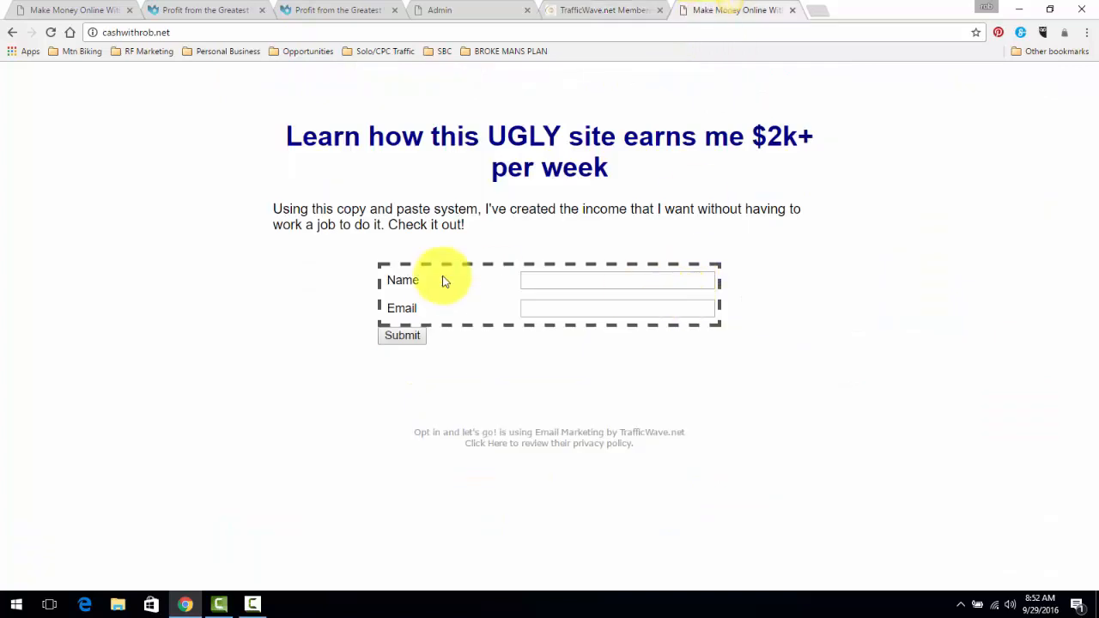
{"action": "mouse_move", "coordinate": [449, 283]}
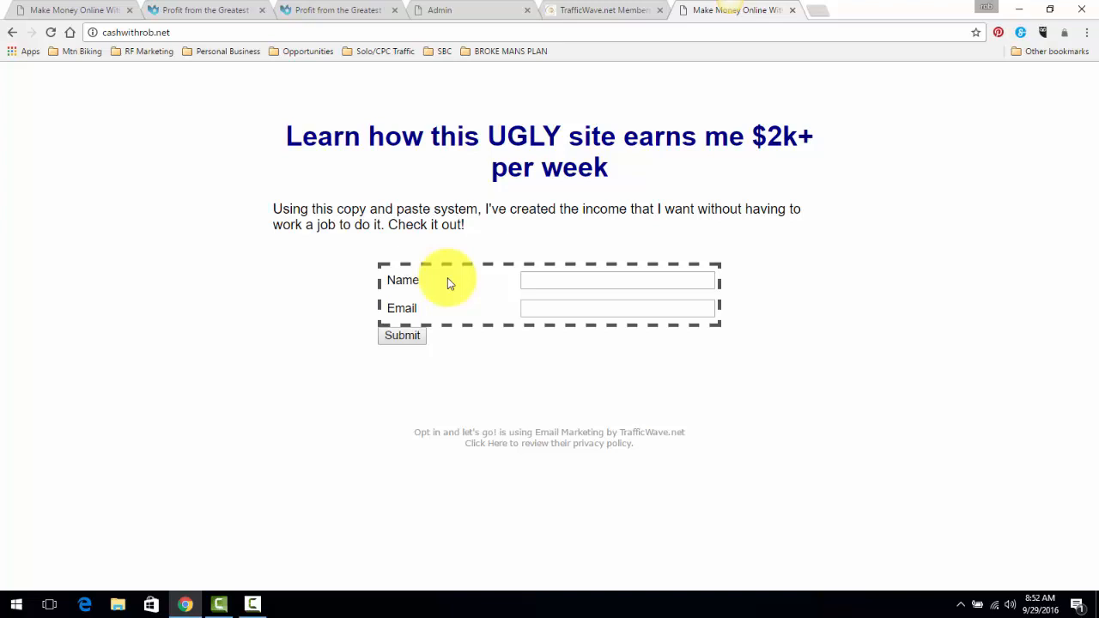
{"action": "mouse_move", "coordinate": [502, 279]}
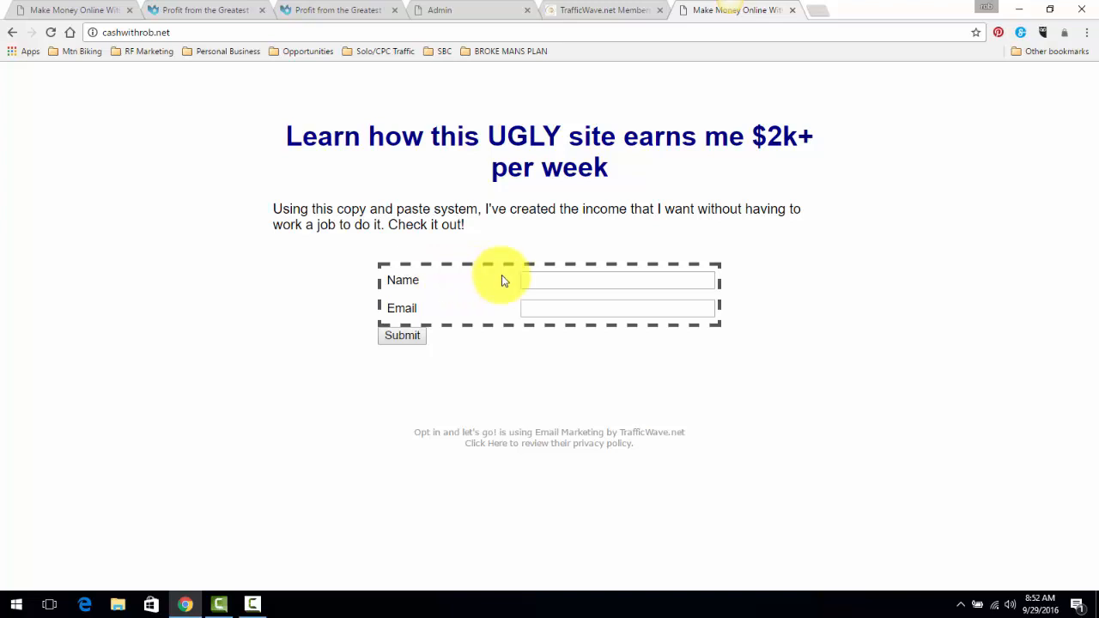
{"action": "left_click", "coordinate": [601, 10]}
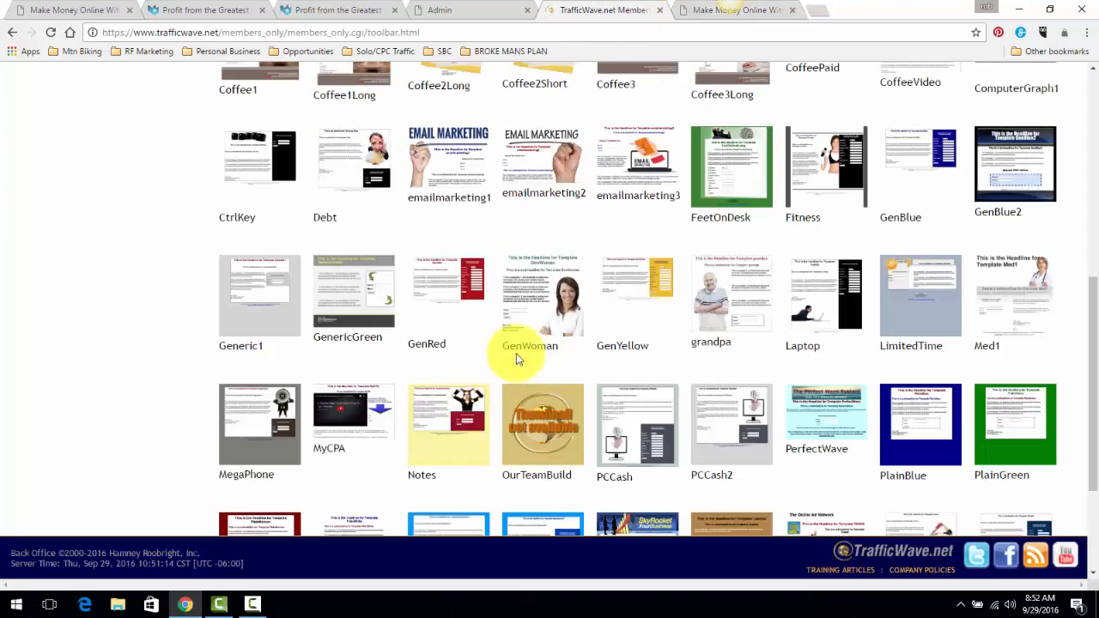
{"action": "left_click", "coordinate": [529, 301]}
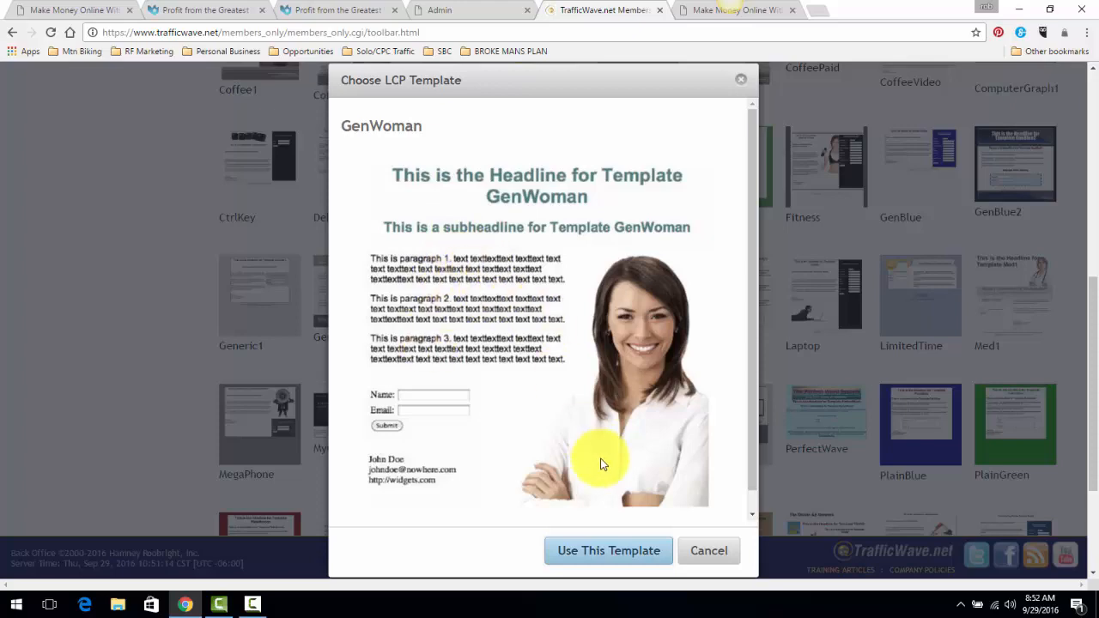
{"action": "left_click", "coordinate": [708, 551]}
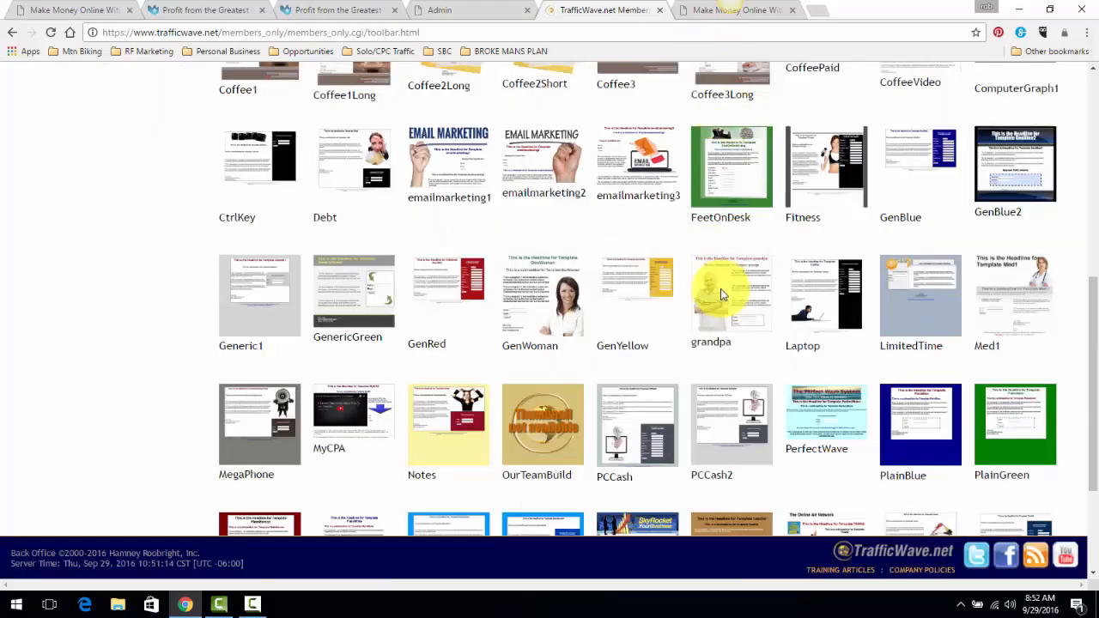
Step: Switch to the cashwithrob.net tab showing the older UGLY-headline capture page
{"action": "left_click", "coordinate": [737, 10]}
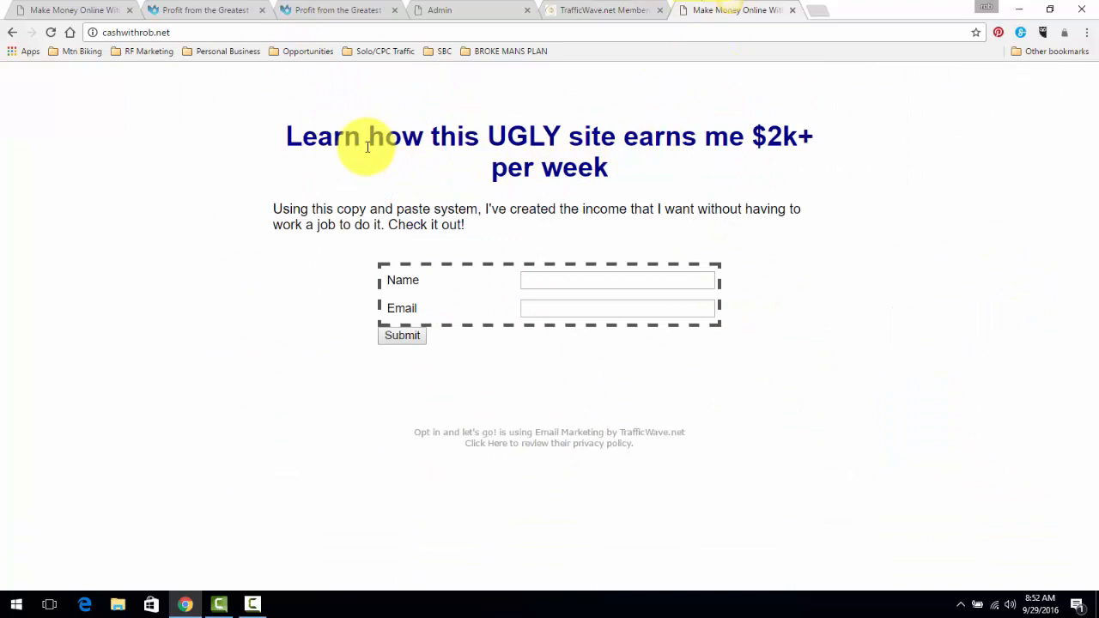
{"action": "mouse_move", "coordinate": [622, 177]}
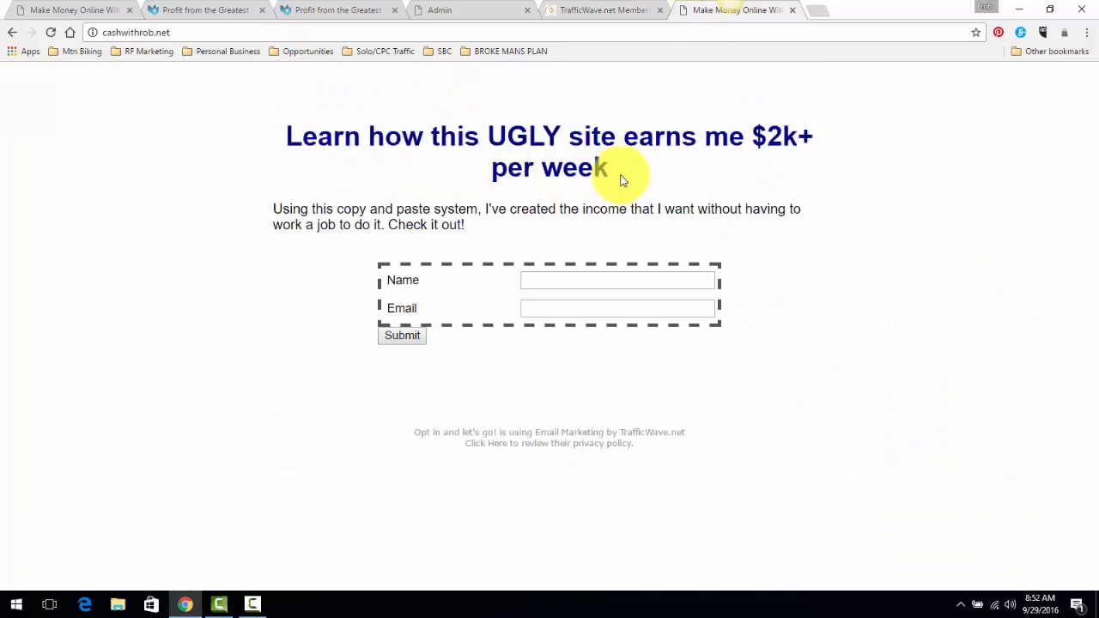
{"action": "mouse_move", "coordinate": [324, 160]}
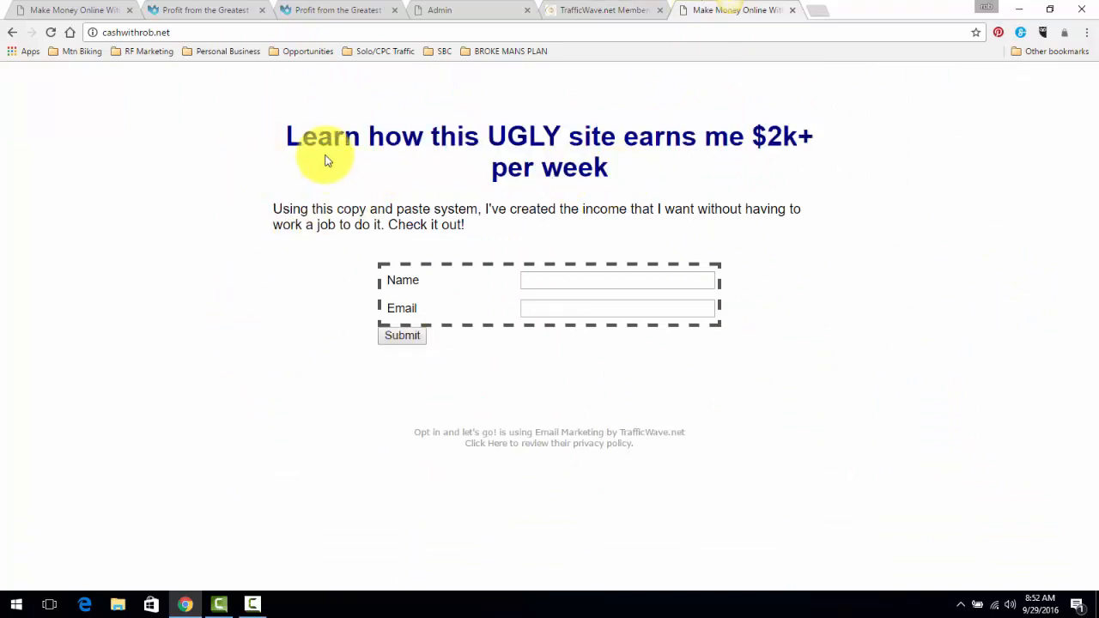
{"action": "mouse_move", "coordinate": [471, 152]}
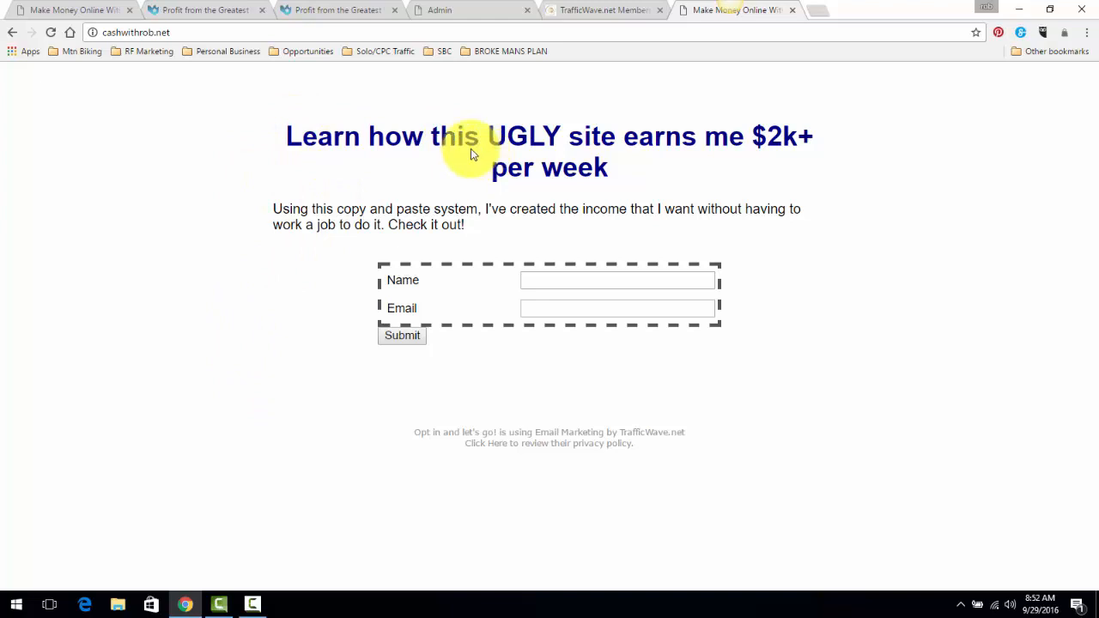
{"action": "mouse_move", "coordinate": [404, 225]}
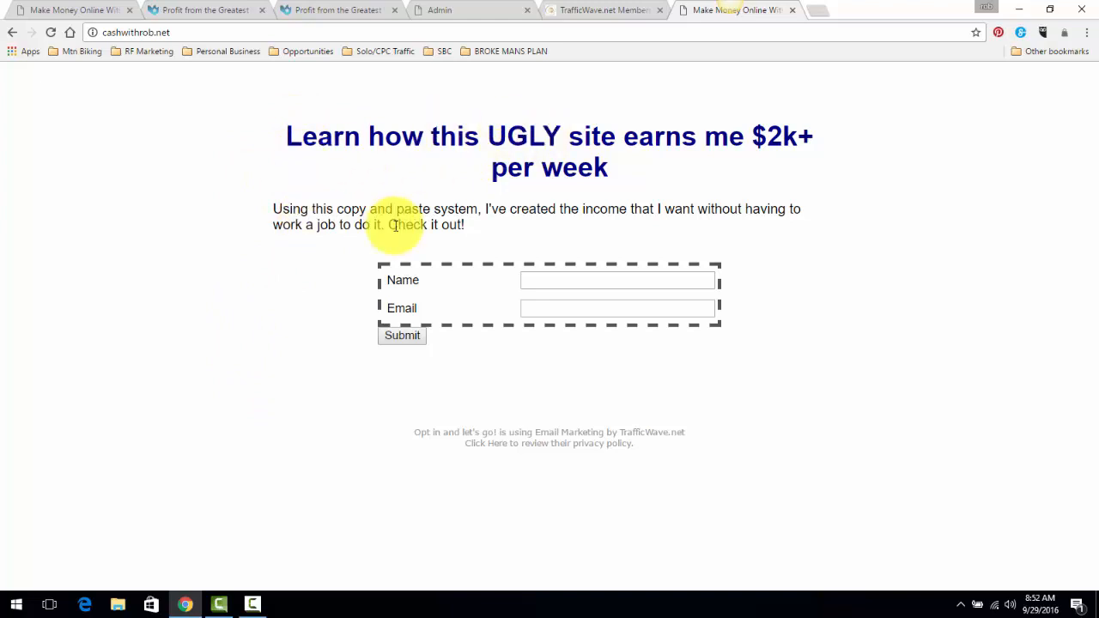
{"action": "mouse_move", "coordinate": [532, 326]}
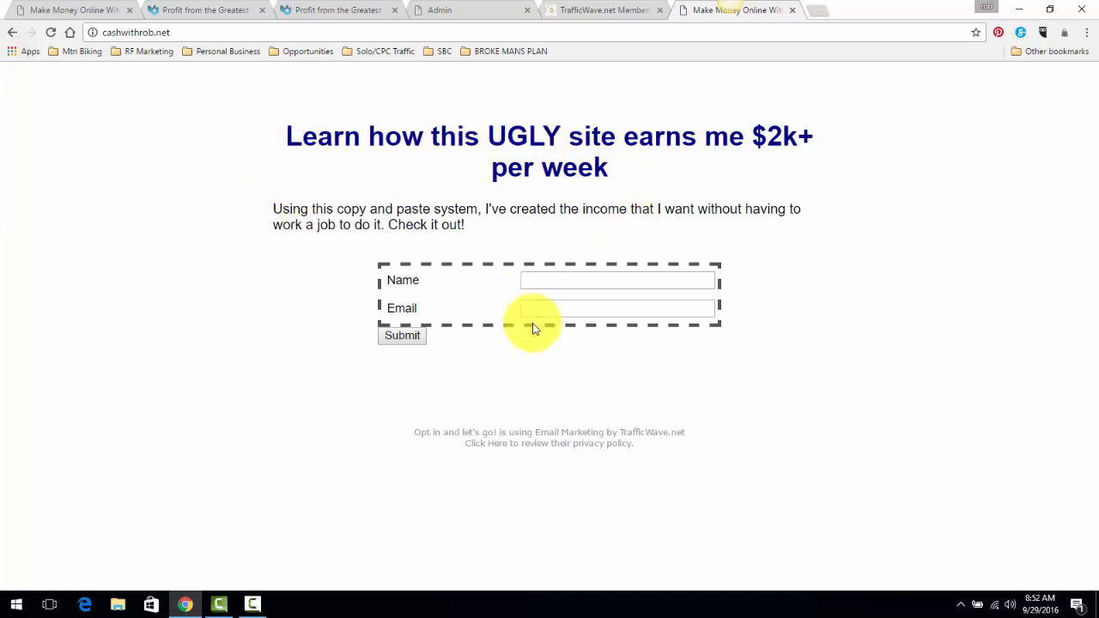
Step: Return to the TrafficWave gallery and preview the PlainWhite template
{"action": "left_click", "coordinate": [601, 10]}
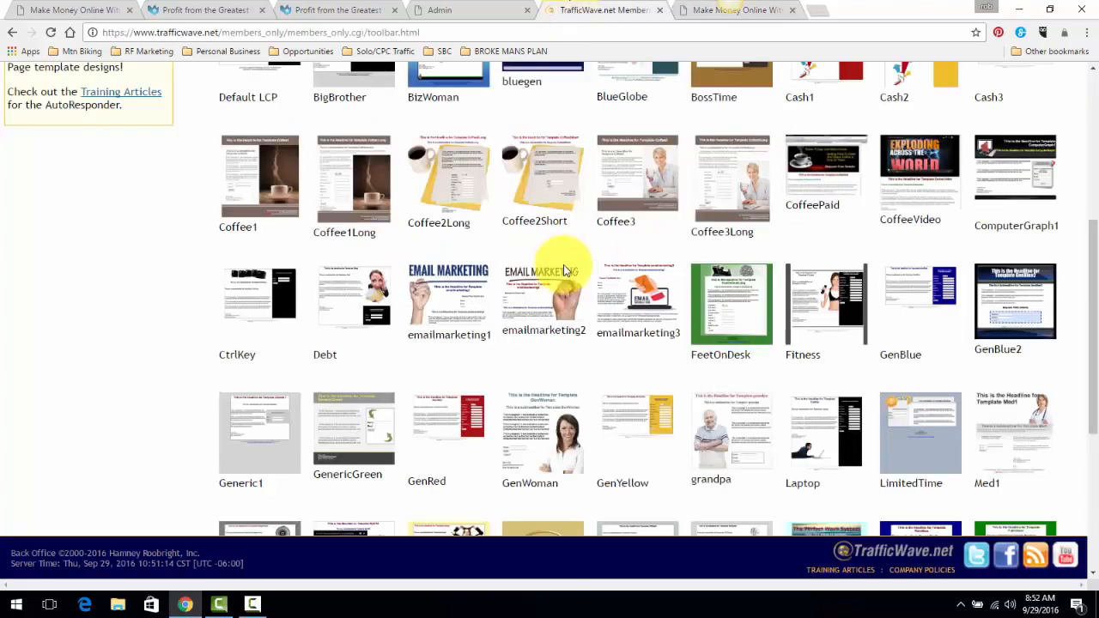
{"action": "scroll", "scroll_direction": "down", "scroll_amount": 3}
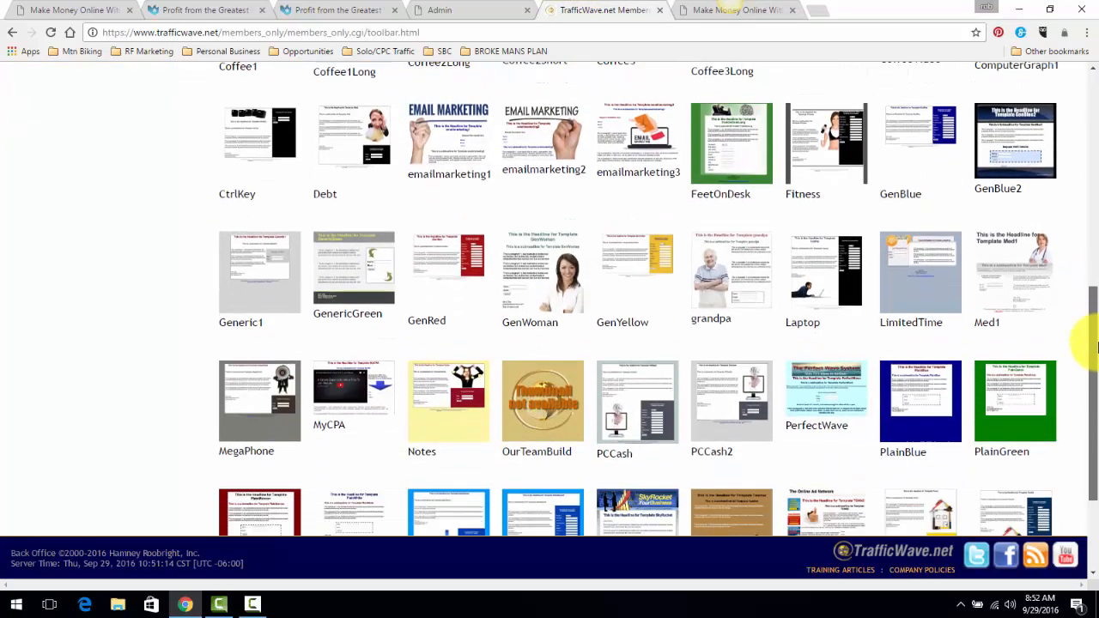
{"action": "scroll", "scroll_direction": "down", "scroll_amount": 3}
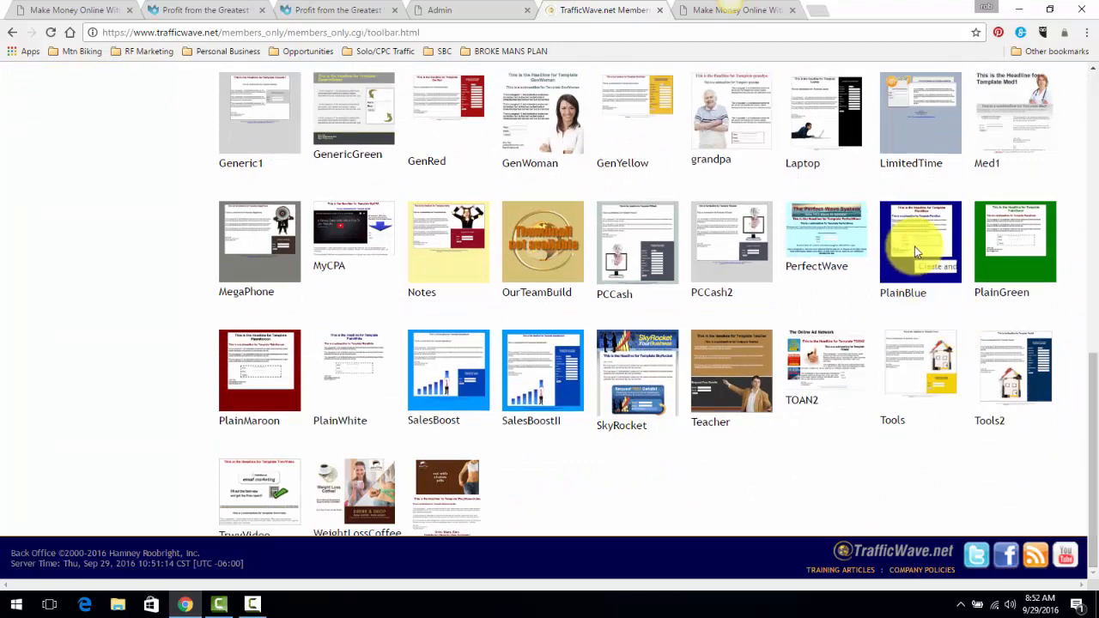
{"action": "mouse_move", "coordinate": [595, 284]}
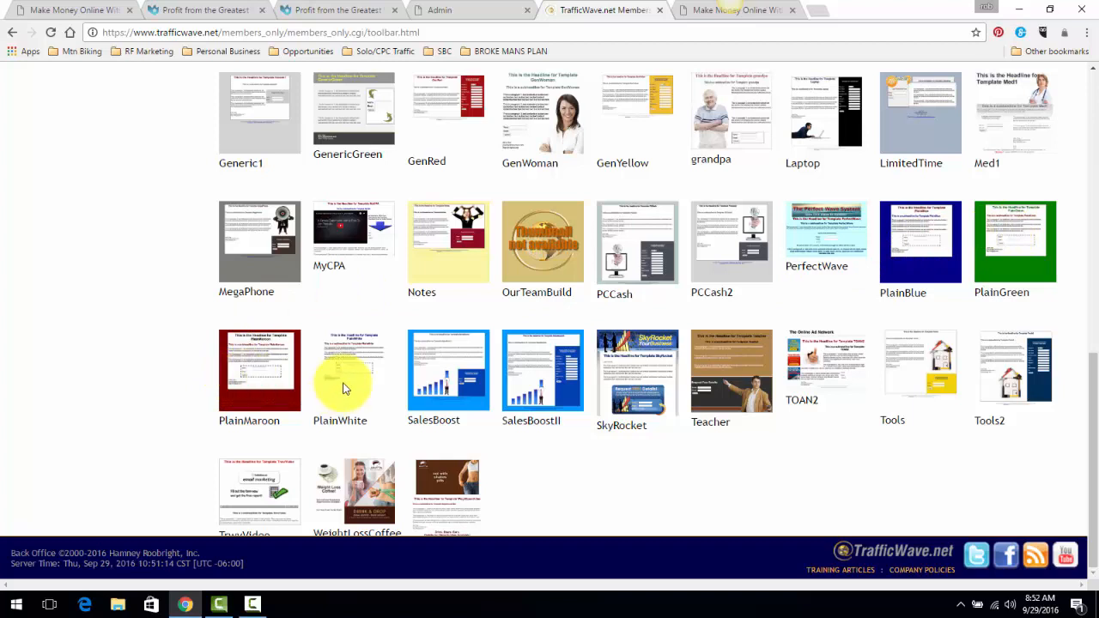
{"action": "left_click", "coordinate": [340, 369]}
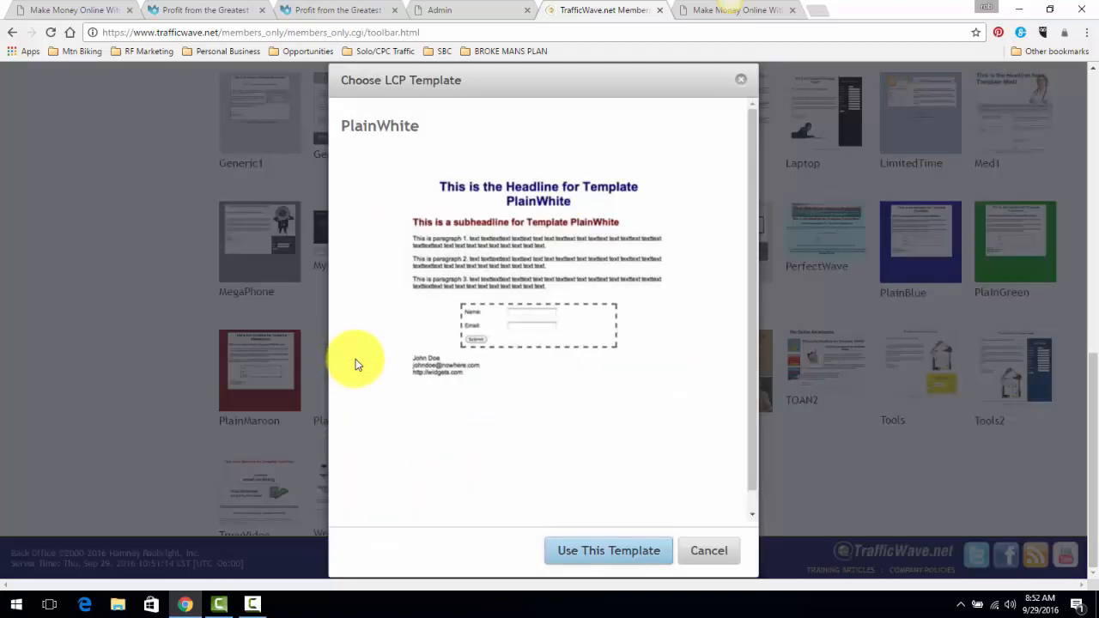
{"action": "mouse_move", "coordinate": [434, 257]}
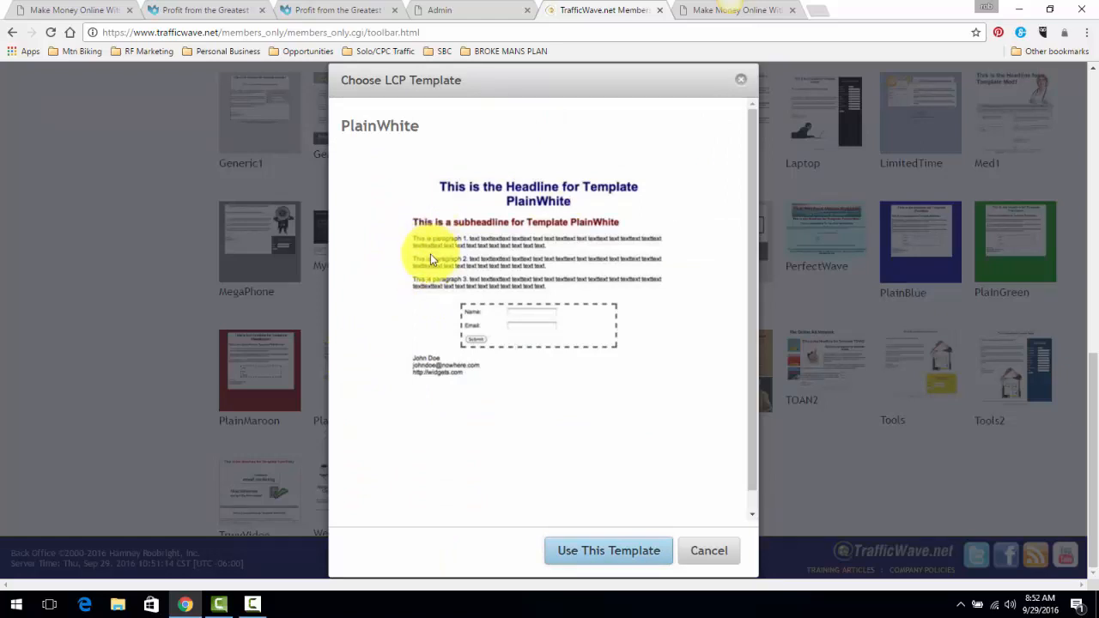
{"action": "mouse_move", "coordinate": [622, 146]}
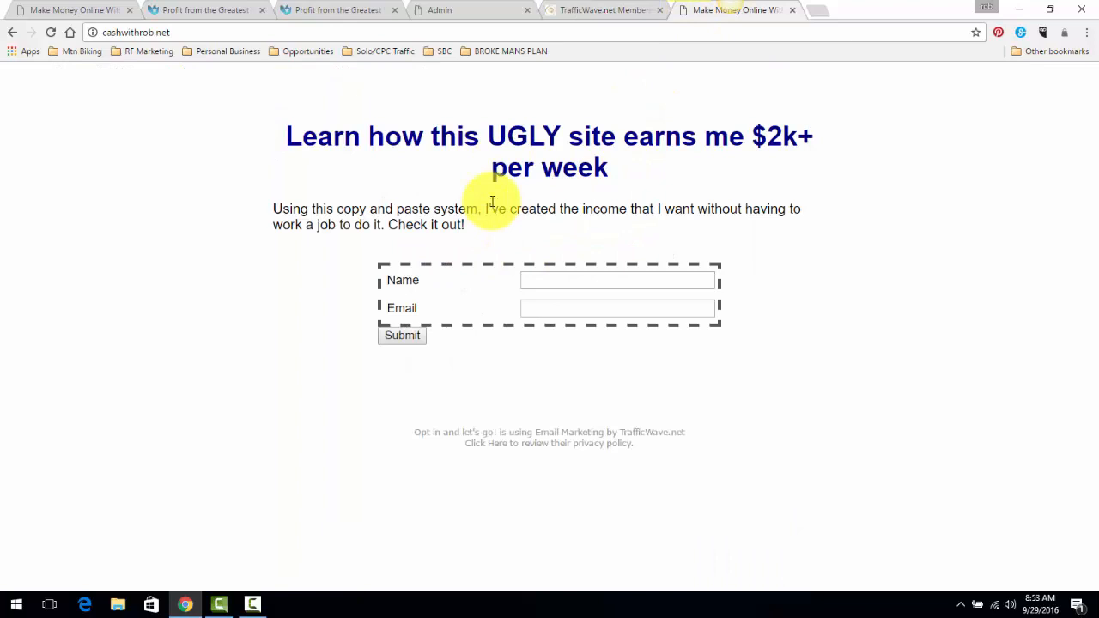
{"action": "mouse_move", "coordinate": [307, 201]}
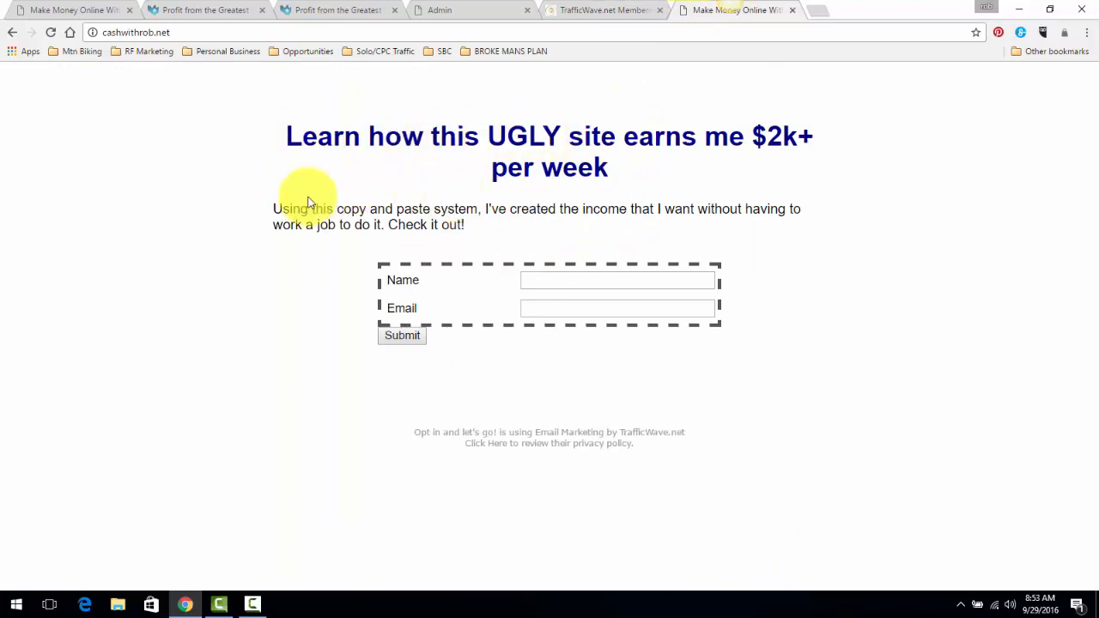
{"action": "mouse_move", "coordinate": [467, 230]}
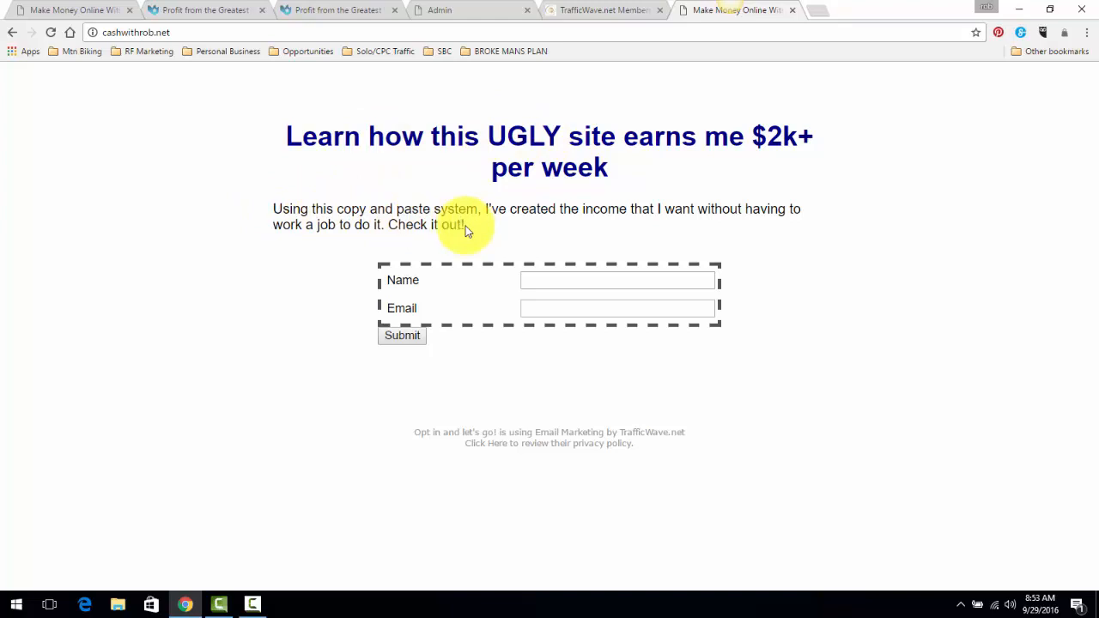
{"action": "left_click_drag", "start_coordinate": [272, 208], "coordinate": [464, 224]}
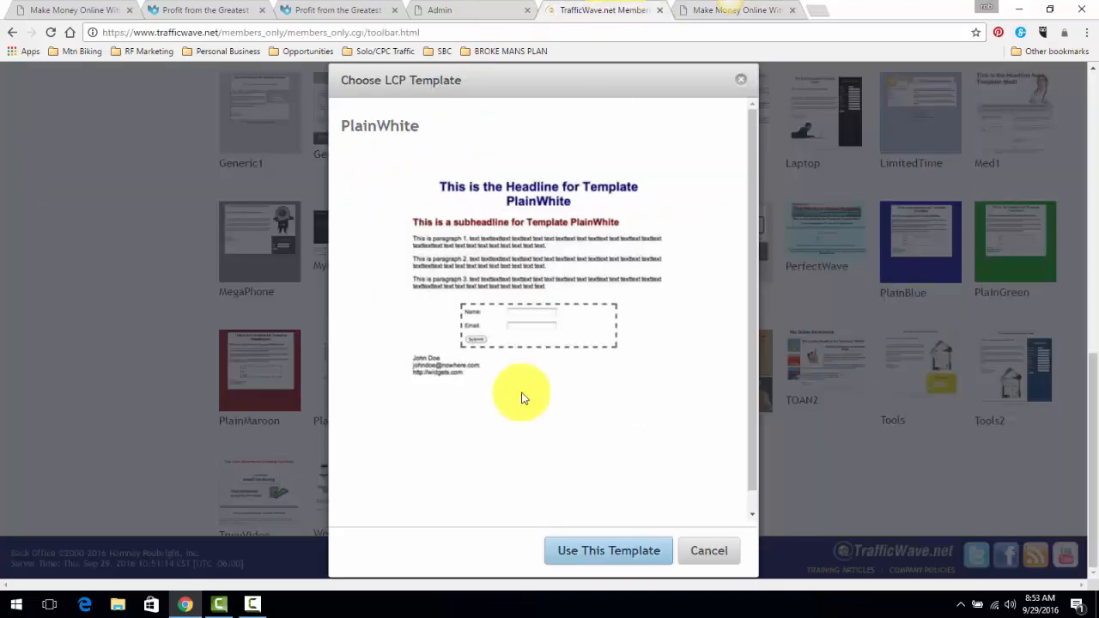
Step: Apply the PlainMaroon template, nickname the page '3step', and tick the Safety page option
{"action": "left_click", "coordinate": [708, 550]}
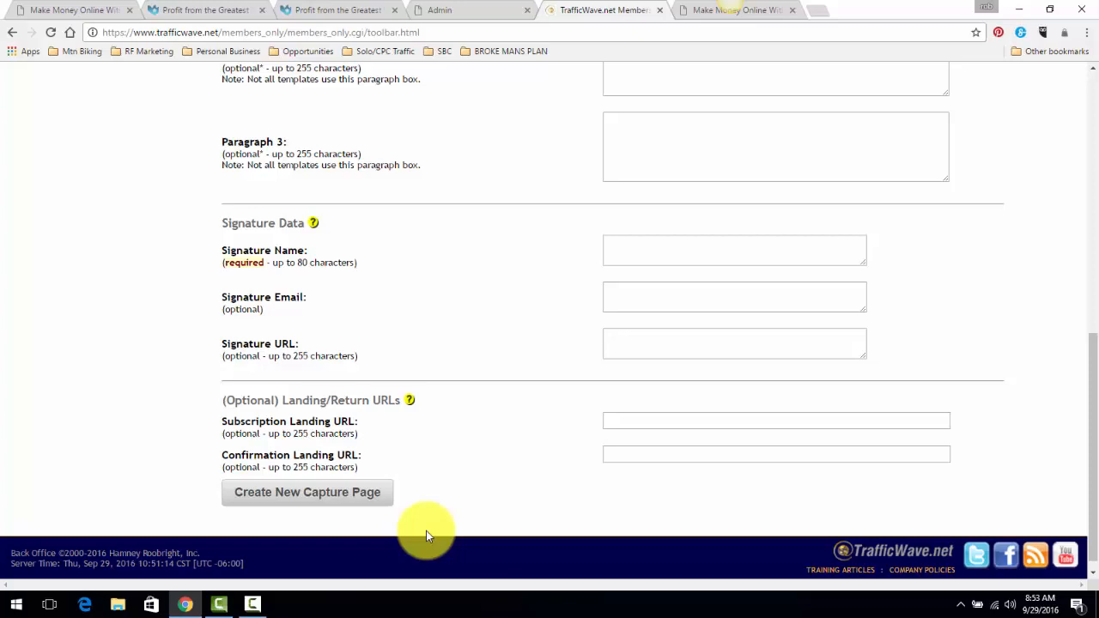
{"action": "left_click", "coordinate": [307, 492]}
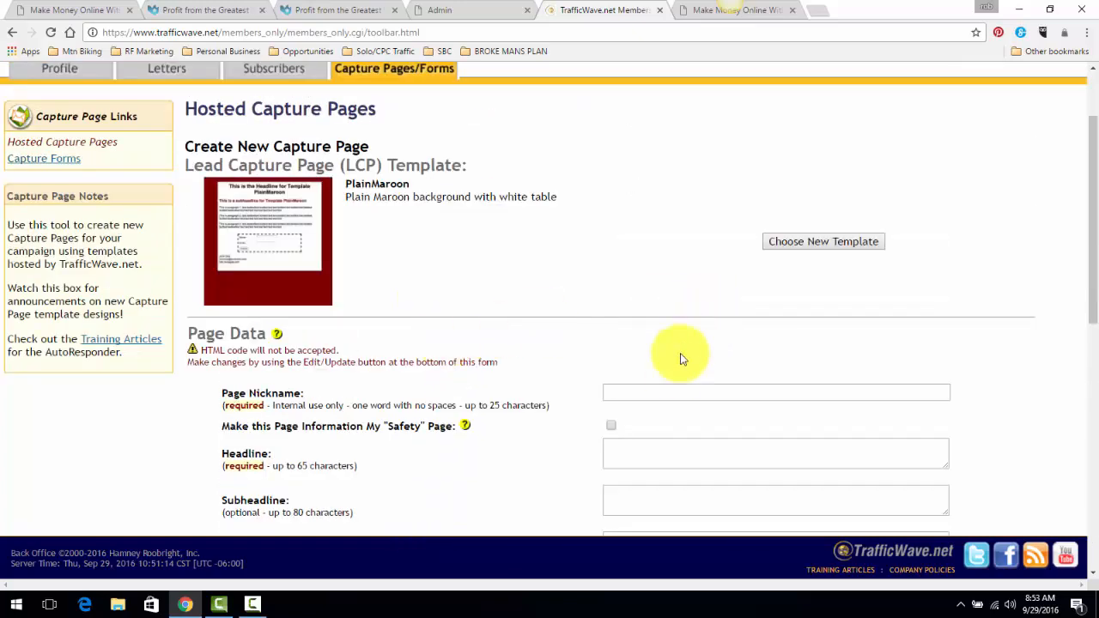
{"action": "left_click", "coordinate": [775, 393]}
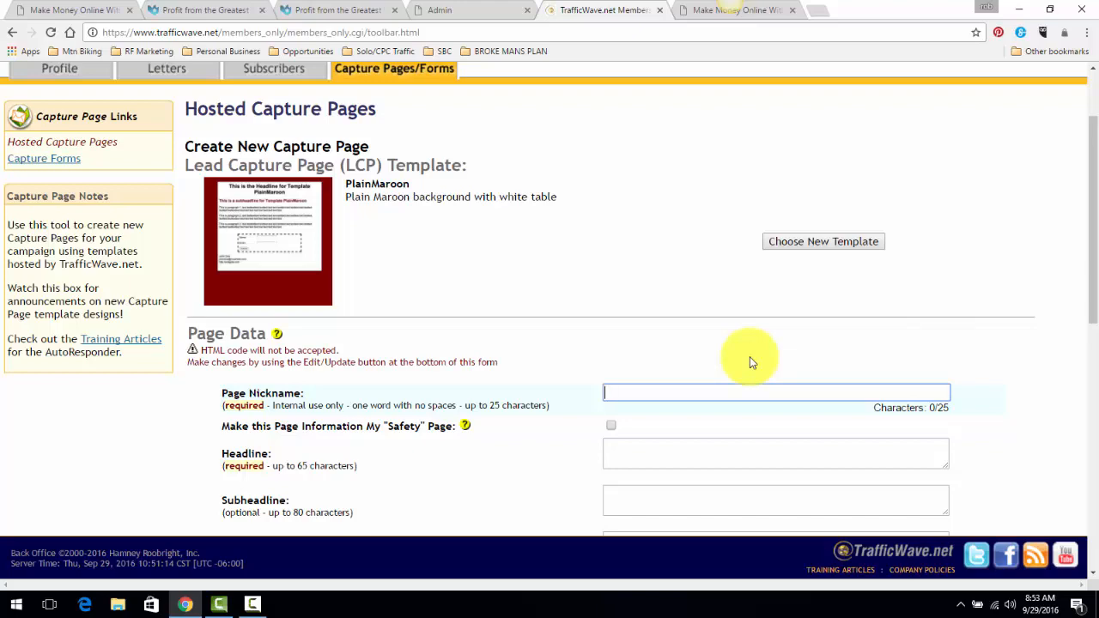
{"action": "type", "text": "3step"}
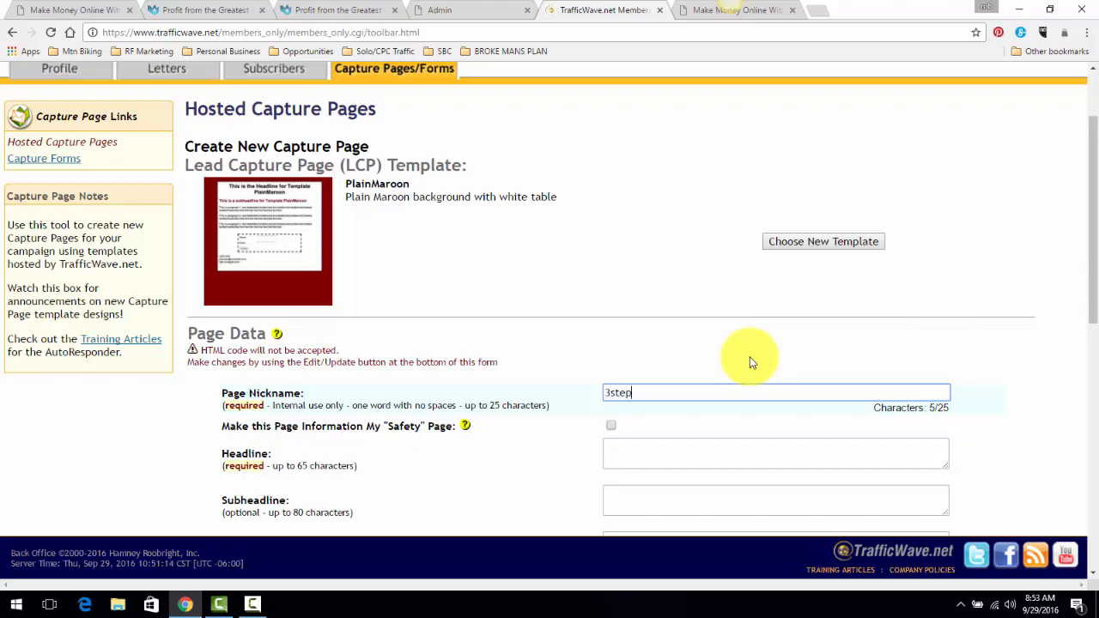
{"action": "scroll", "scroll_direction": "down", "scroll_amount": 3}
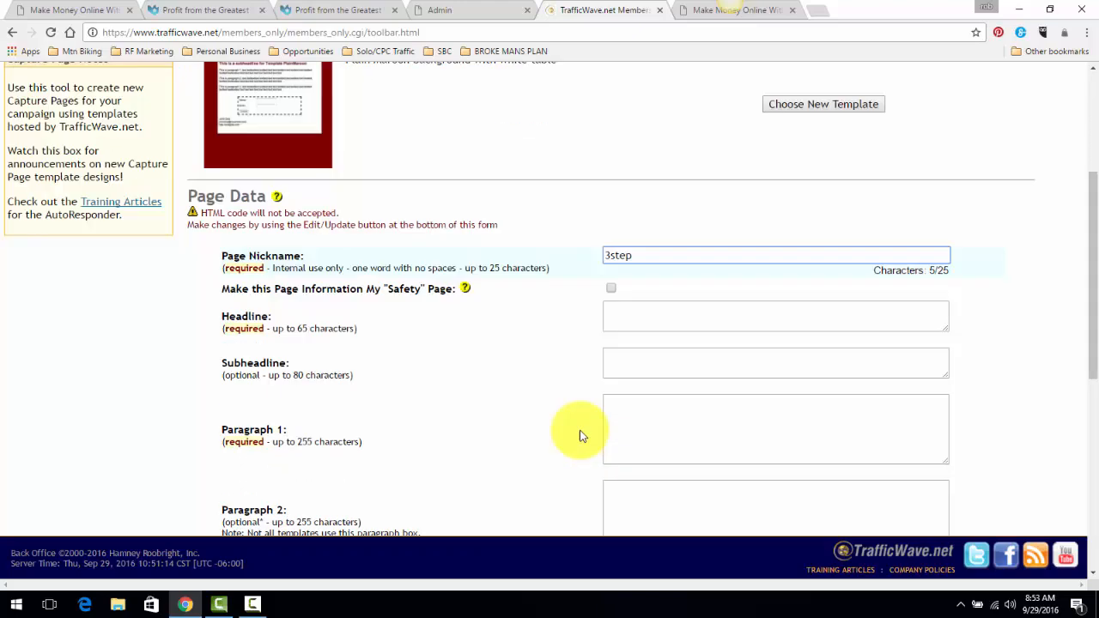
{"action": "mouse_move", "coordinate": [584, 299]}
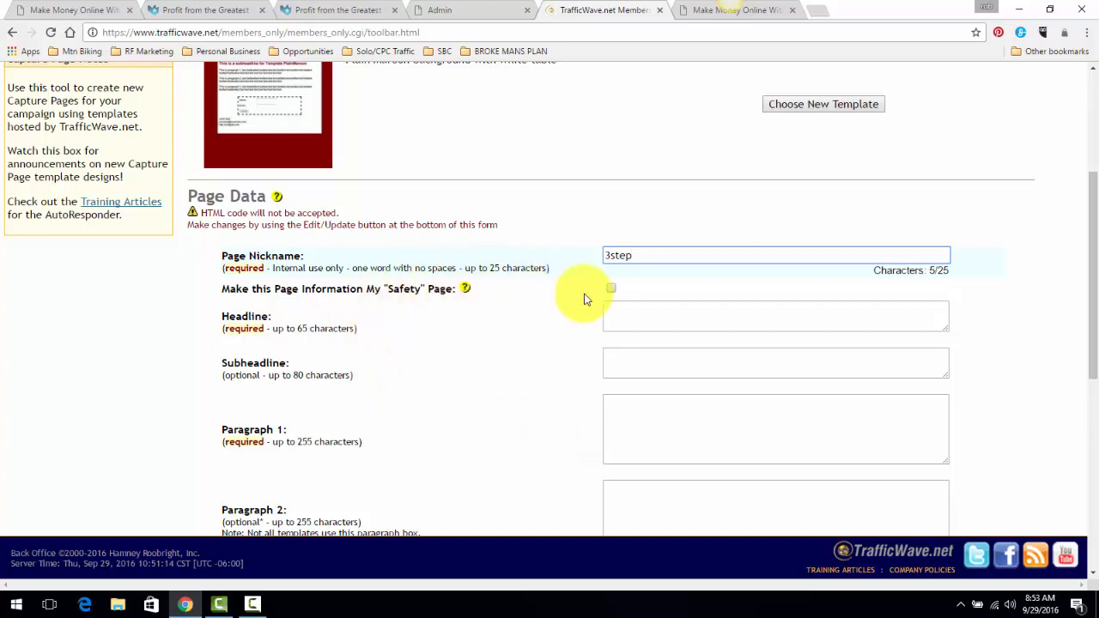
{"action": "left_click", "coordinate": [610, 288]}
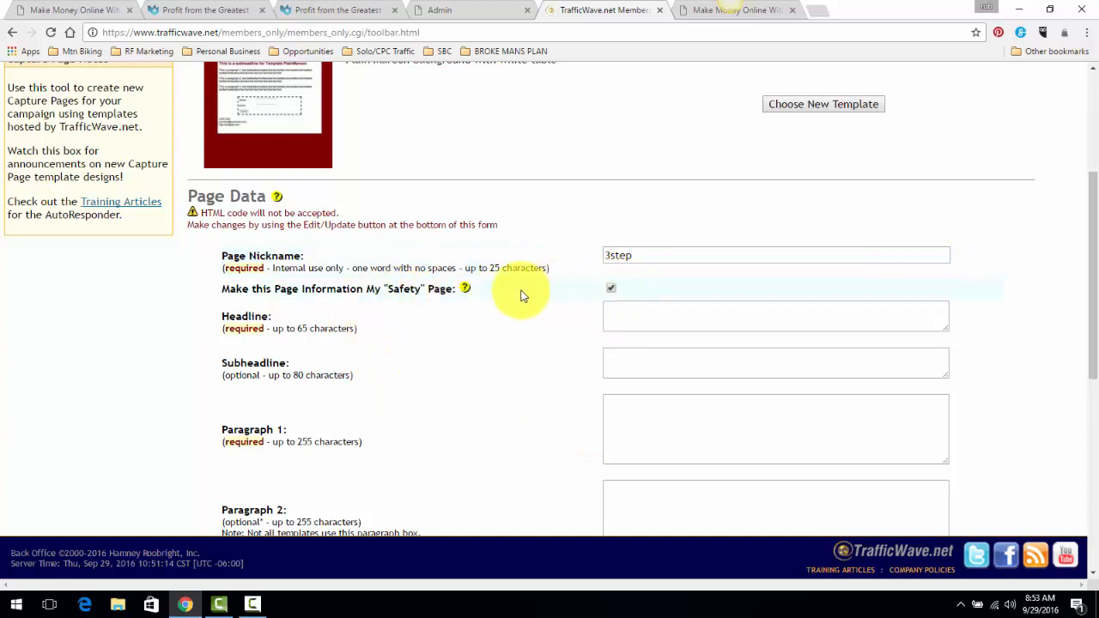
{"action": "mouse_move", "coordinate": [532, 420]}
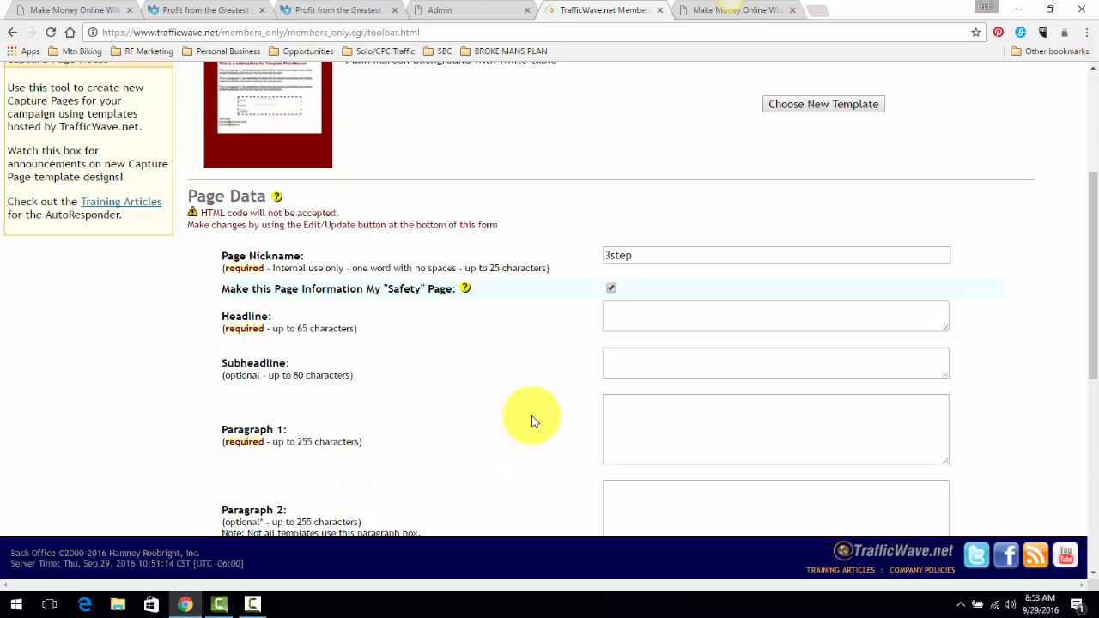
Step: Enter the headline 'Discover my simple system'
{"action": "left_click", "coordinate": [772, 316]}
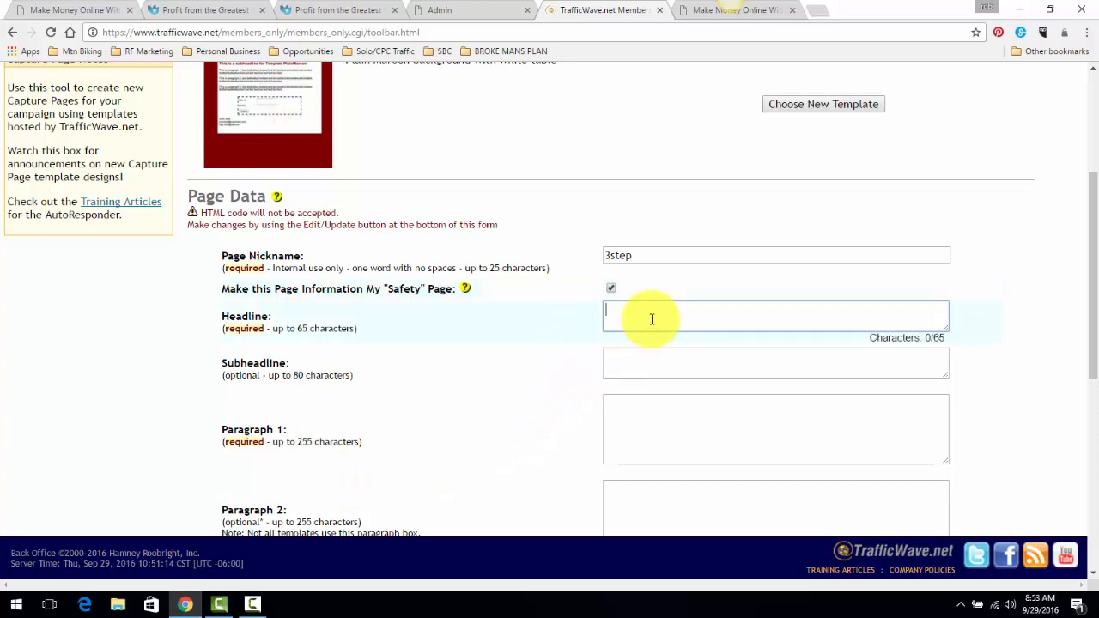
{"action": "type", "text": "Learn"}
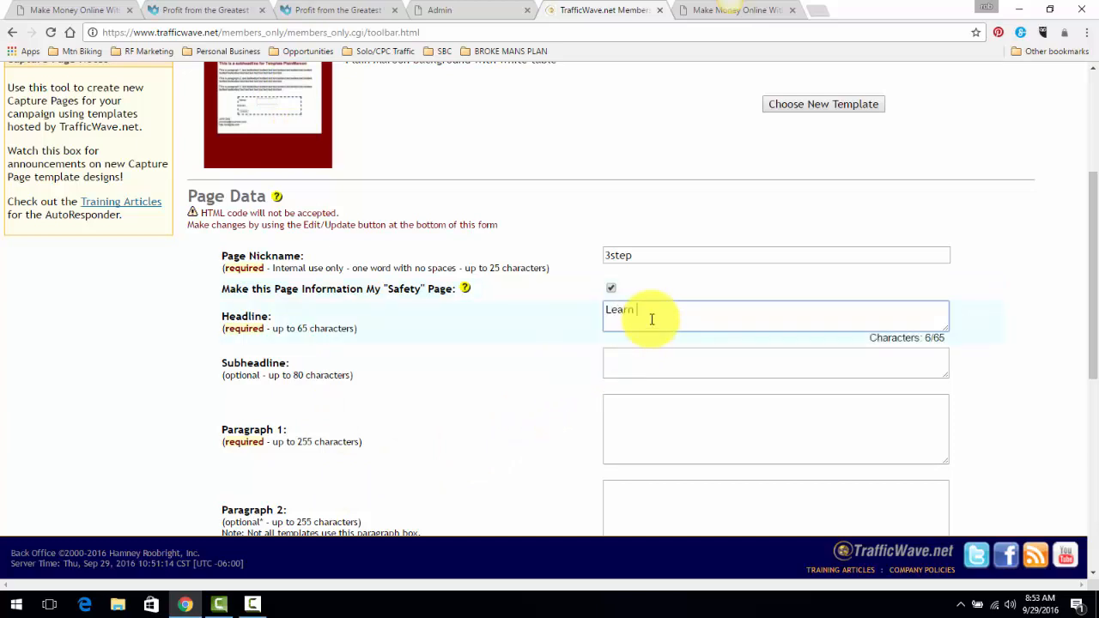
{"action": "type", "text": "how my"}
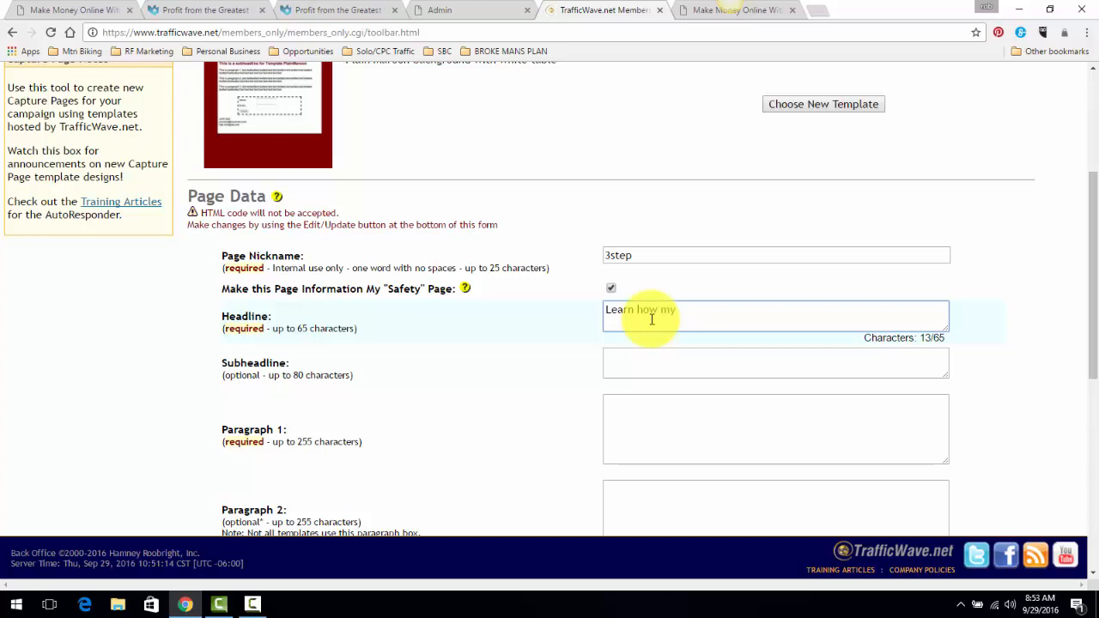
{"action": "type", "text": "D"}
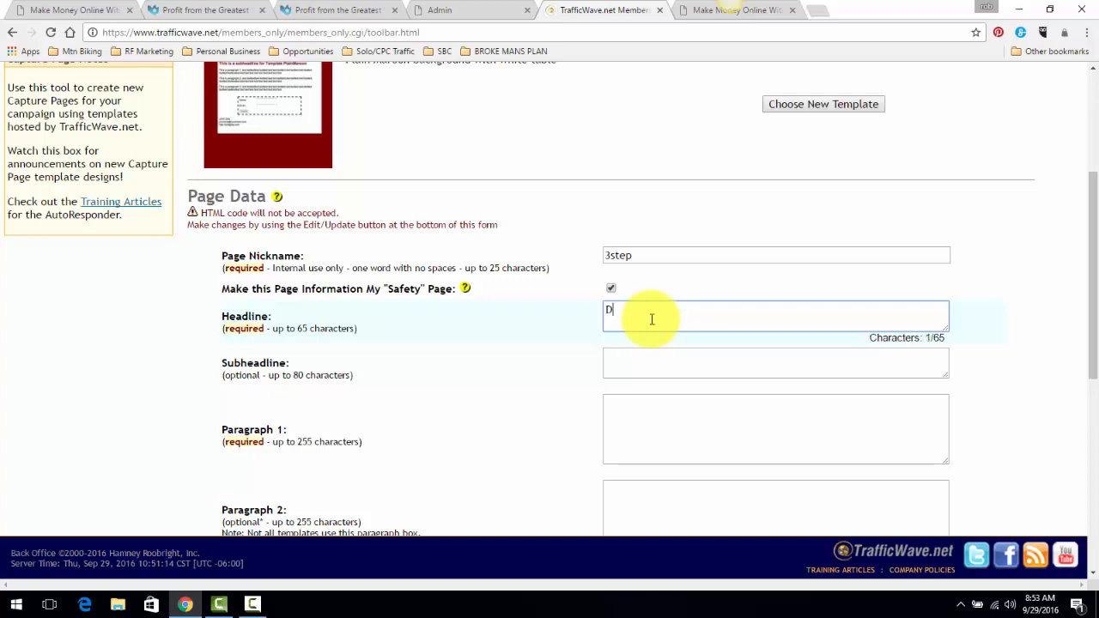
{"action": "type", "text": "i"}
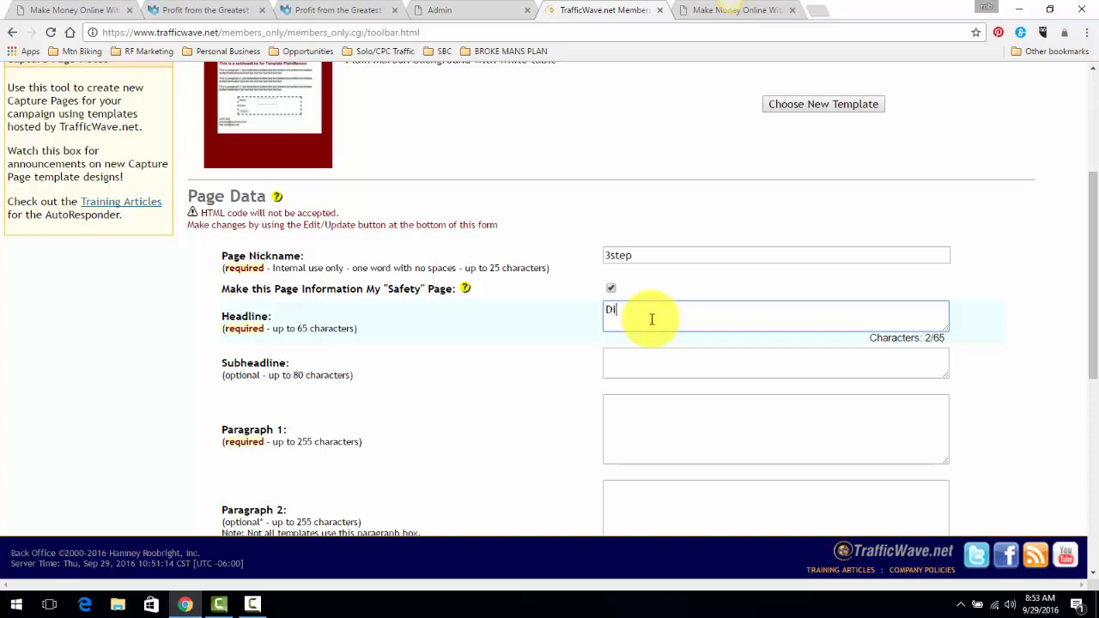
{"action": "type", "text": "s"}
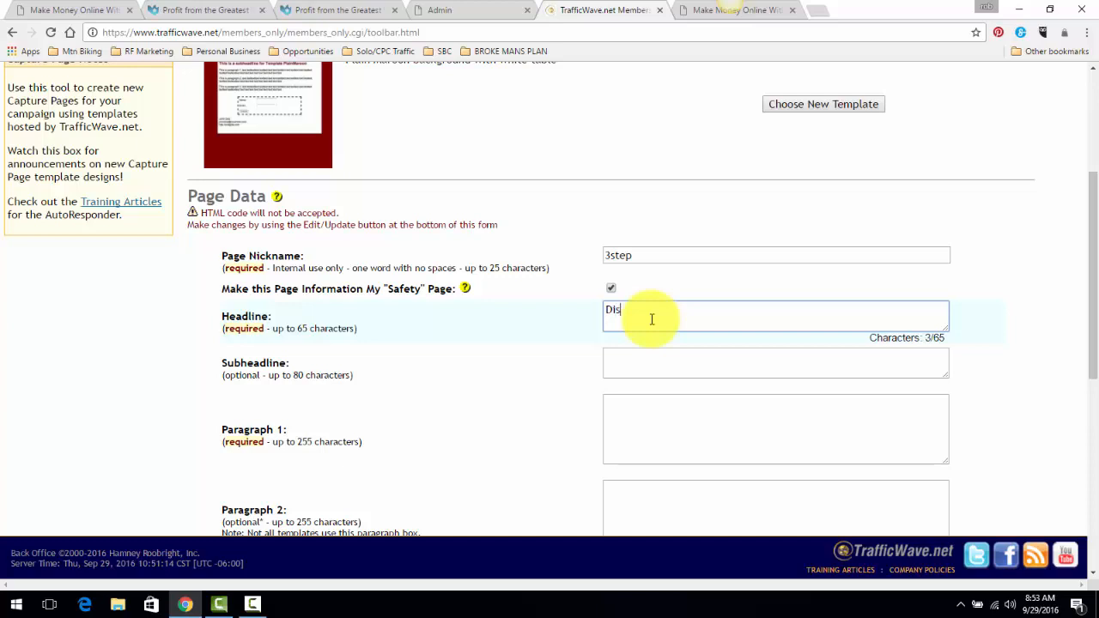
{"action": "type", "text": "cover my simpl"}
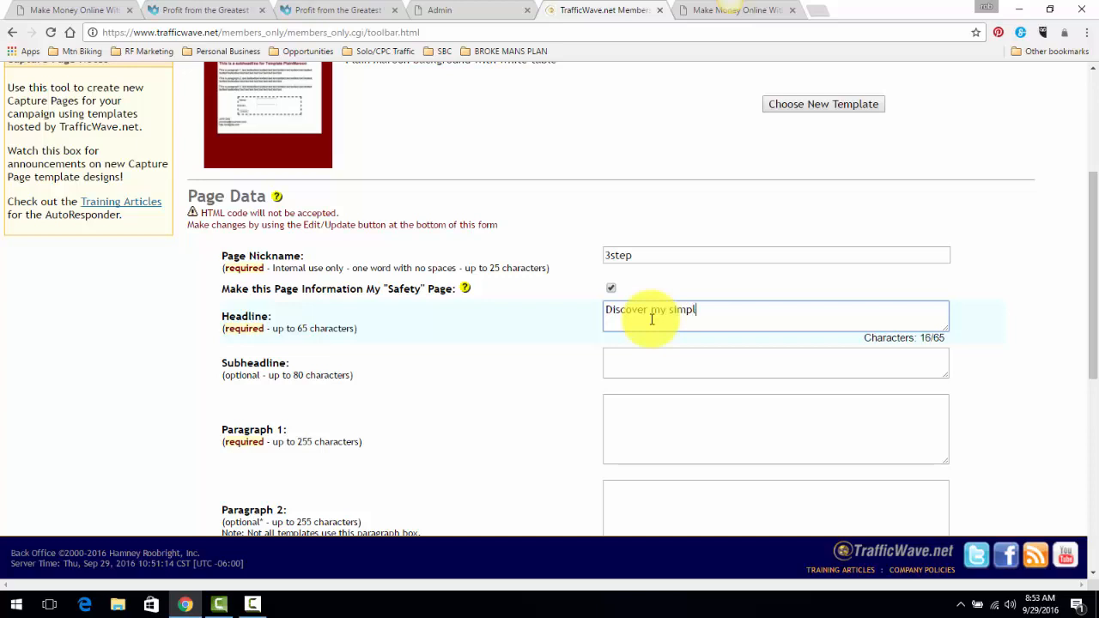
{"action": "type", "text": "e system"}
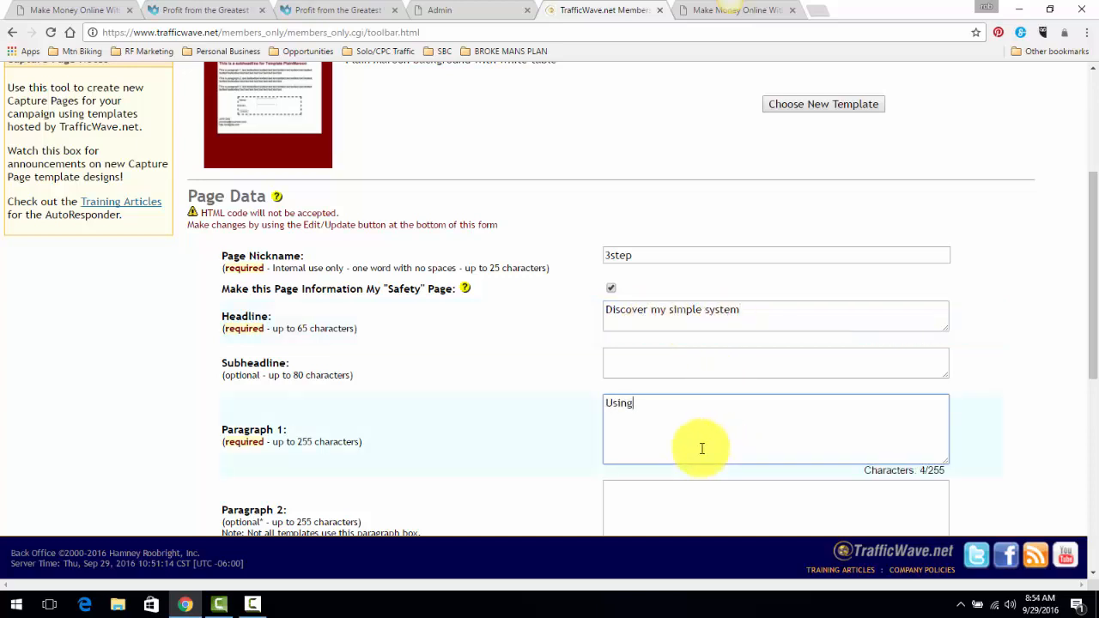
Step: Write Paragraph 1, ending 'Opt in and I'll show you exactly how I did it.'
{"action": "type", "text": "this simply"}
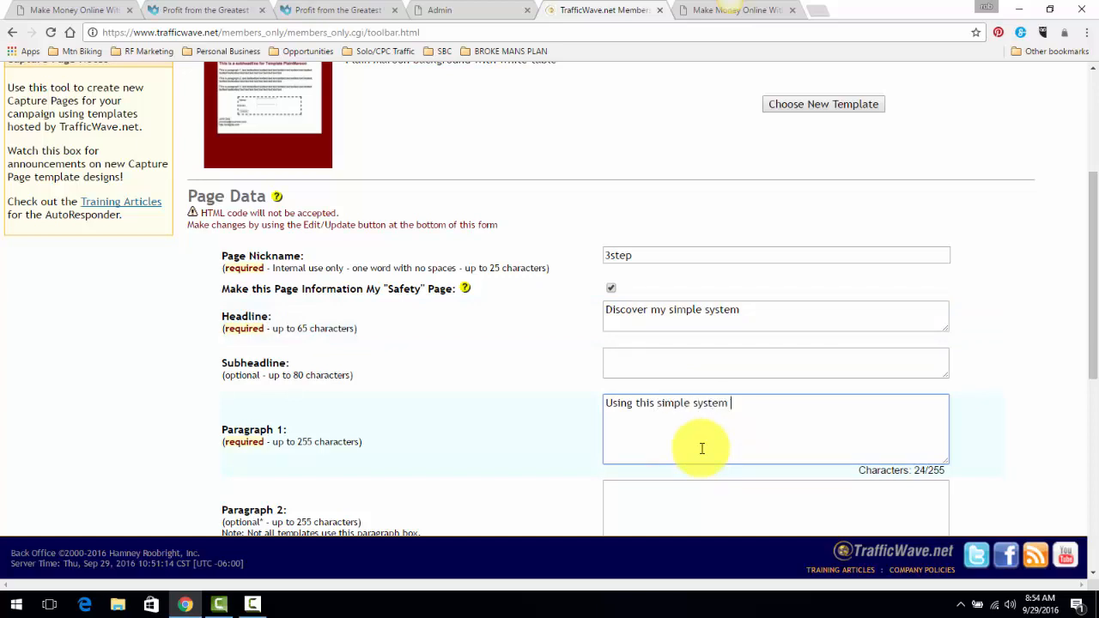
{"action": "type", "text": ", I've created"}
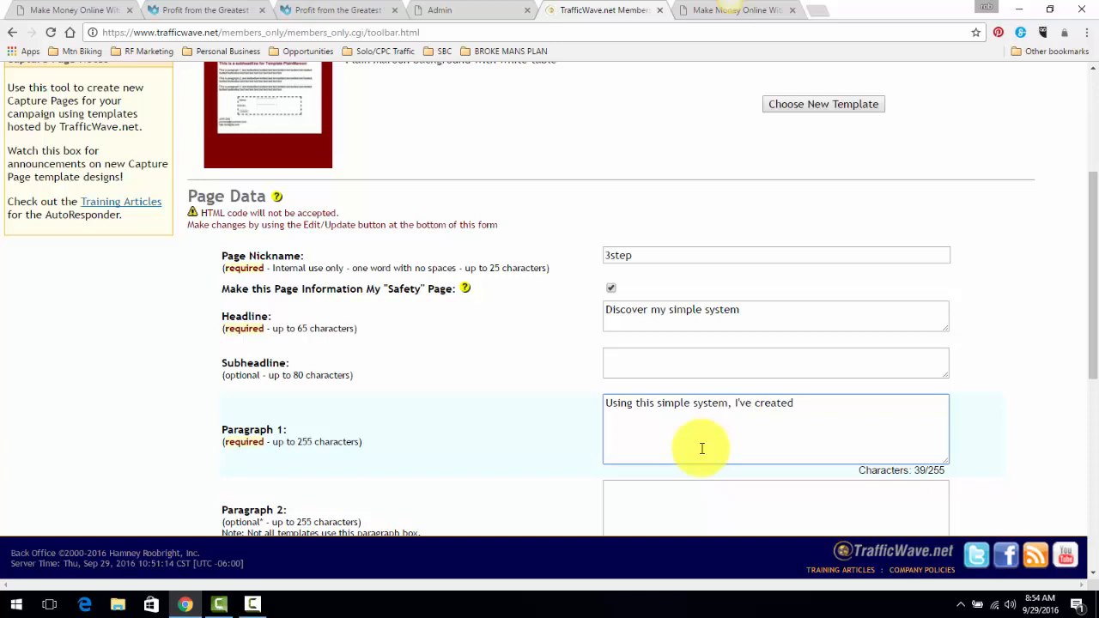
{"action": "type", "text": "a full time income online."}
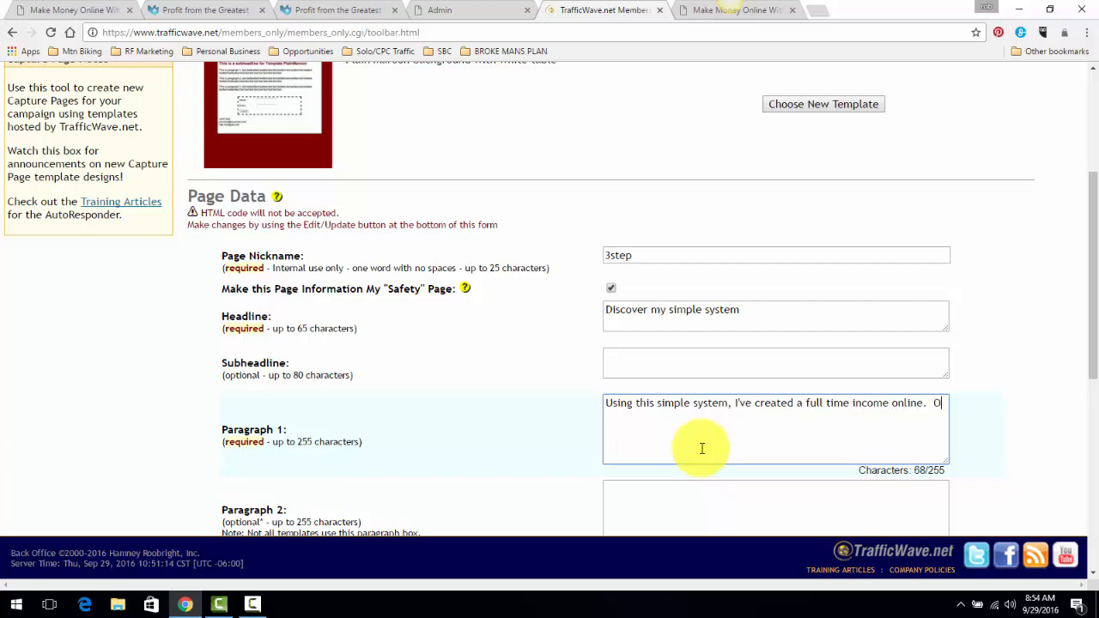
{"action": "type", "text": "Opt in and I'll"}
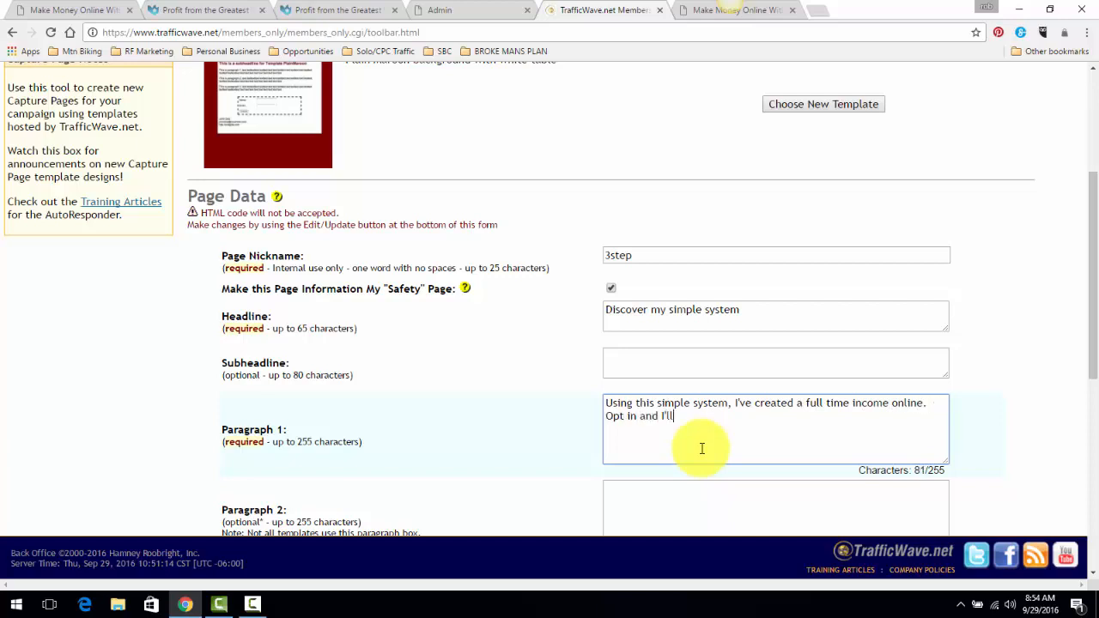
{"action": "type", "text": "show you exactly"}
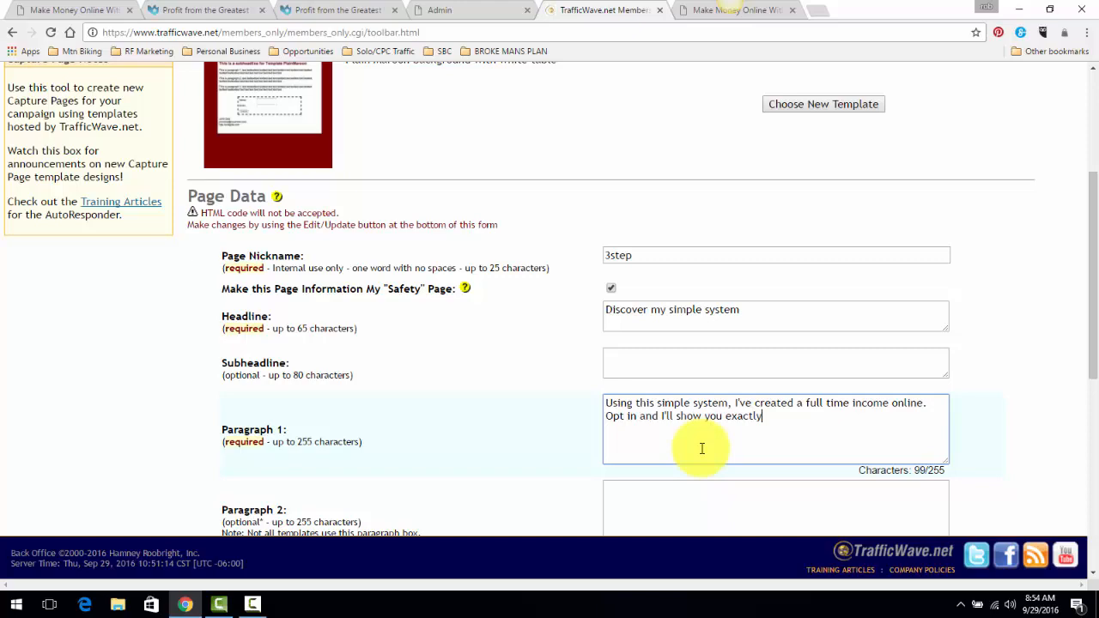
{"action": "type", "text": "how I did"}
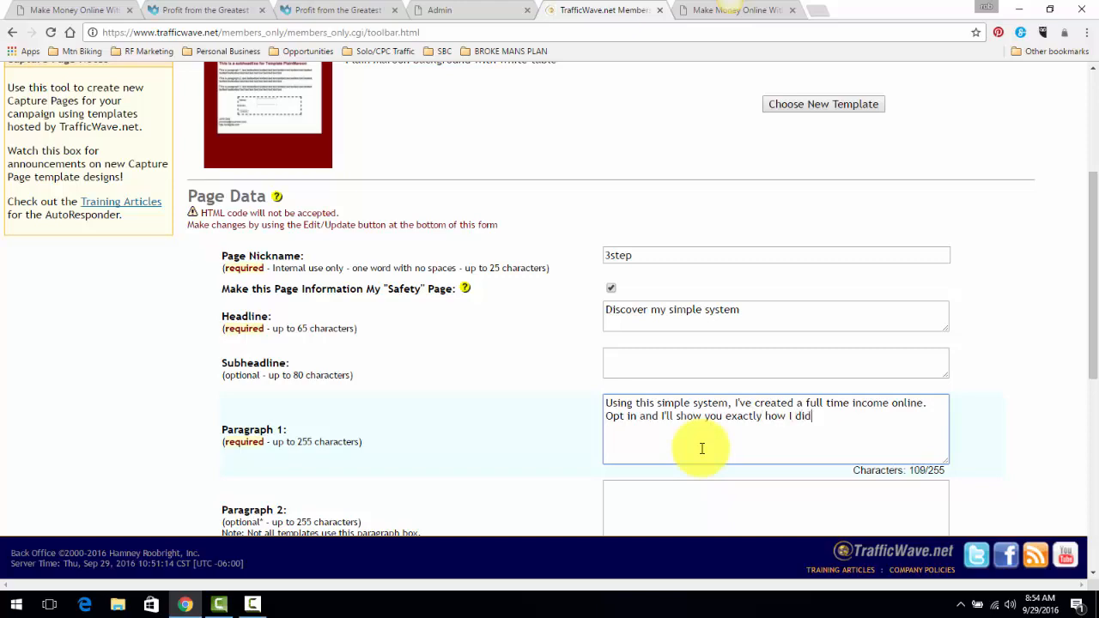
{"action": "type", "text": "it."}
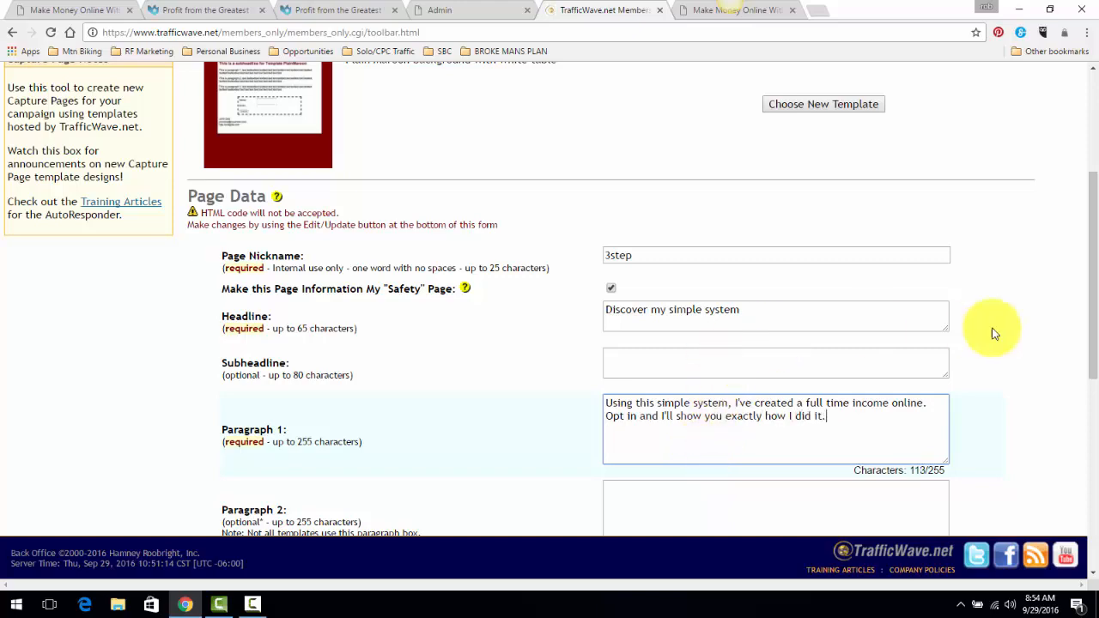
Step: Set the signature name to 'Opt in and check it out!'
{"action": "scroll", "scroll_direction": "down", "scroll_amount": 3}
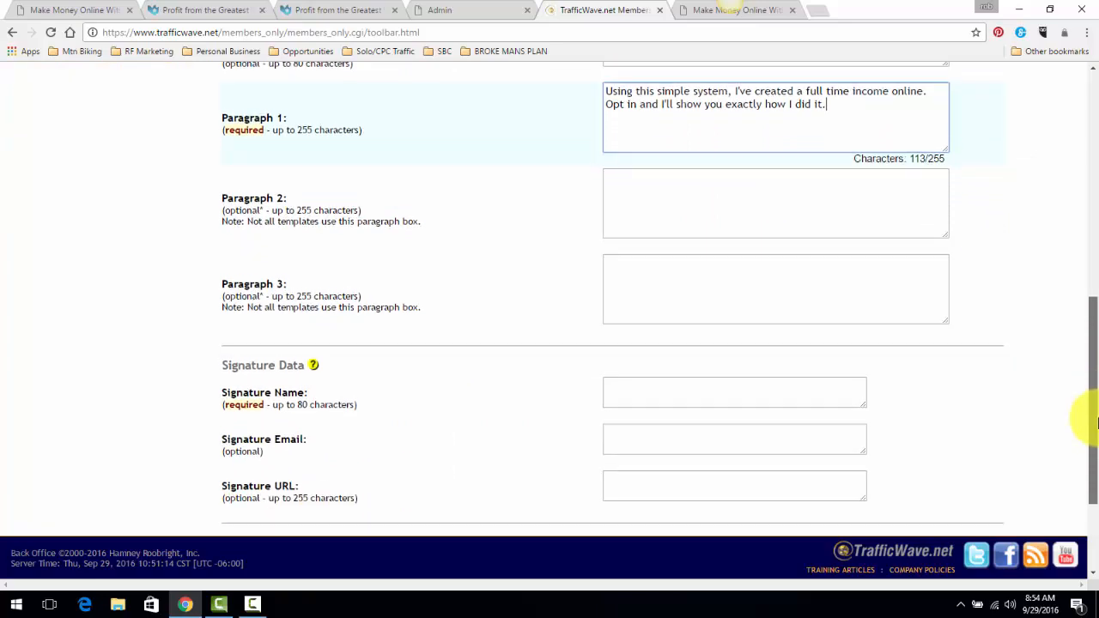
{"action": "scroll", "scroll_direction": "down", "scroll_amount": 3}
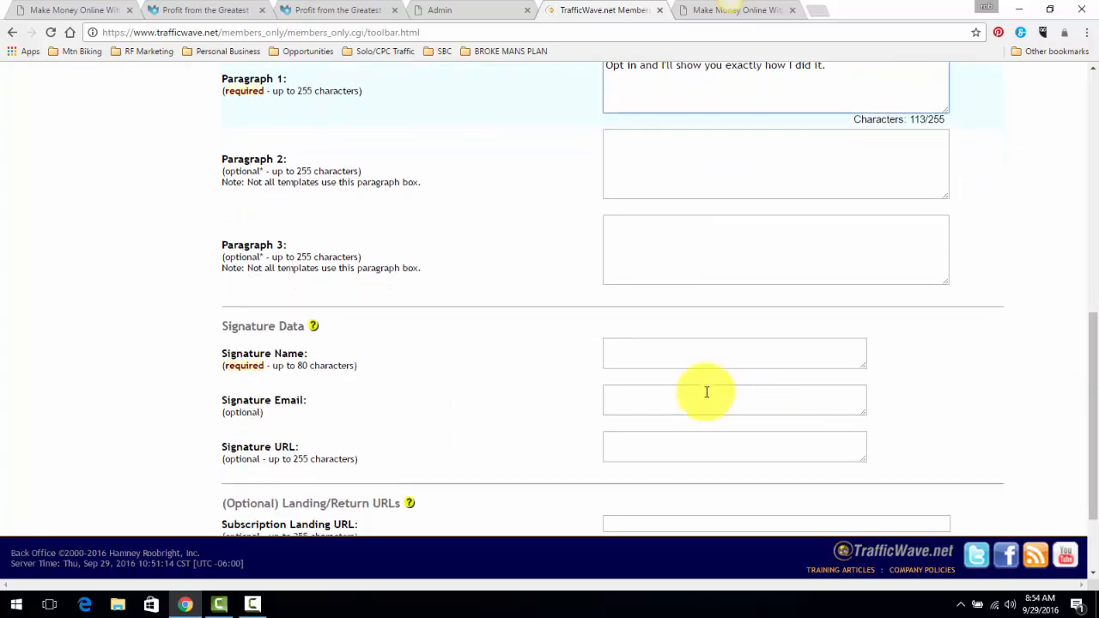
{"action": "left_click", "coordinate": [734, 353]}
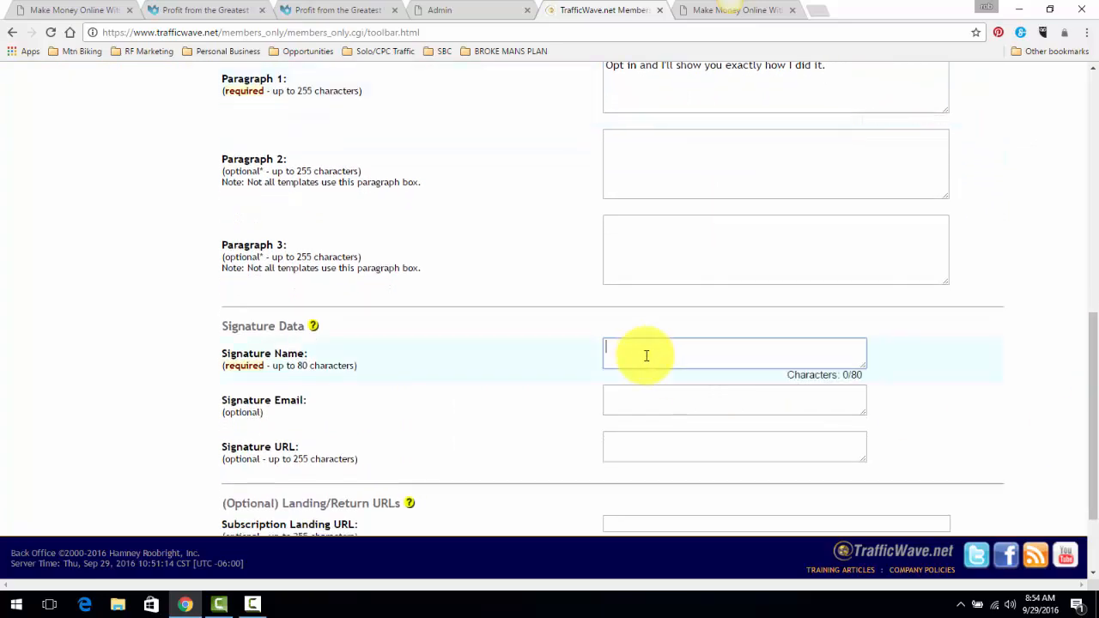
{"action": "type", "text": "Juys"}
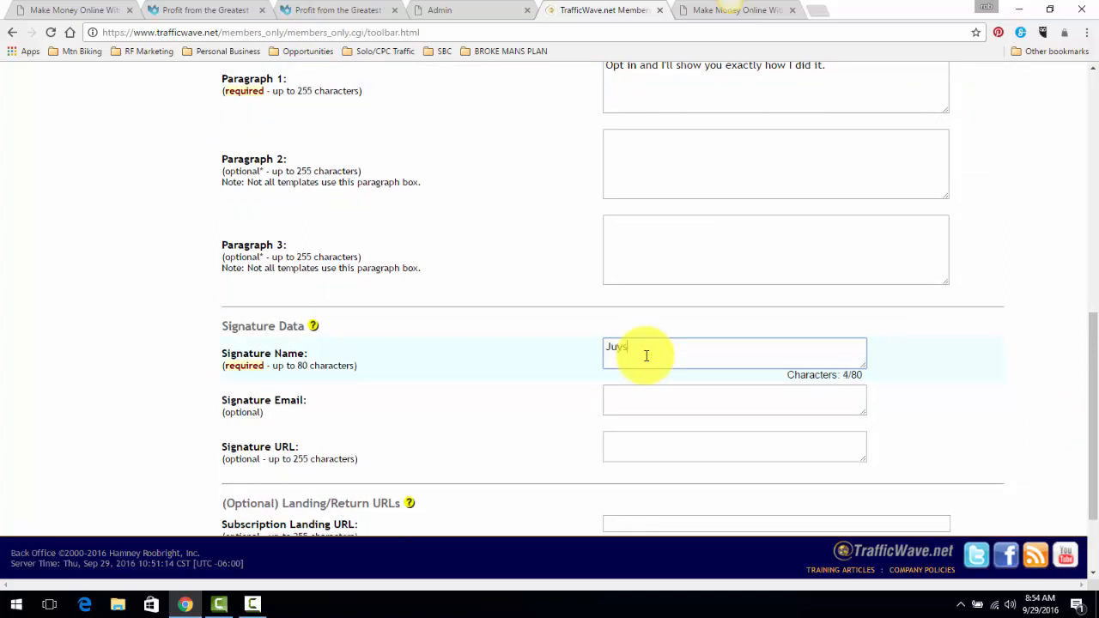
{"action": "type", "text": "Opt I"}
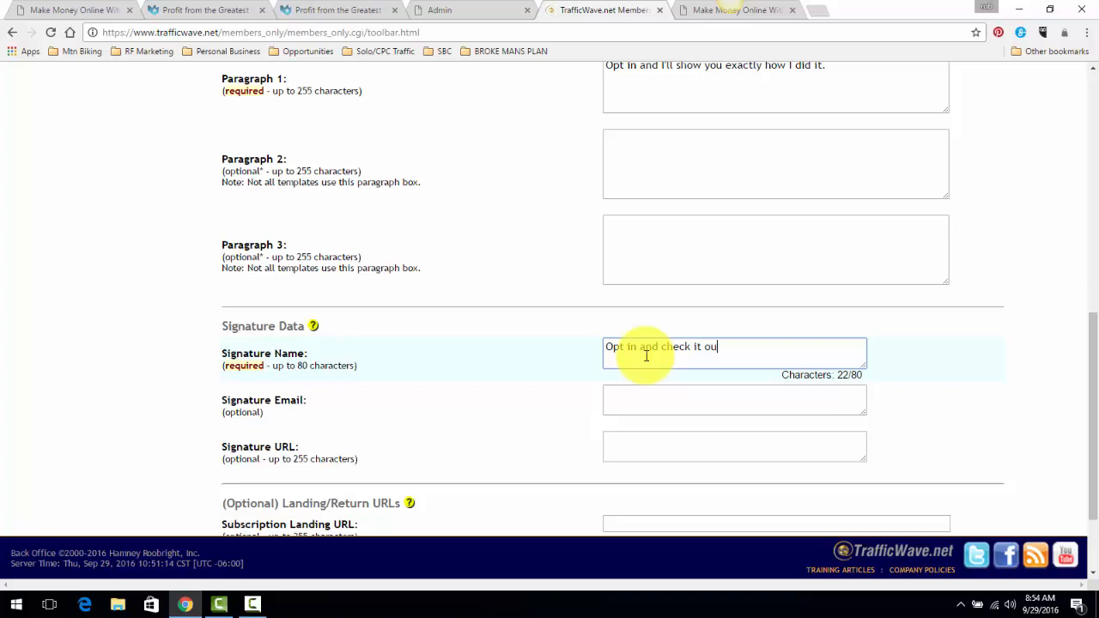
{"action": "type", "text": "t!"}
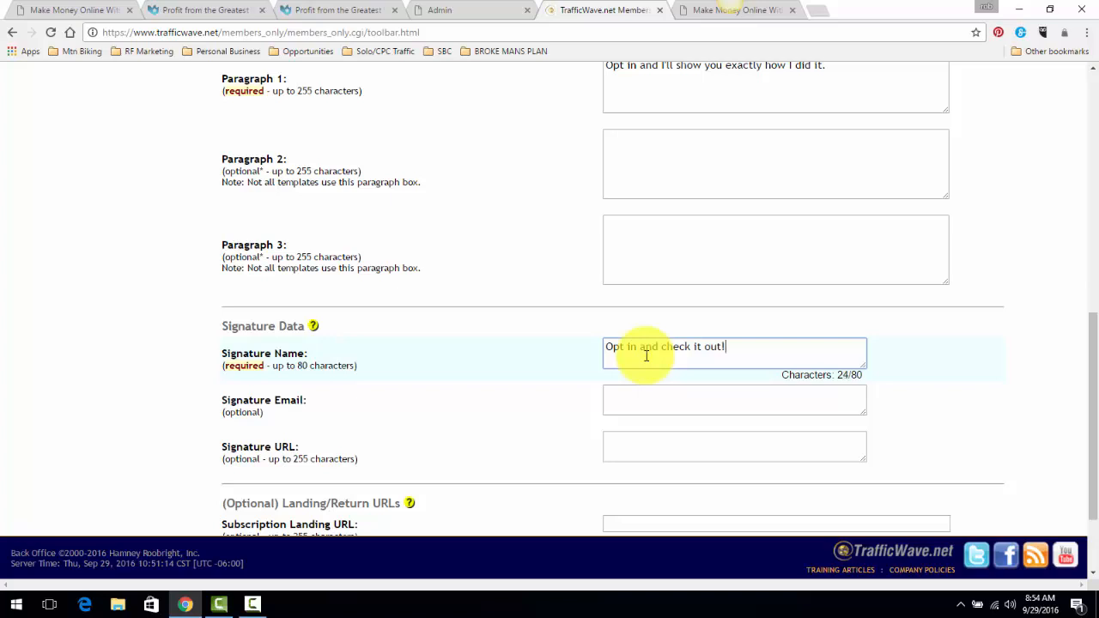
{"action": "mouse_move", "coordinate": [459, 346]}
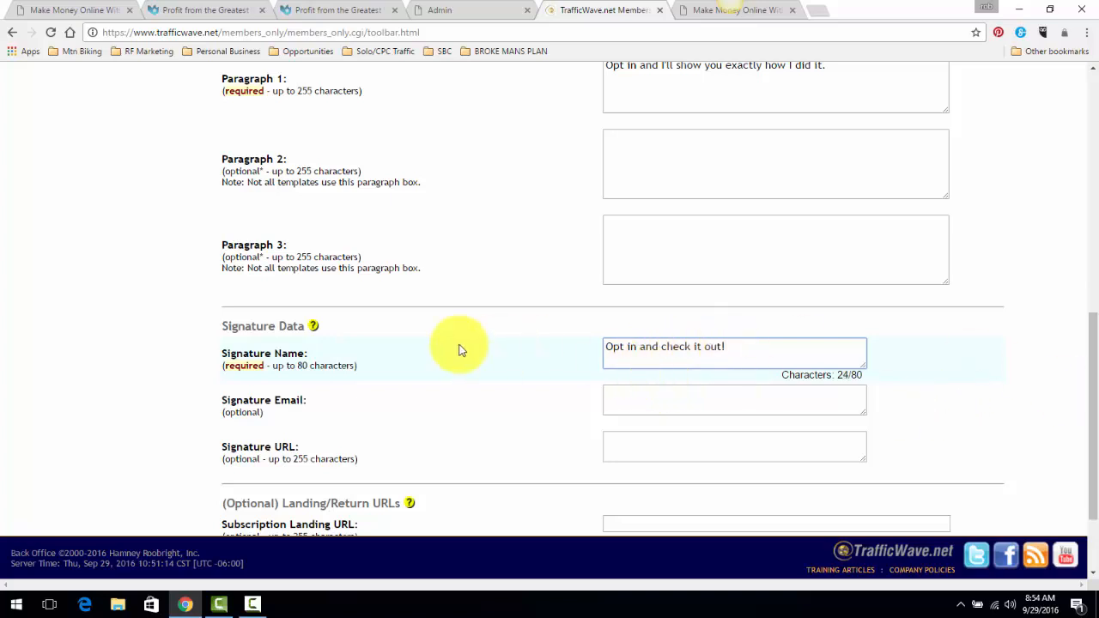
{"action": "scroll", "scroll_direction": "down", "scroll_amount": 3}
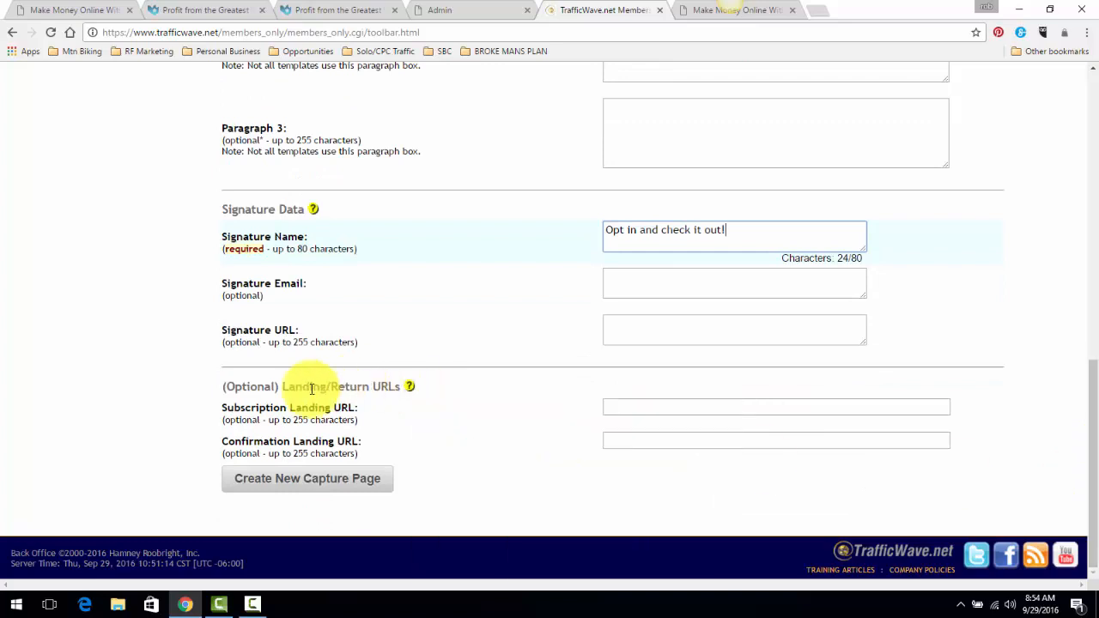
{"action": "mouse_move", "coordinate": [322, 440]}
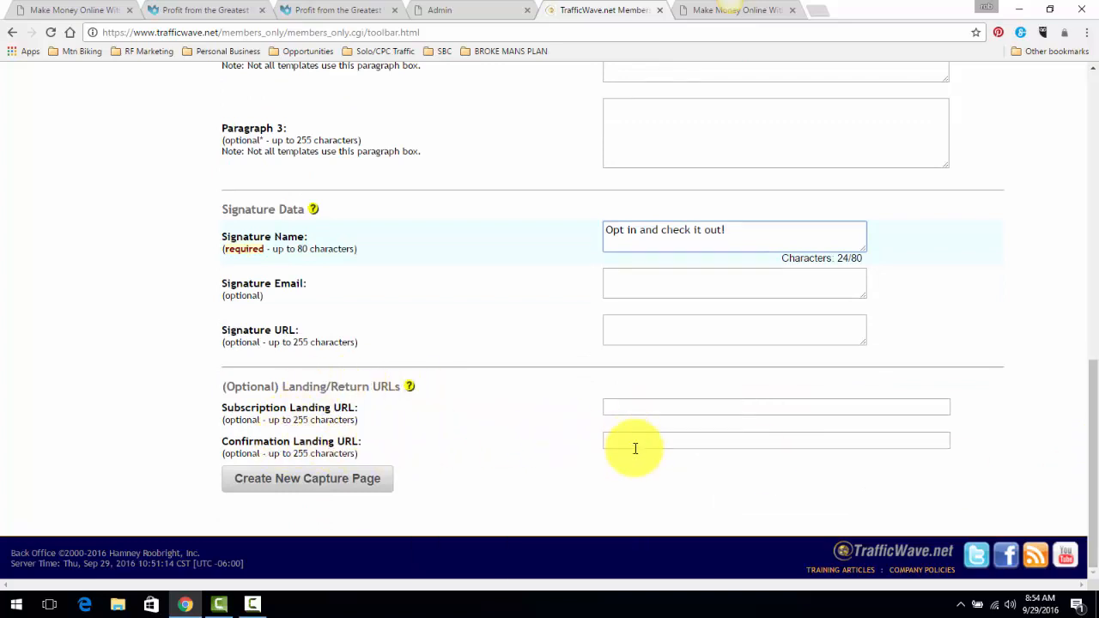
{"action": "left_click", "coordinate": [775, 440]}
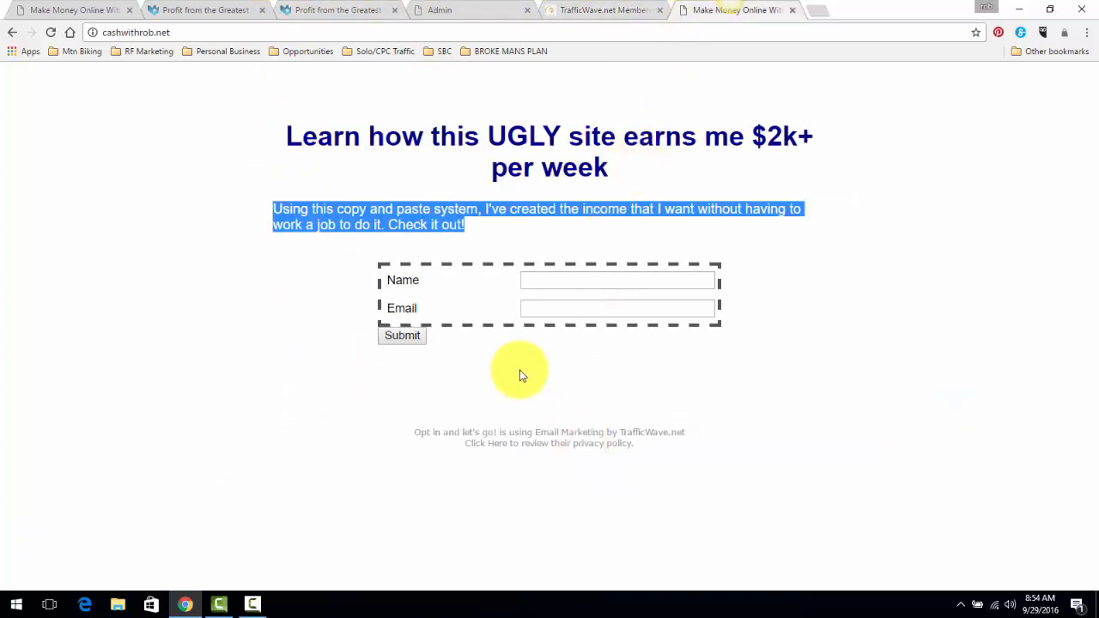
{"action": "left_click", "coordinate": [530, 232]}
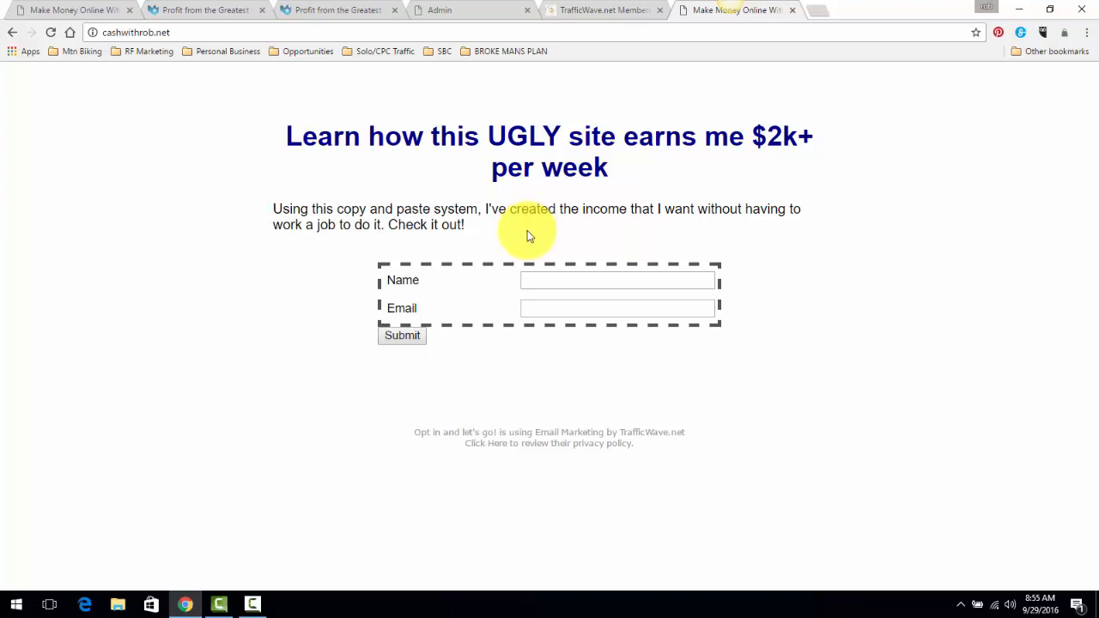
{"action": "mouse_move", "coordinate": [833, 6]}
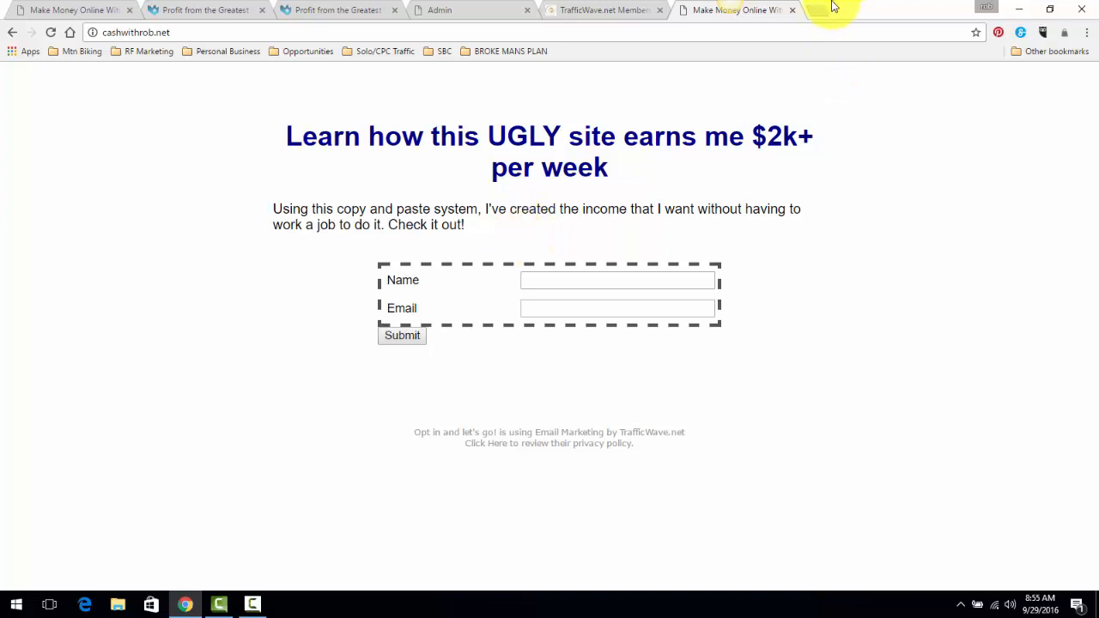
{"action": "mouse_move", "coordinate": [823, 12]}
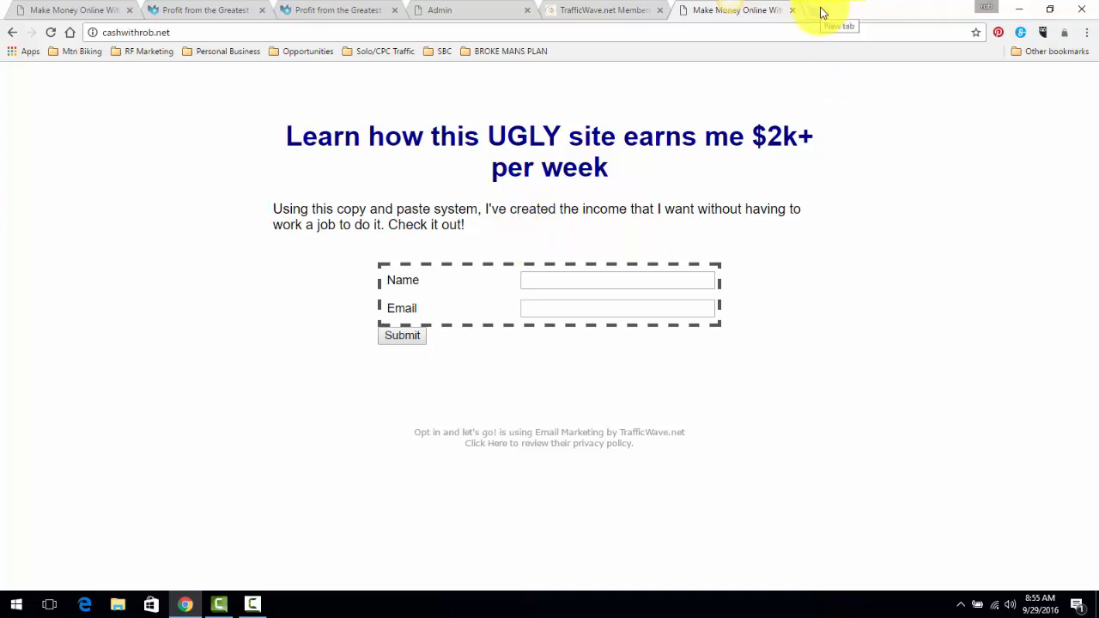
{"action": "left_click", "coordinate": [826, 10]}
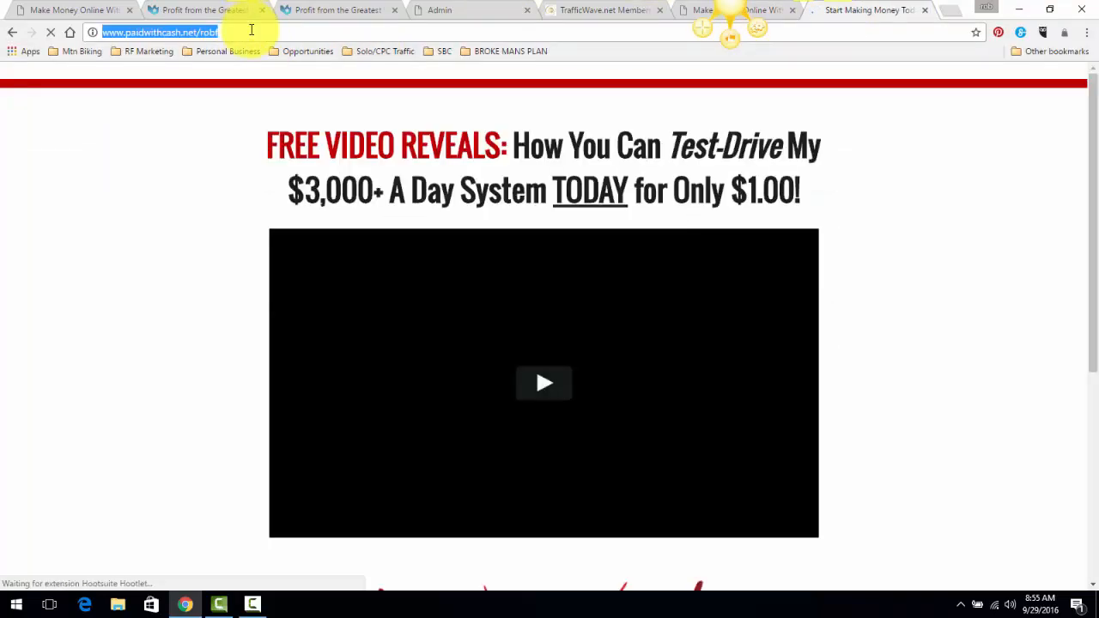
{"action": "left_click", "coordinate": [543, 382]}
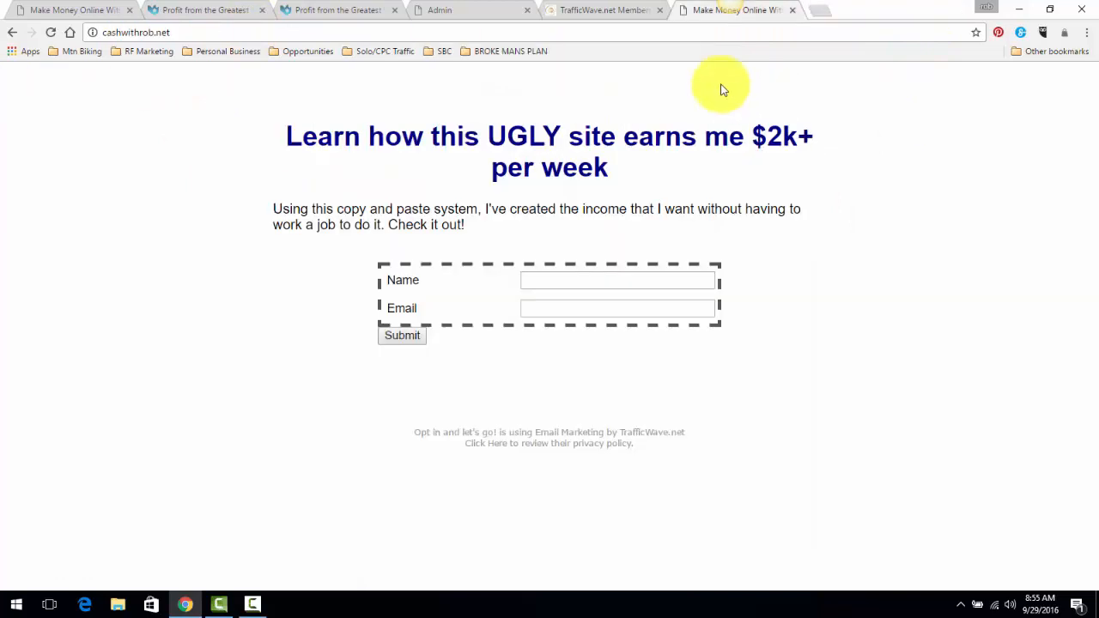
{"action": "left_click", "coordinate": [601, 9]}
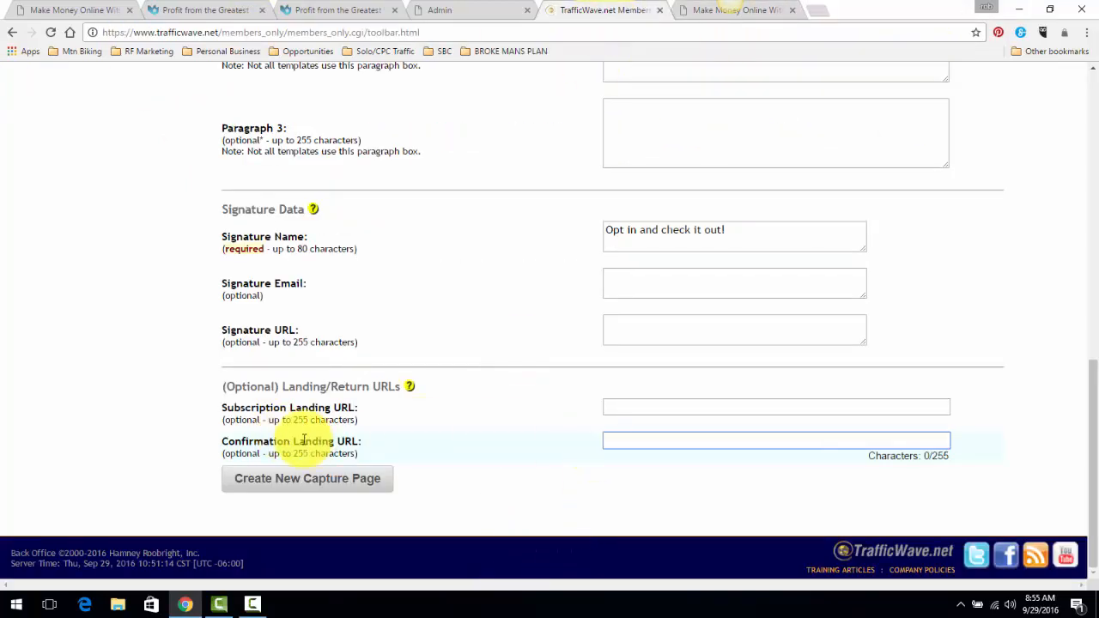
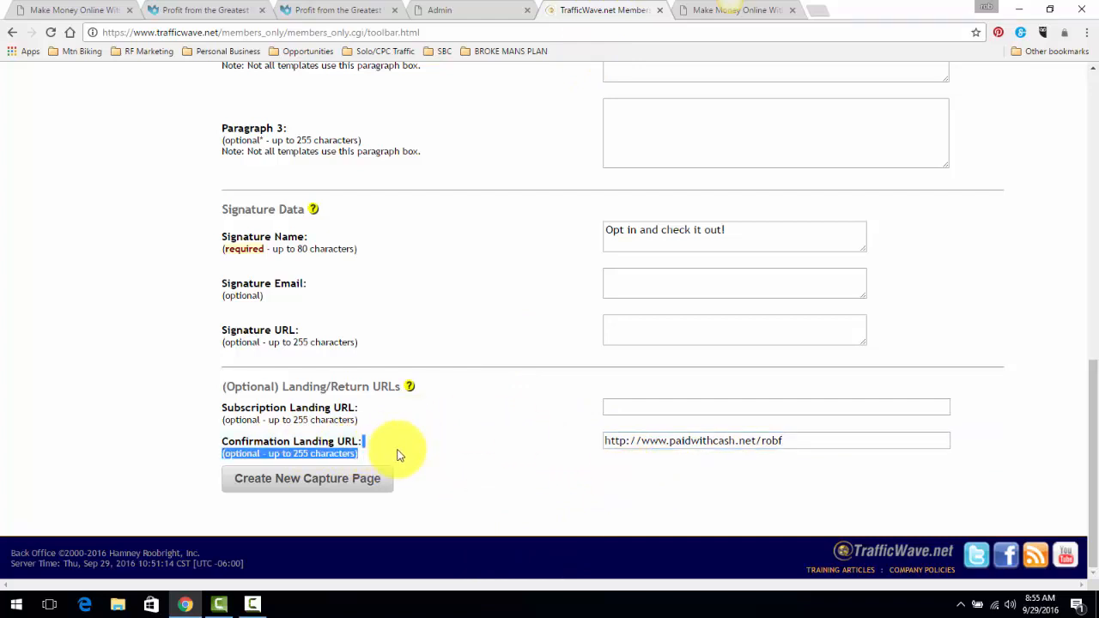
{"action": "left_click", "coordinate": [734, 10]}
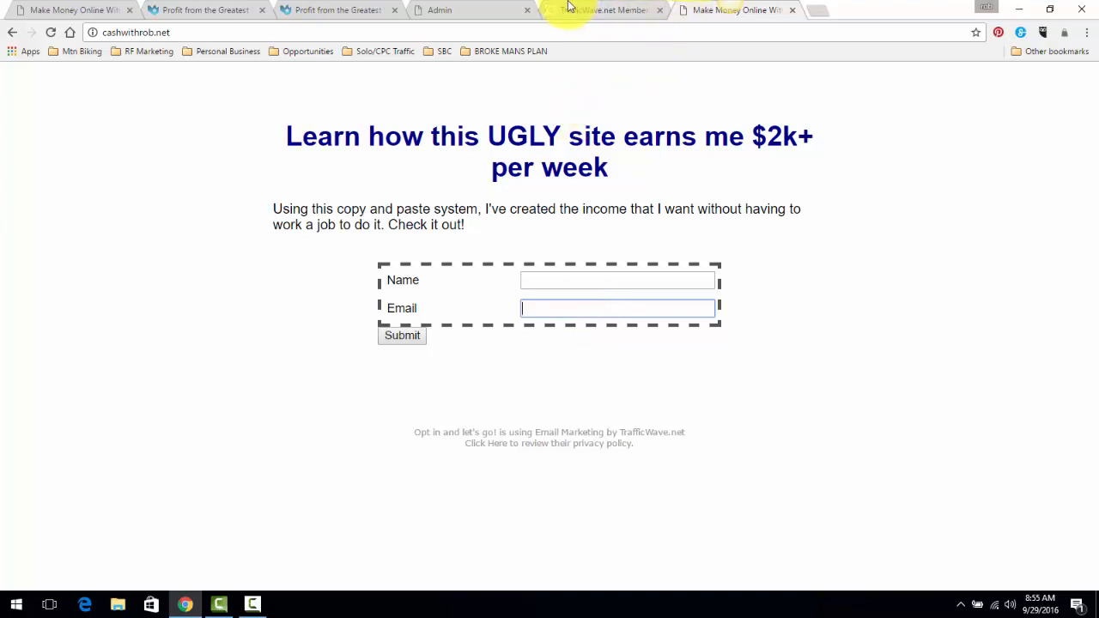
{"action": "mouse_move", "coordinate": [601, 273]}
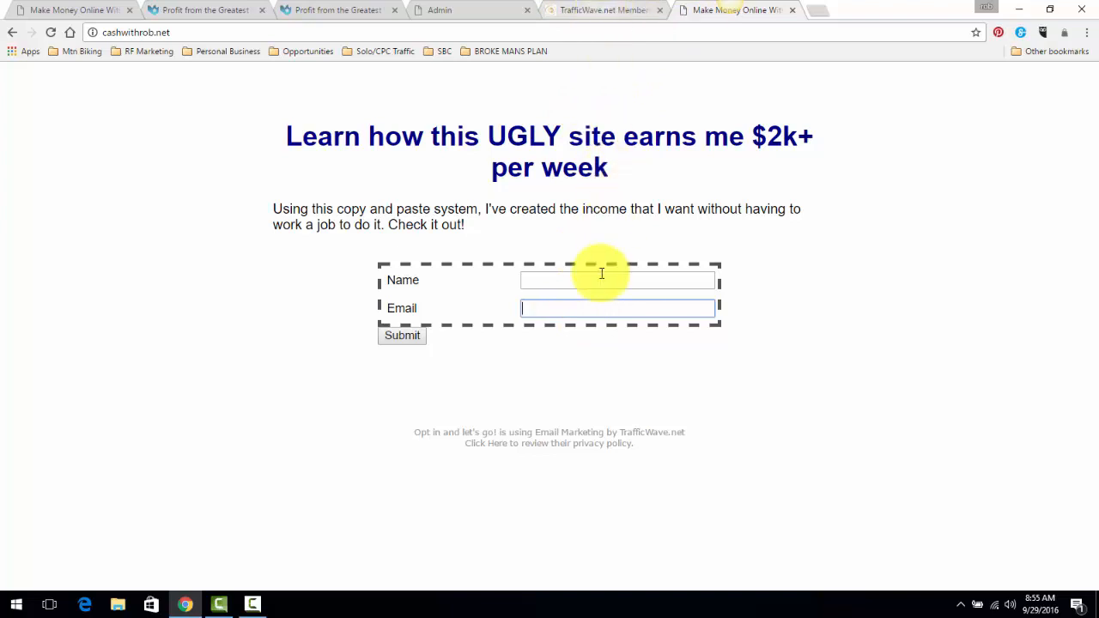
{"action": "left_click", "coordinate": [604, 9]}
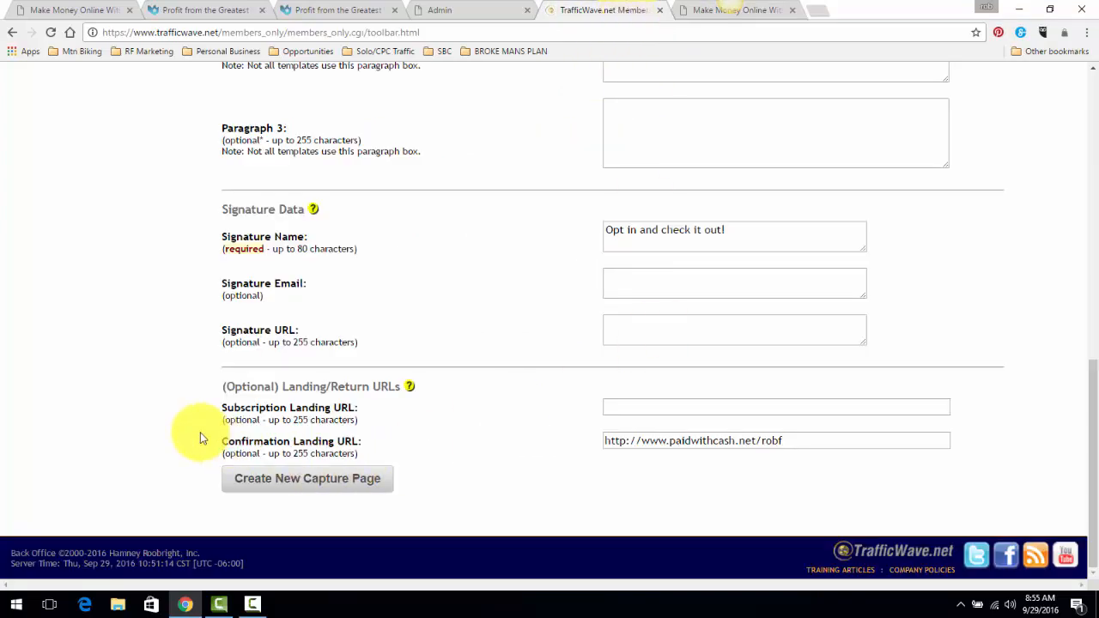
{"action": "double_click", "coordinate": [291, 441]}
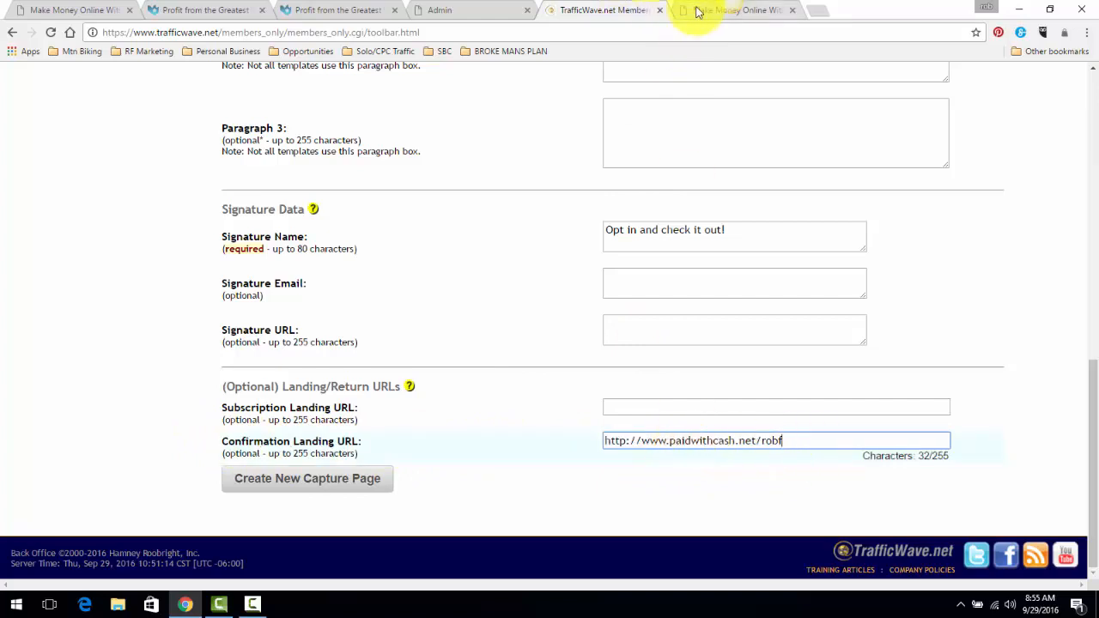
{"action": "left_click", "coordinate": [734, 9]}
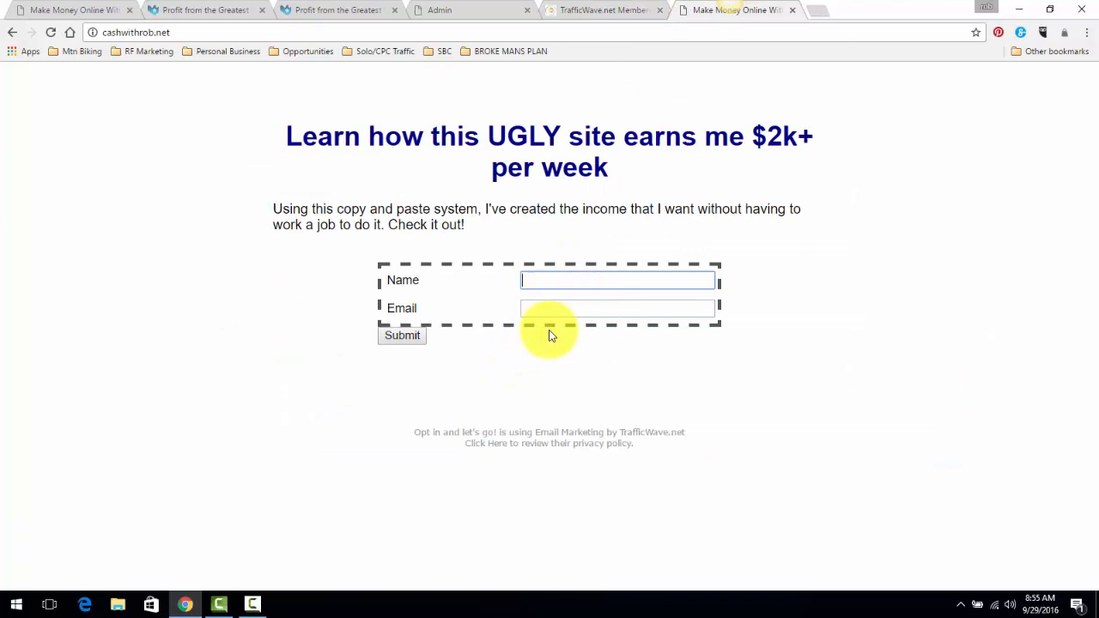
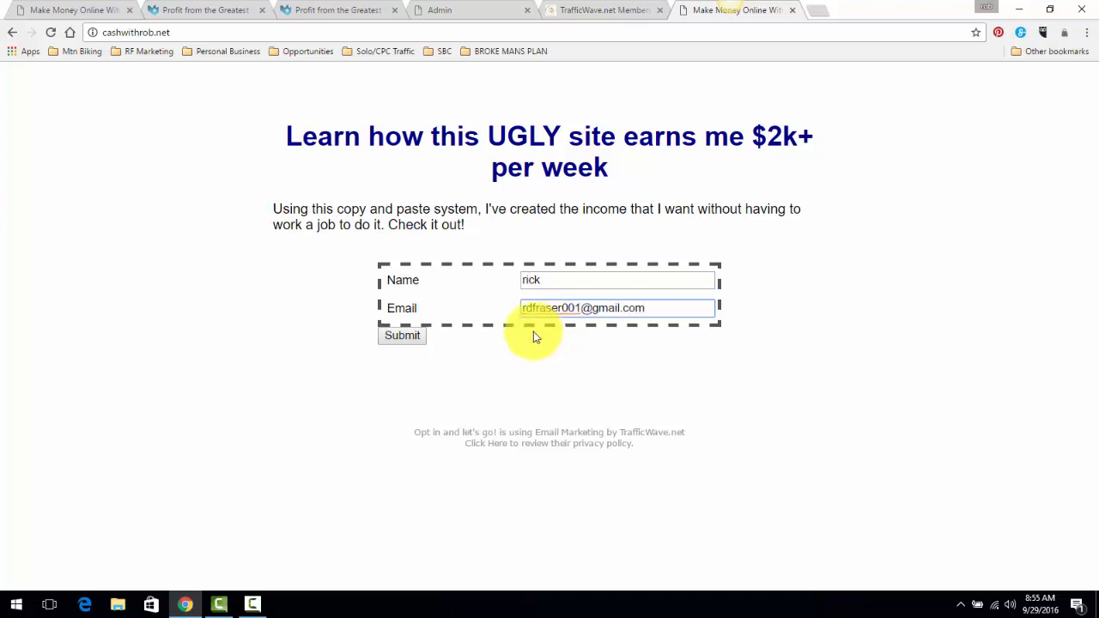
{"action": "left_click", "coordinate": [401, 335]}
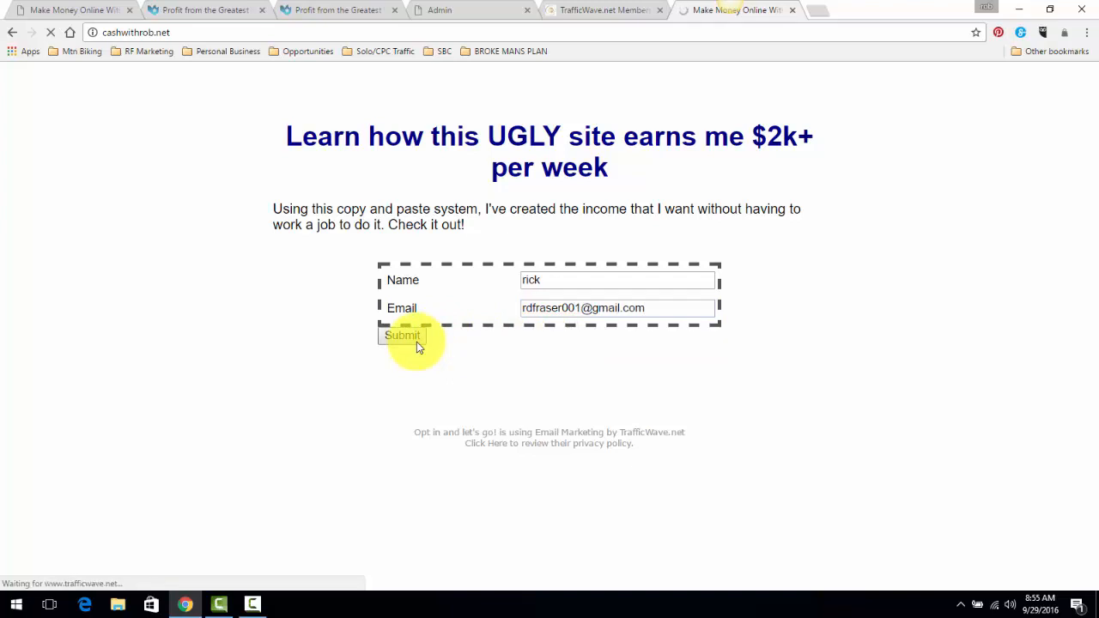
{"action": "left_click", "coordinate": [402, 334]}
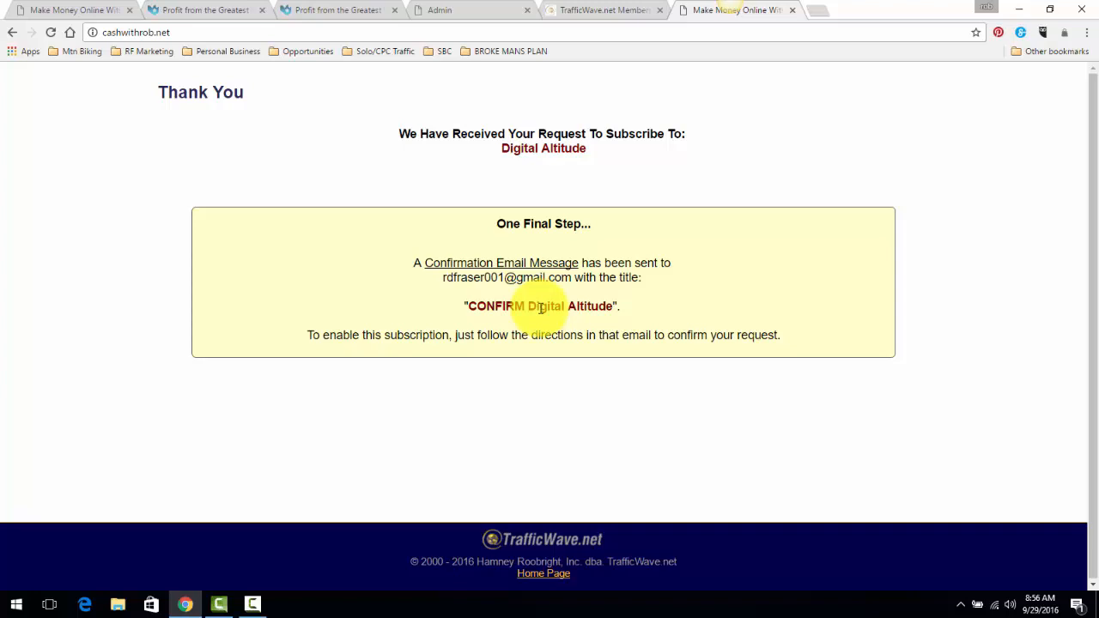
{"action": "mouse_move", "coordinate": [450, 348]}
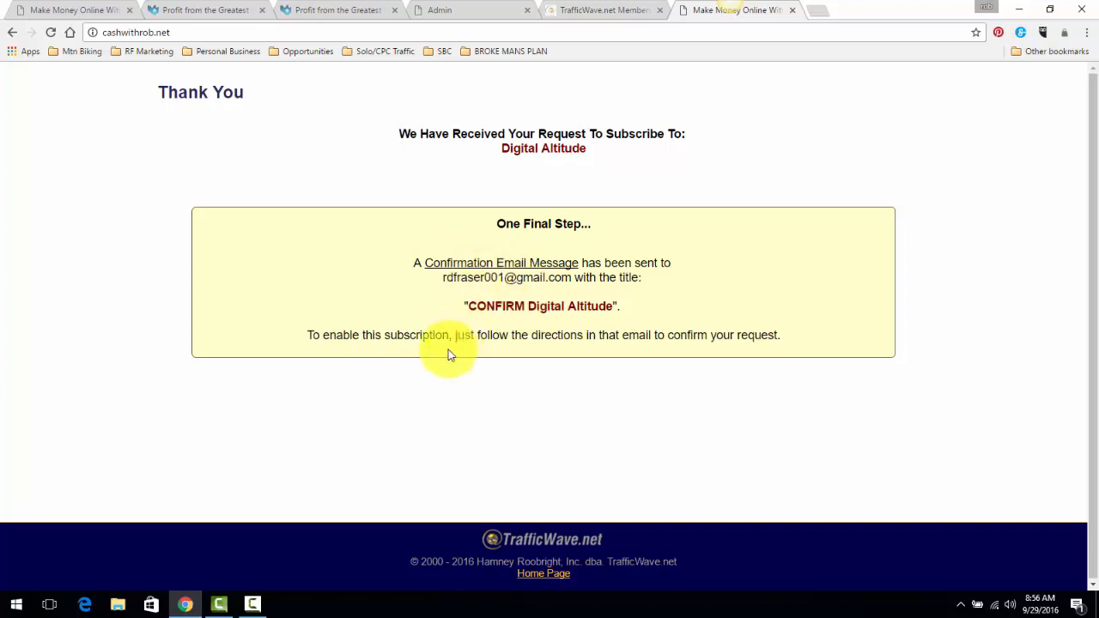
{"action": "mouse_move", "coordinate": [433, 343]}
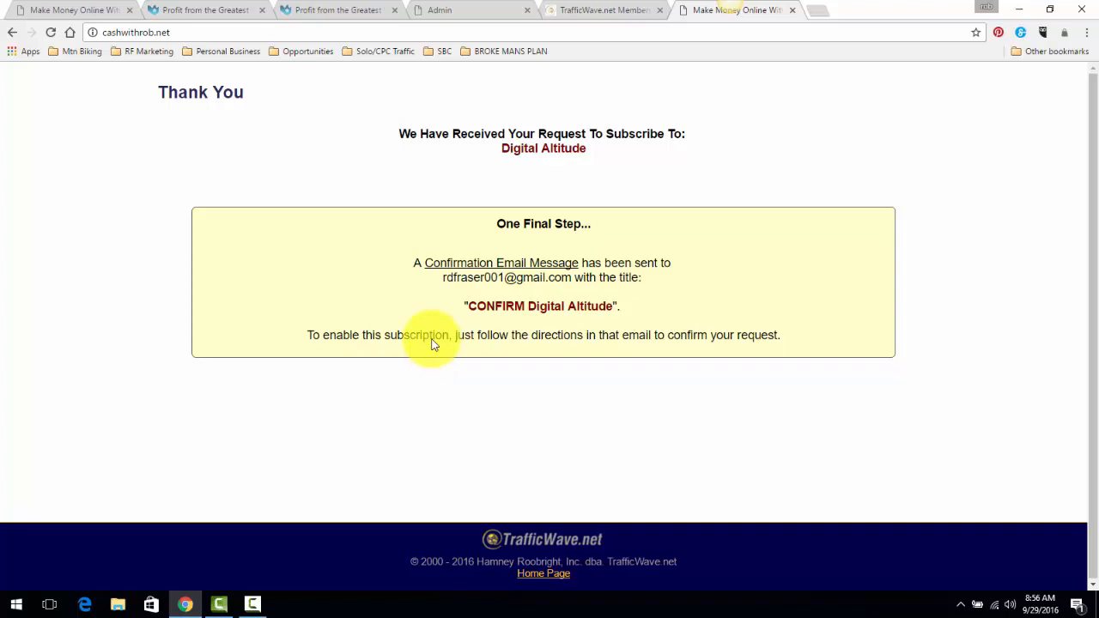
{"action": "mouse_move", "coordinate": [543, 332]}
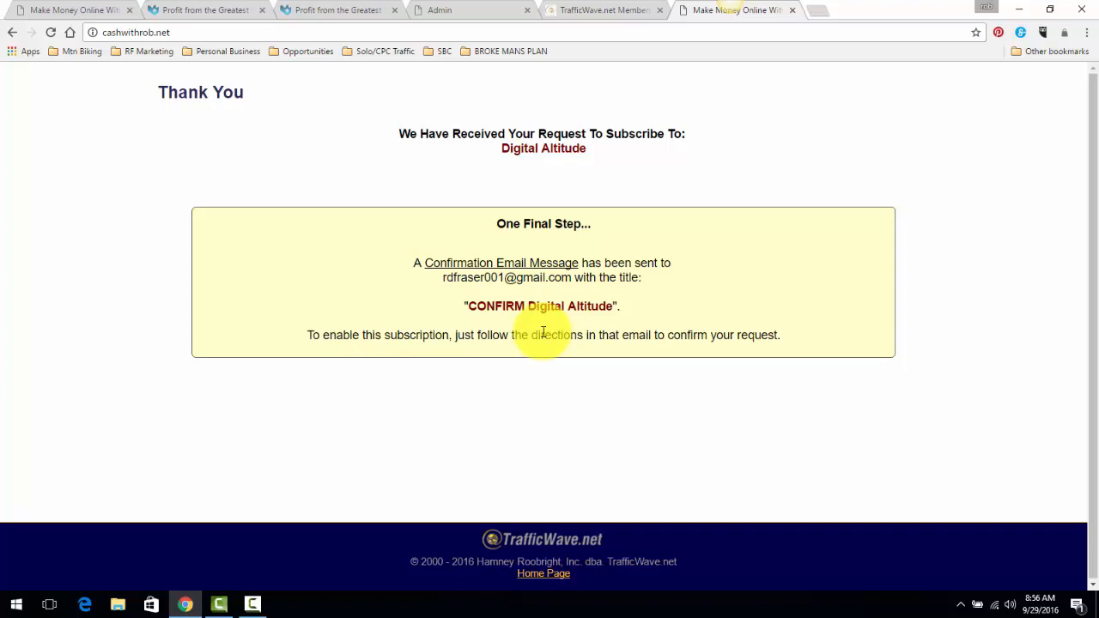
{"action": "mouse_move", "coordinate": [515, 147]}
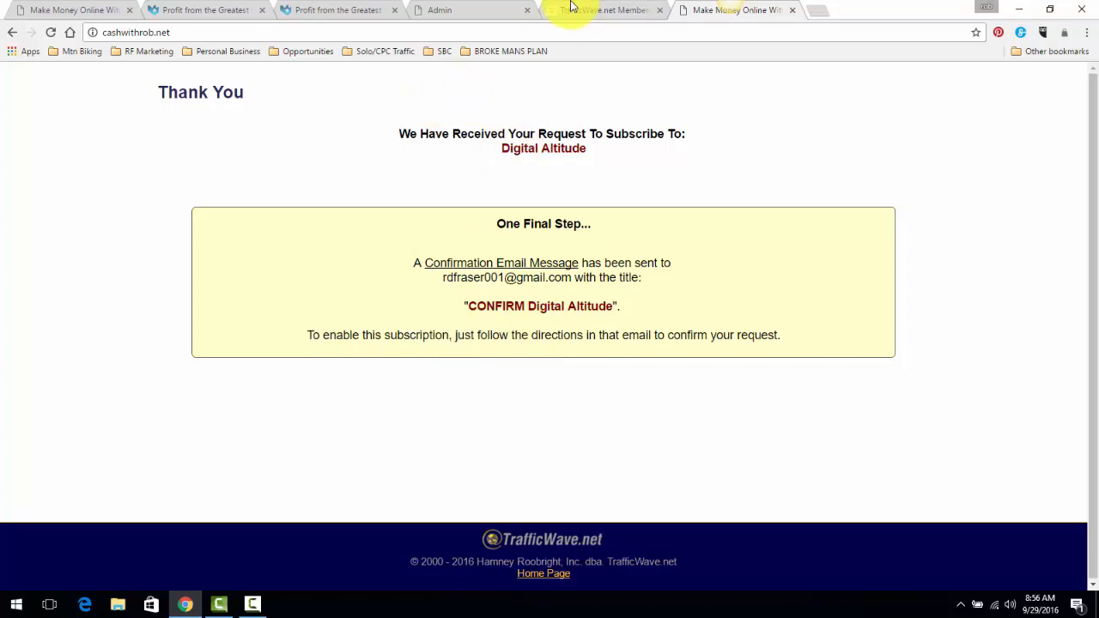
{"action": "left_click", "coordinate": [600, 9]}
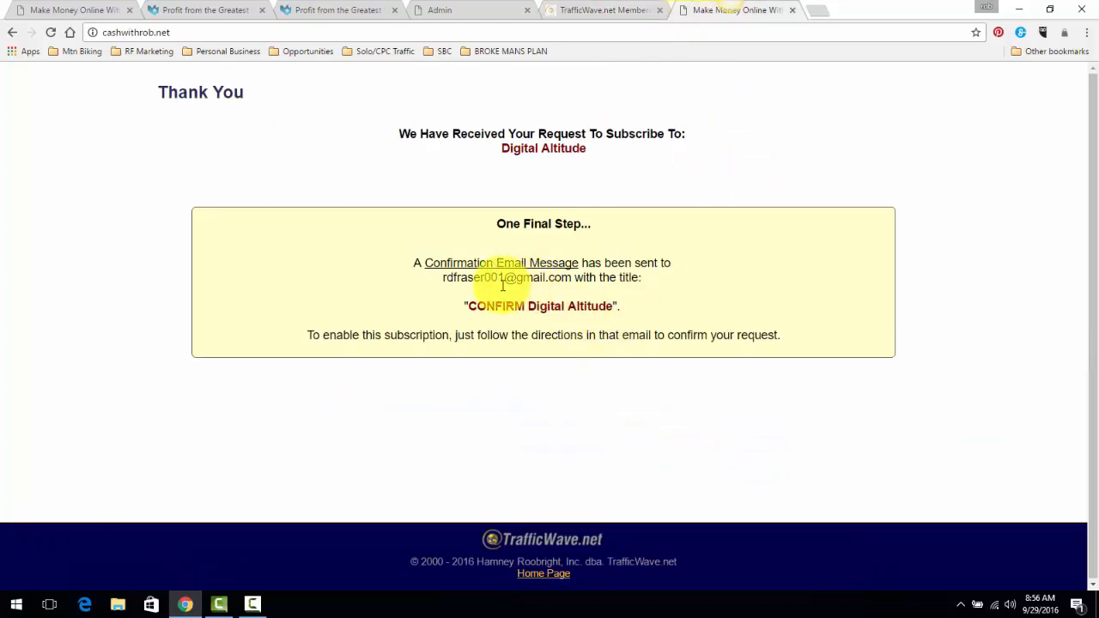
{"action": "left_click", "coordinate": [600, 10]}
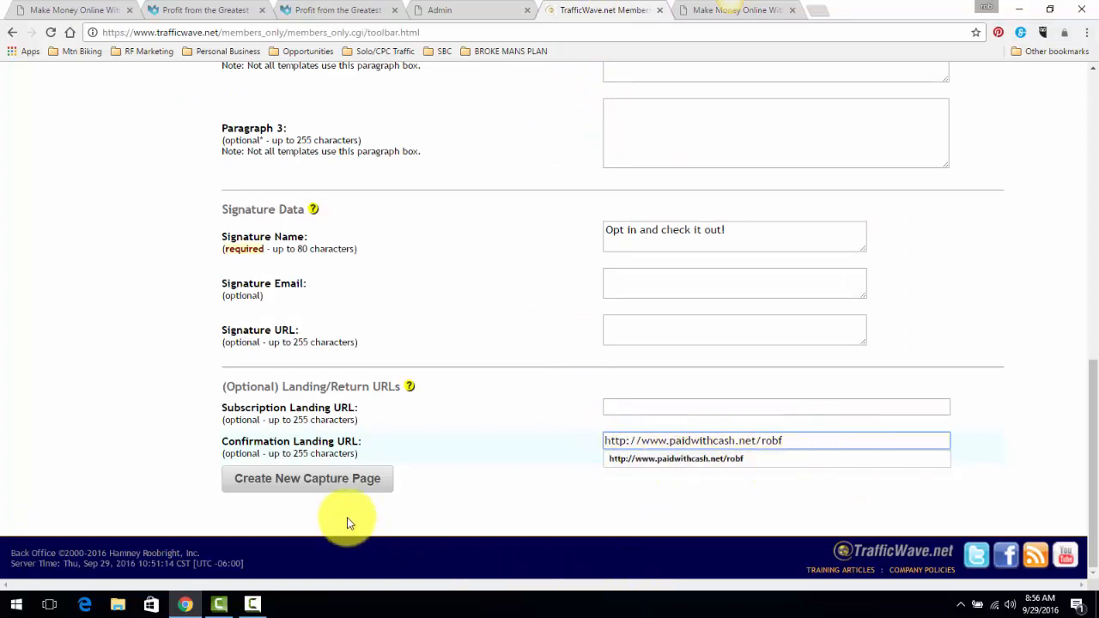
Step: Create the 3step capture page and open its 'Discover my simple system' opt-in page
{"action": "left_click", "coordinate": [306, 478]}
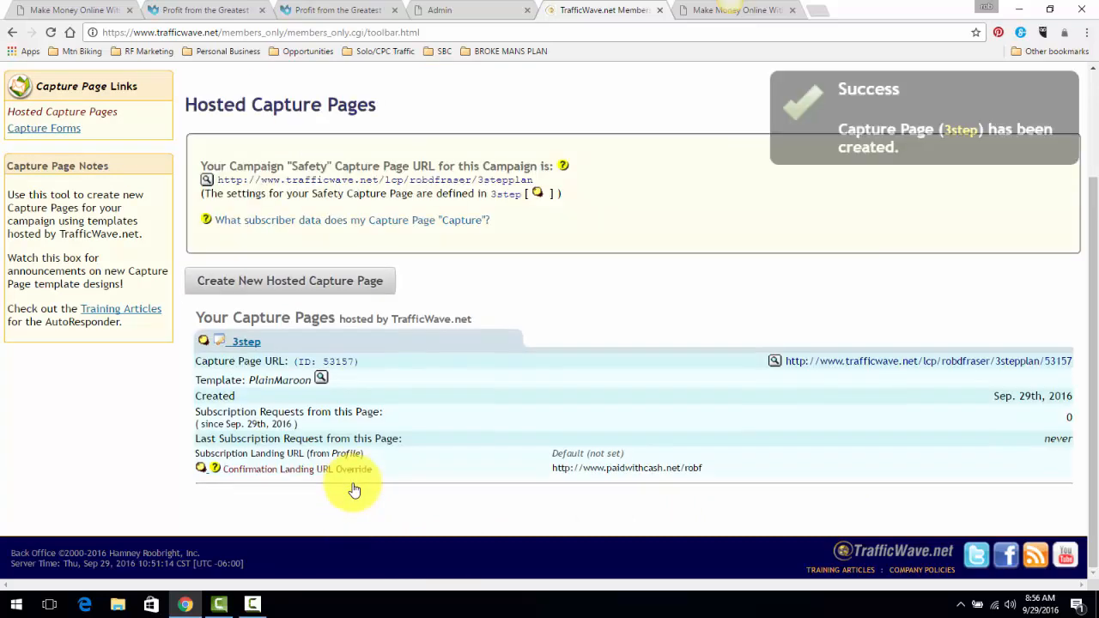
{"action": "mouse_move", "coordinate": [779, 356]}
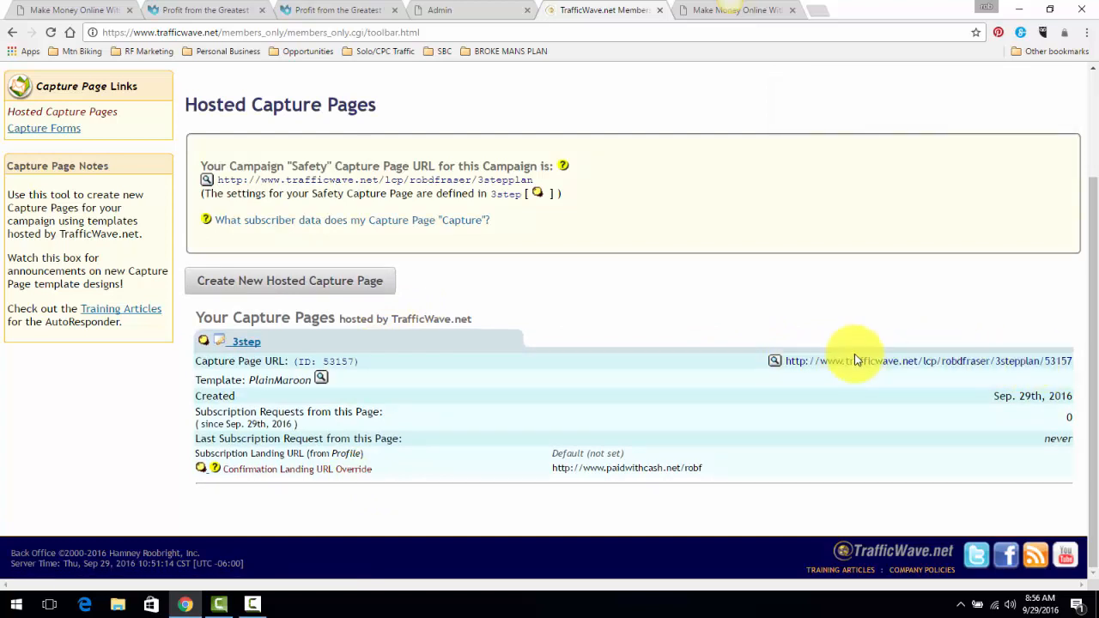
{"action": "left_click", "coordinate": [926, 360]}
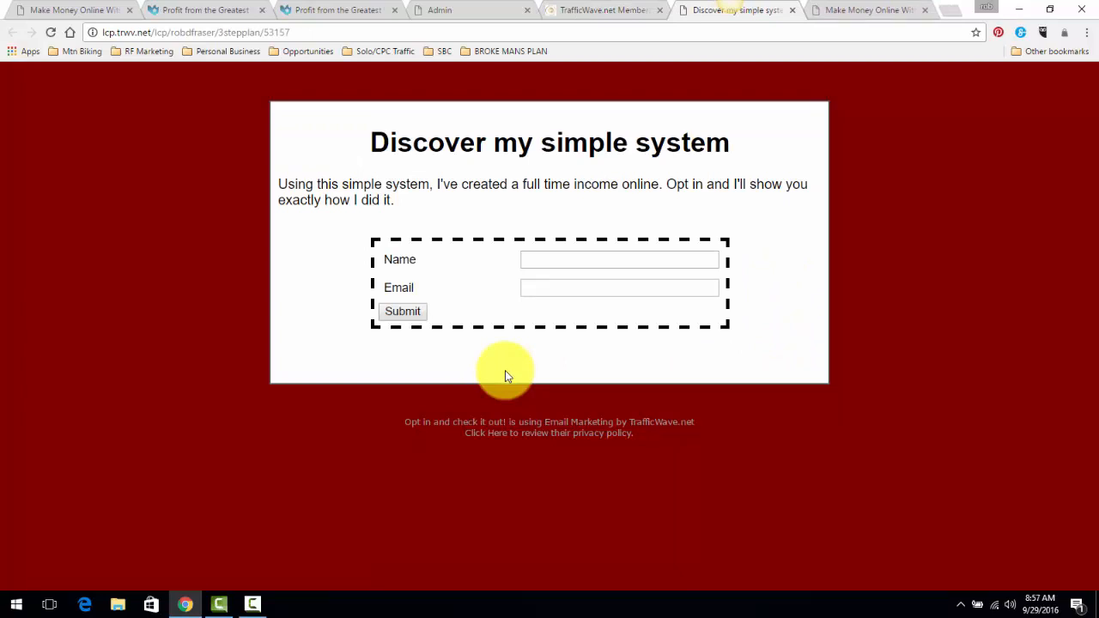
{"action": "mouse_move", "coordinate": [391, 428]}
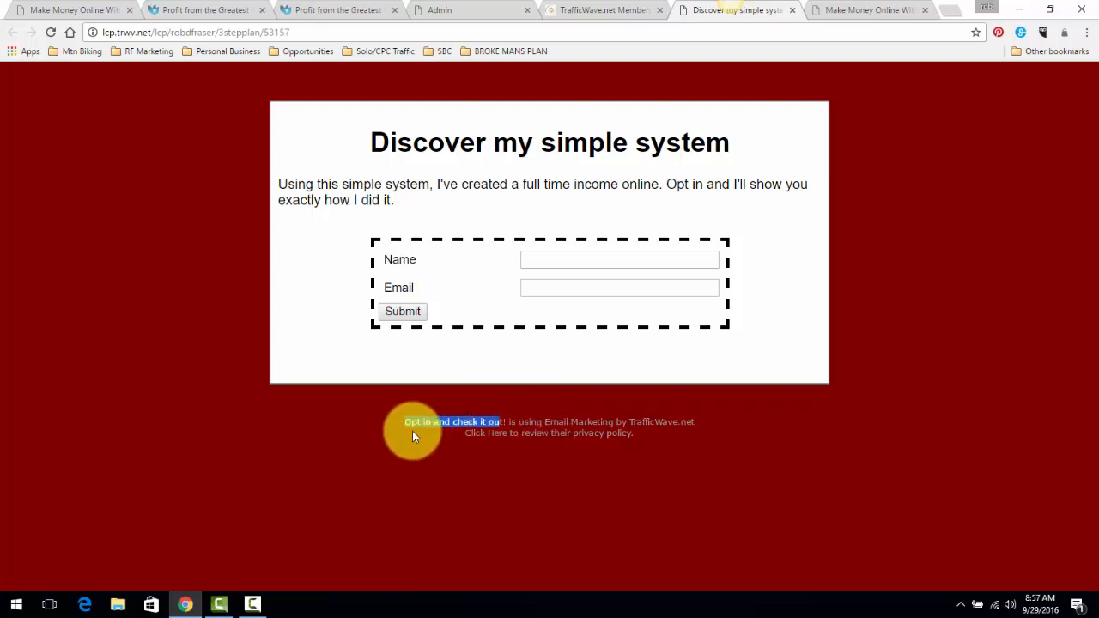
{"action": "mouse_move", "coordinate": [552, 452]}
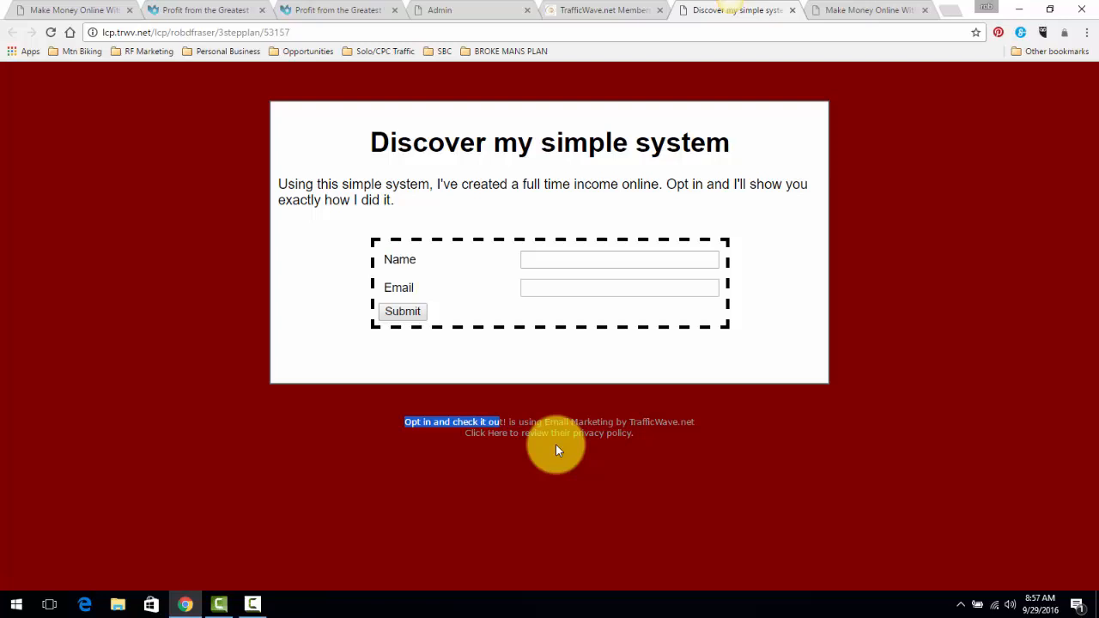
{"action": "mouse_move", "coordinate": [314, 322]}
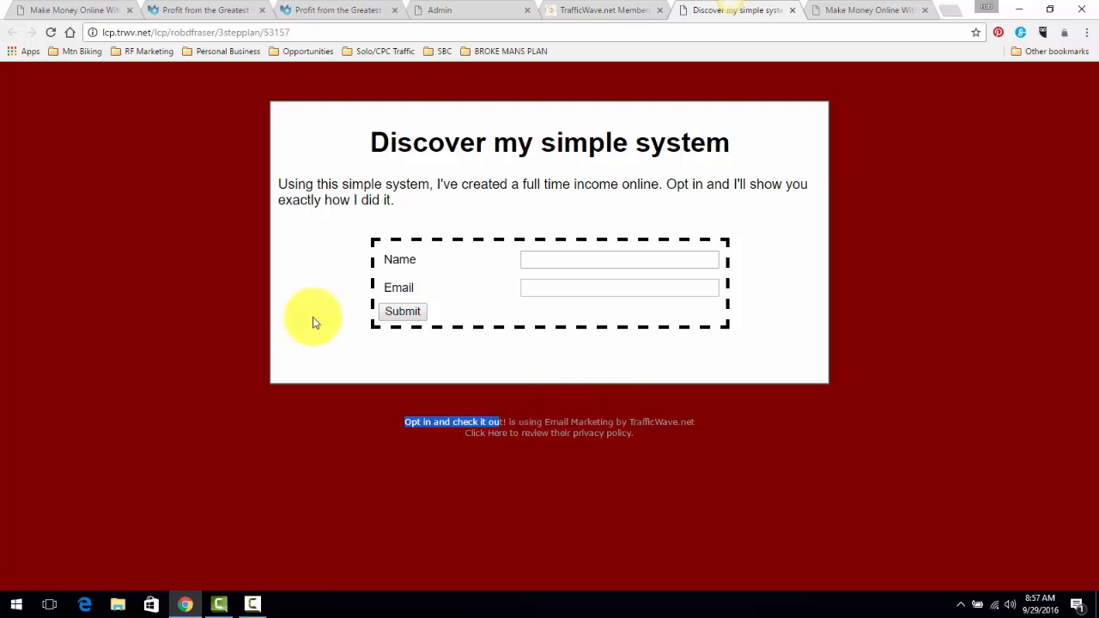
{"action": "mouse_move", "coordinate": [325, 277]}
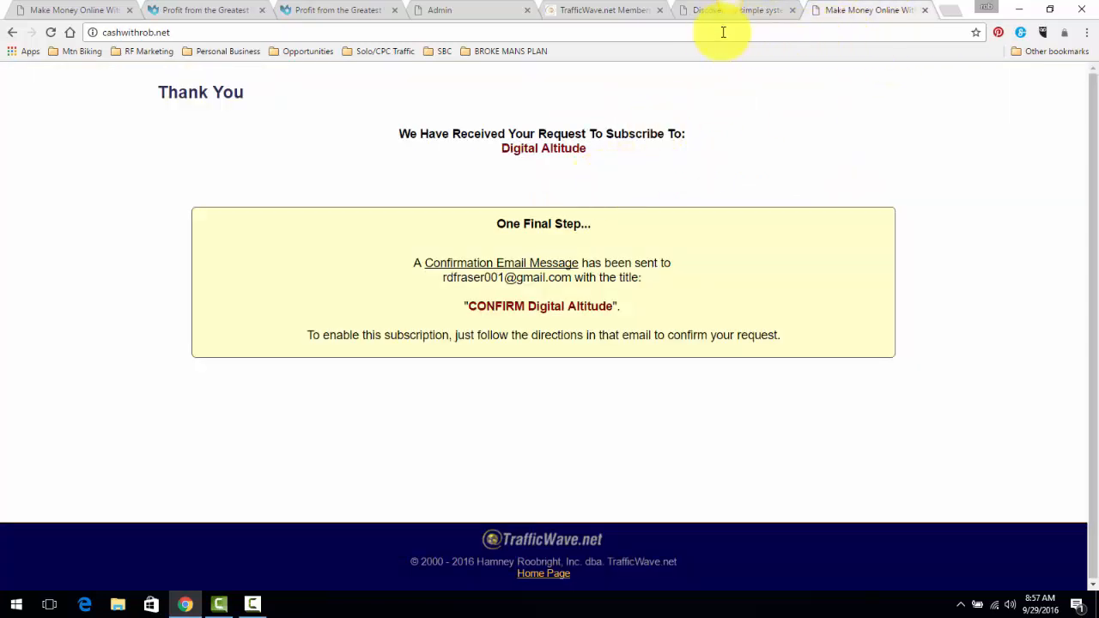
Step: Review the 3step preview, then return to the Hosted Capture Pages list
{"action": "left_click", "coordinate": [734, 9]}
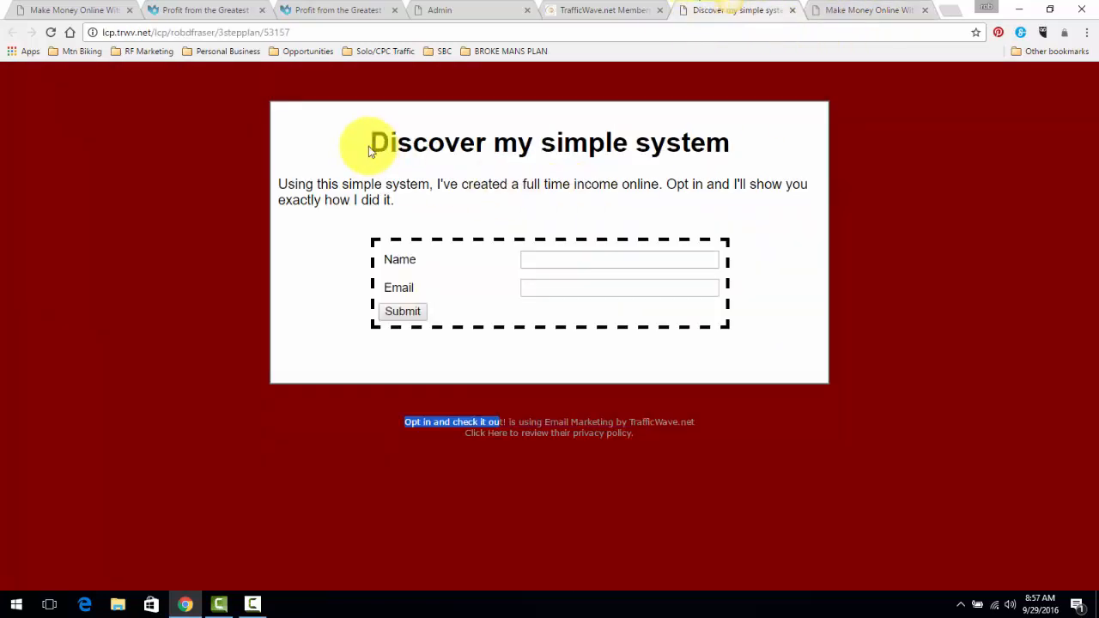
{"action": "mouse_move", "coordinate": [497, 153]}
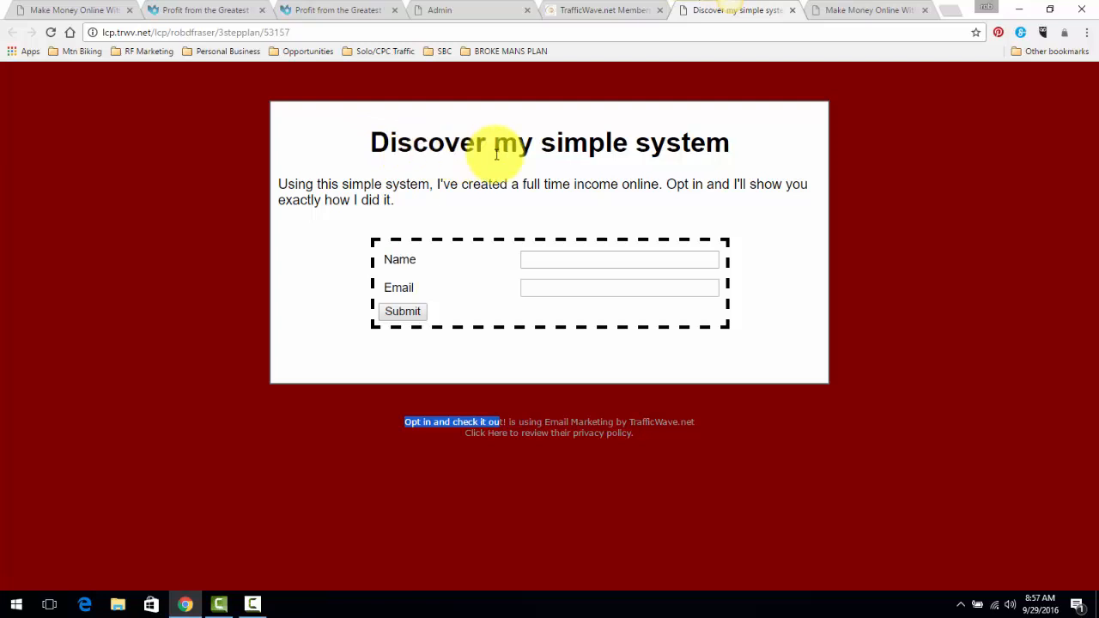
{"action": "mouse_move", "coordinate": [587, 154]}
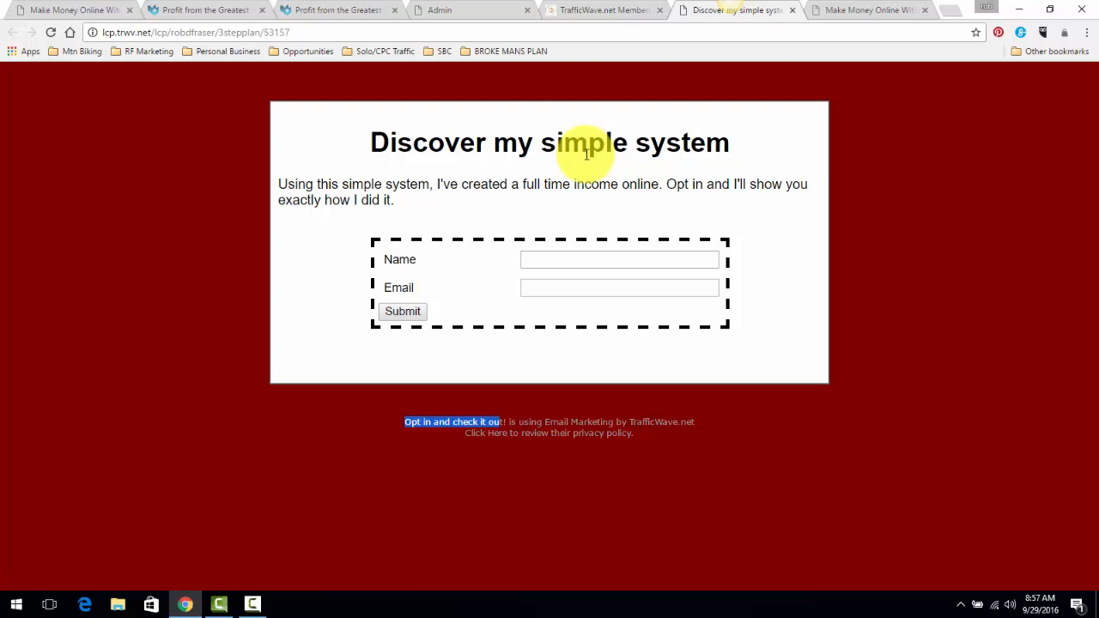
{"action": "mouse_move", "coordinate": [541, 240]}
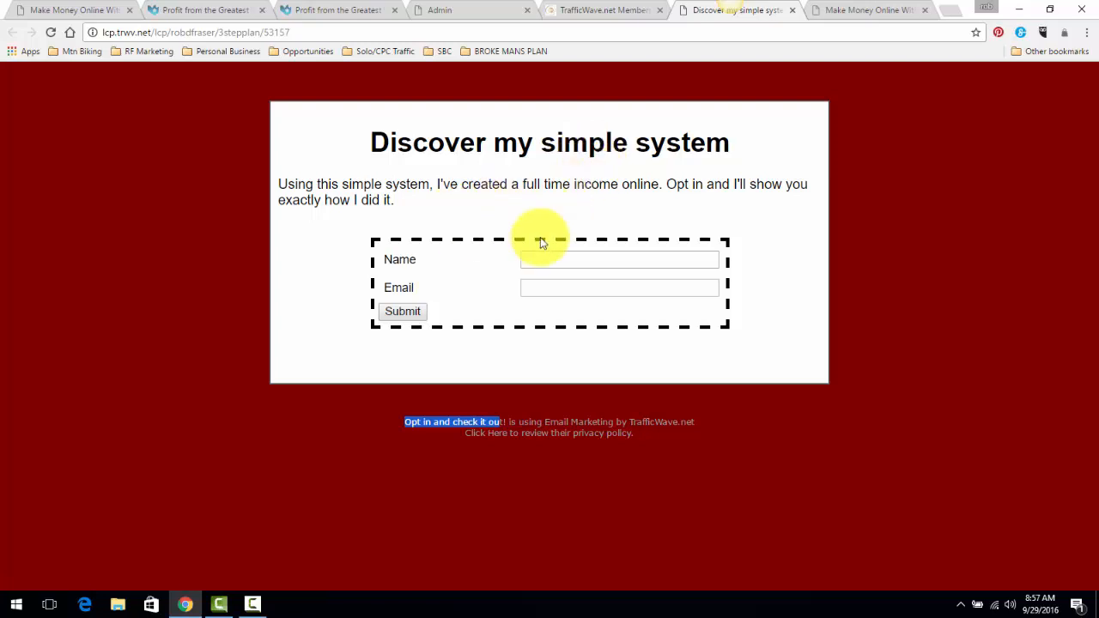
{"action": "mouse_move", "coordinate": [191, 433]}
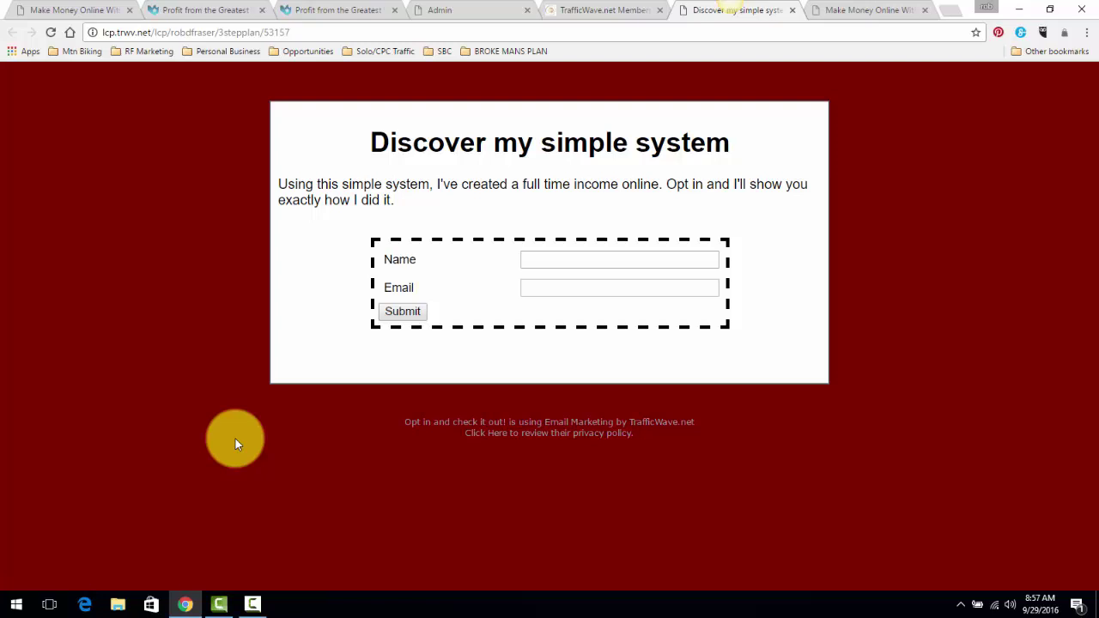
{"action": "left_click", "coordinate": [601, 9]}
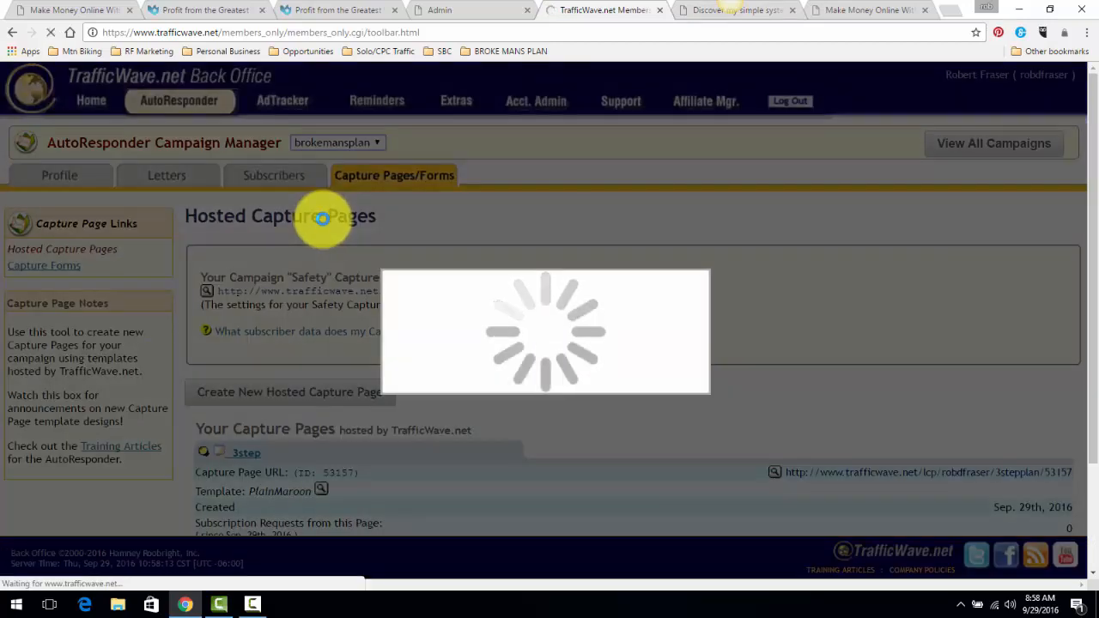
Step: Recheck the 3step page, then preview BrokeMansPlan's 'Learn how I bank $2K a week' page
{"action": "left_click", "coordinate": [273, 175]}
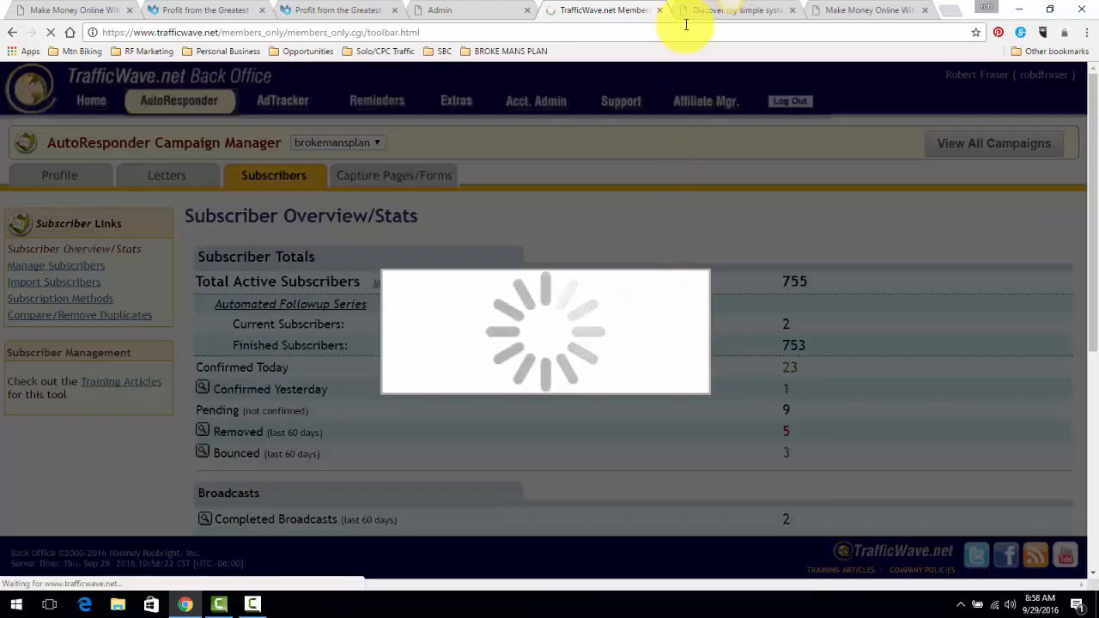
{"action": "left_click", "coordinate": [734, 10]}
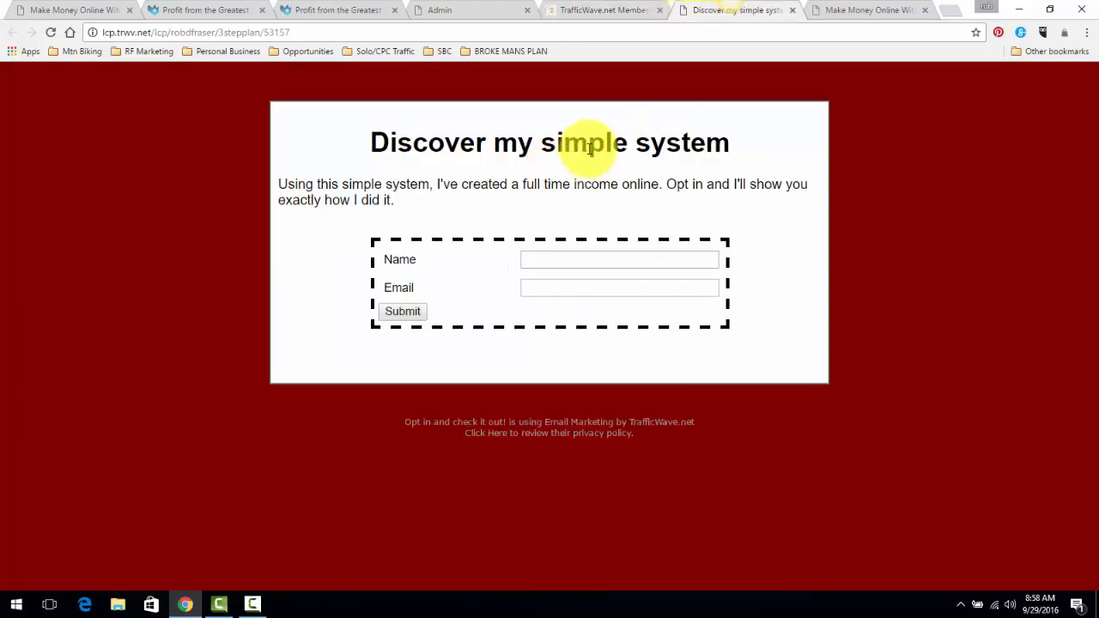
{"action": "left_click", "coordinate": [601, 9]}
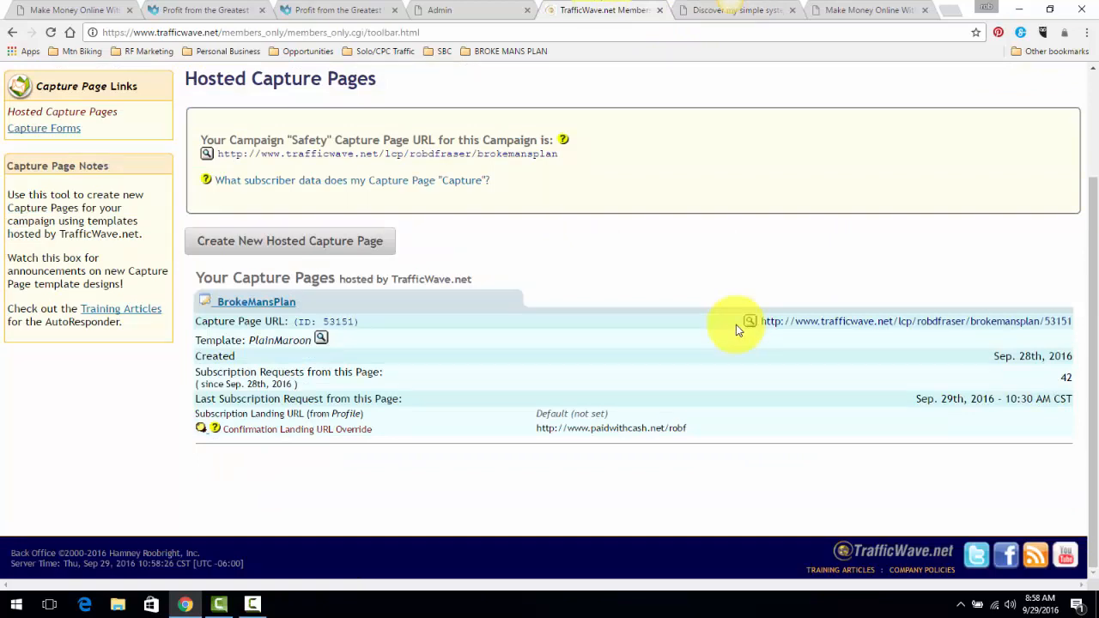
{"action": "left_click", "coordinate": [914, 321]}
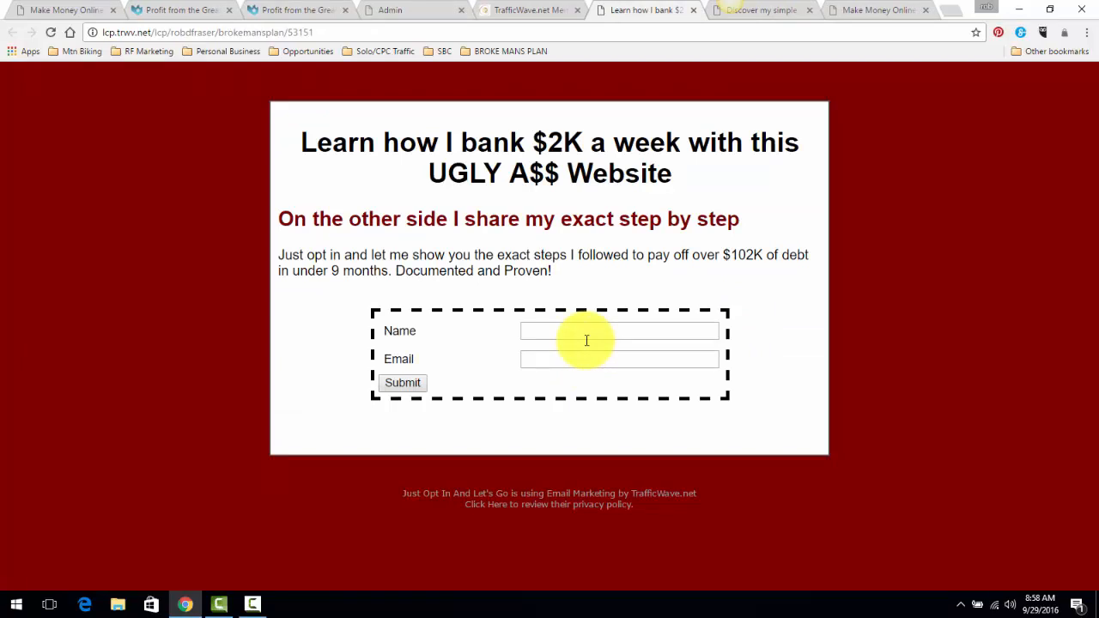
{"action": "mouse_move", "coordinate": [740, 191]}
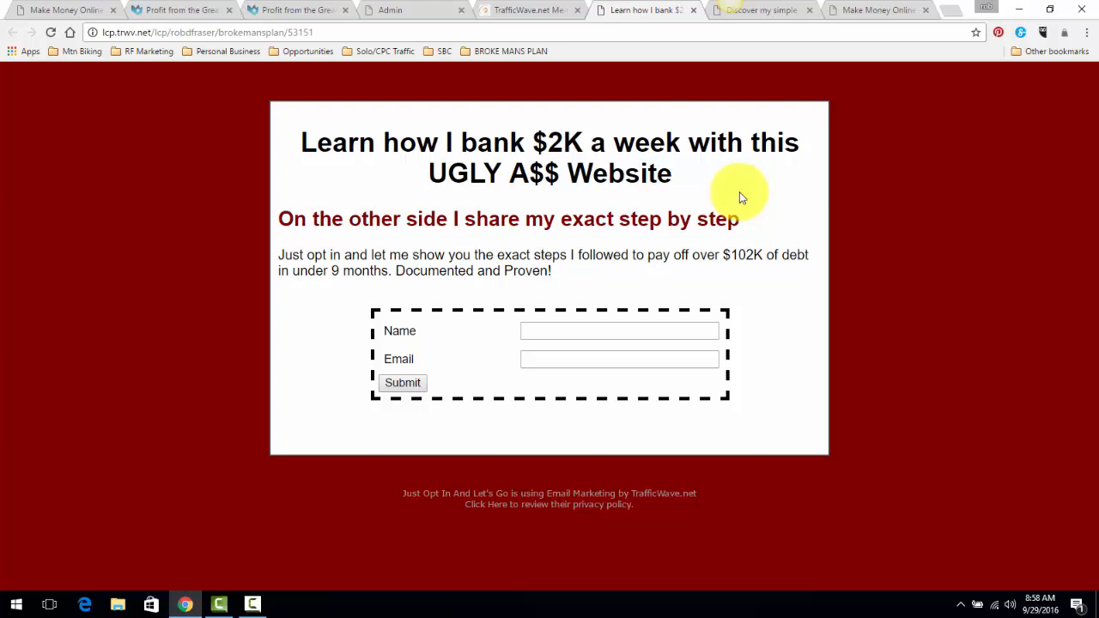
{"action": "mouse_move", "coordinate": [736, 142]}
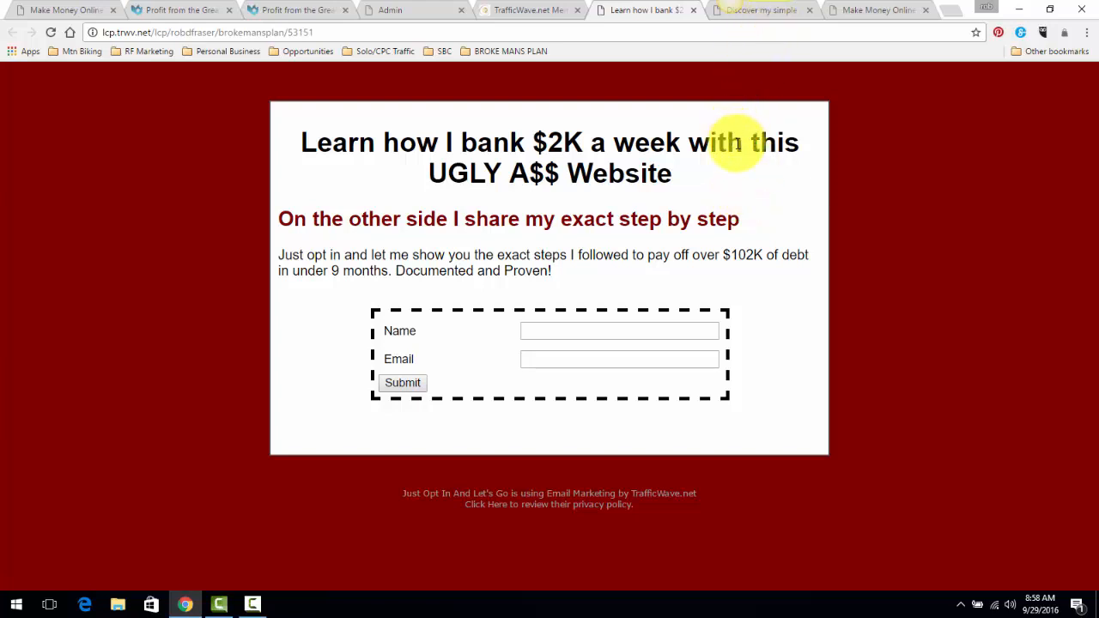
{"action": "mouse_move", "coordinate": [836, 477]}
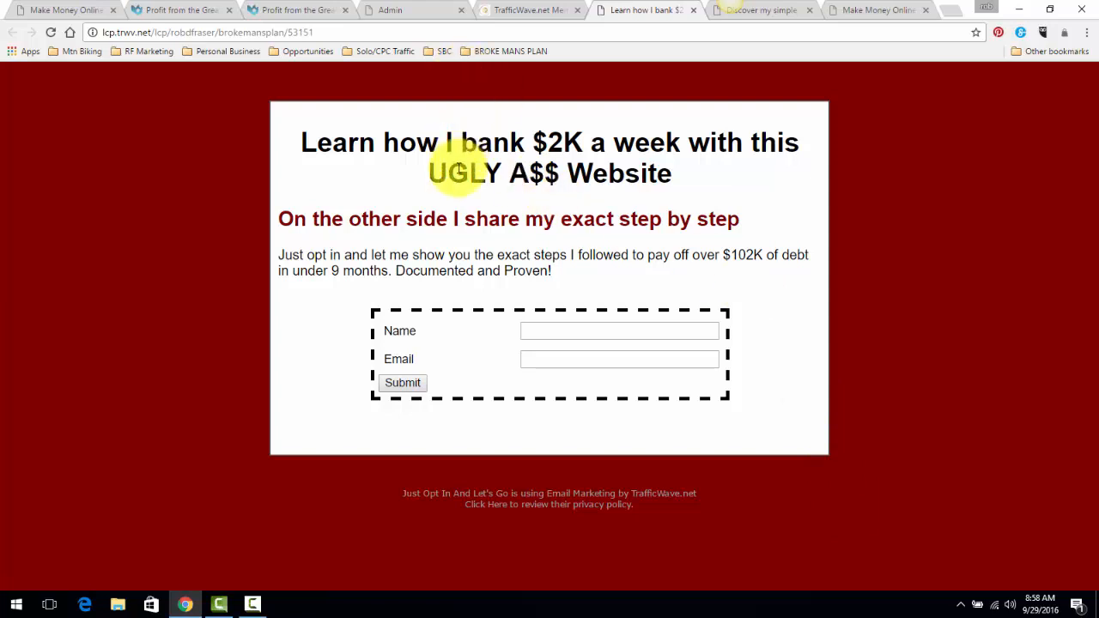
{"action": "mouse_move", "coordinate": [412, 180]}
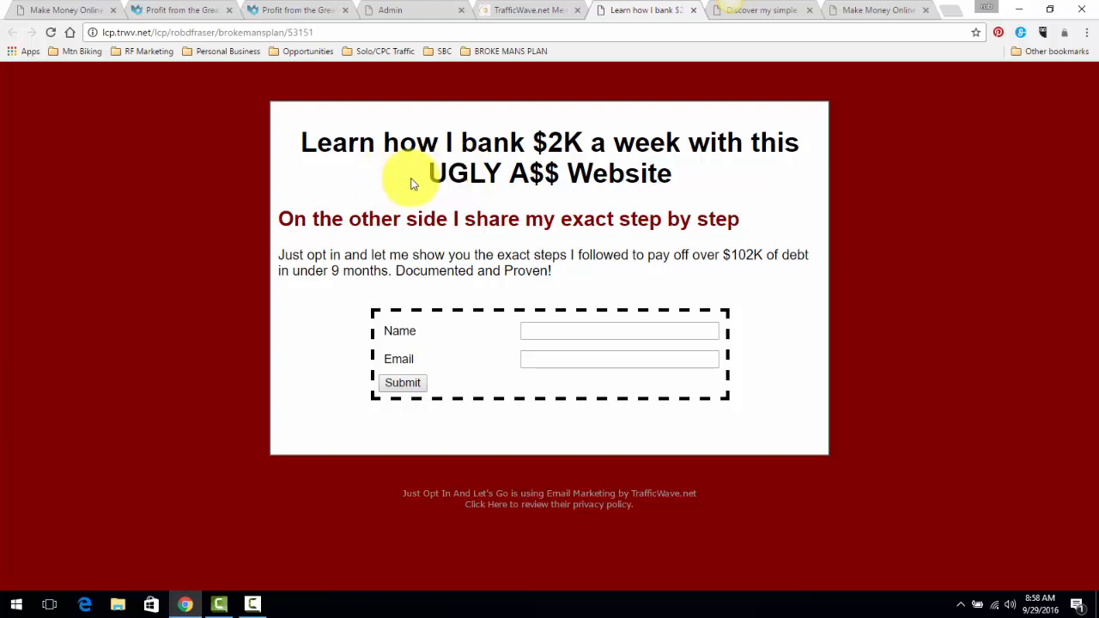
{"action": "mouse_move", "coordinate": [440, 211]}
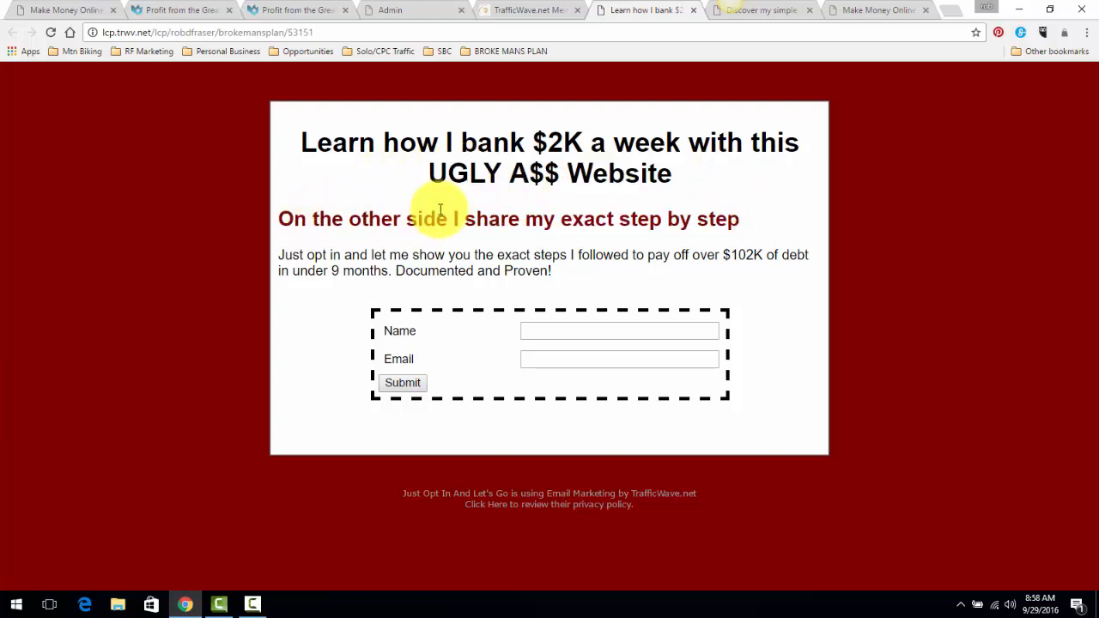
{"action": "mouse_move", "coordinate": [279, 249]}
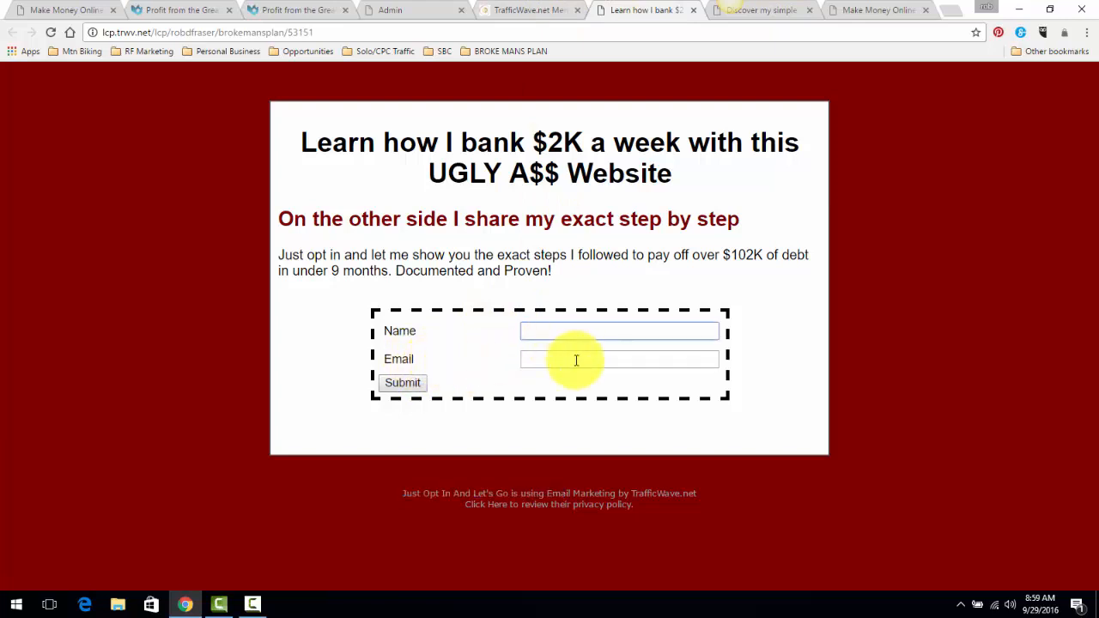
Step: Start in the BrokeMansPlan Email field, then bring up the Digital Altitude thank-you page
{"action": "left_click", "coordinate": [618, 359]}
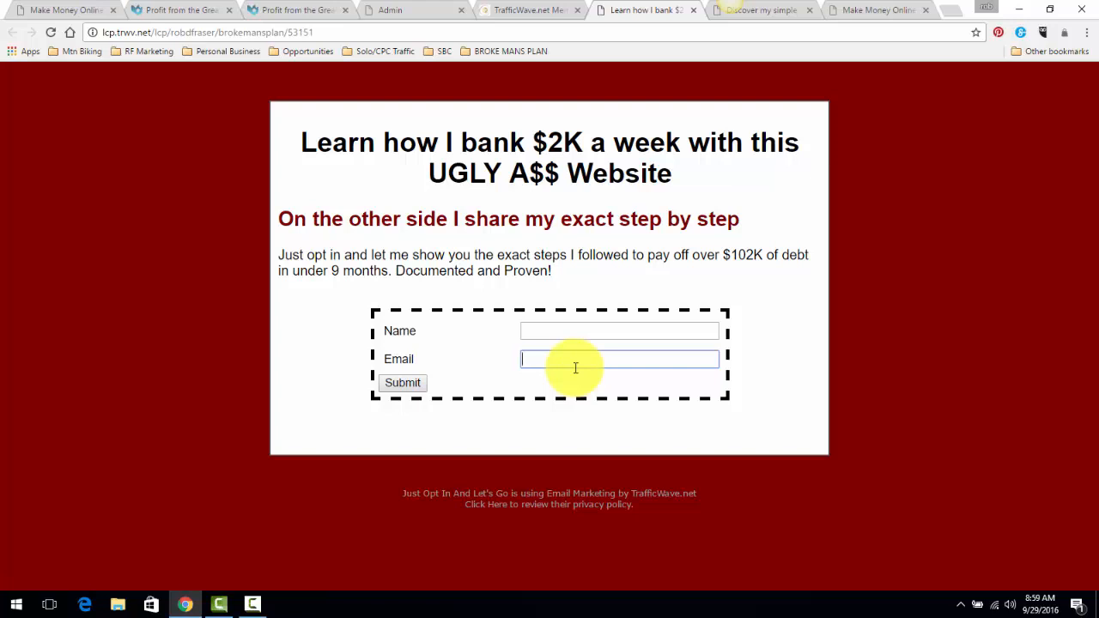
{"action": "mouse_move", "coordinate": [764, 10]}
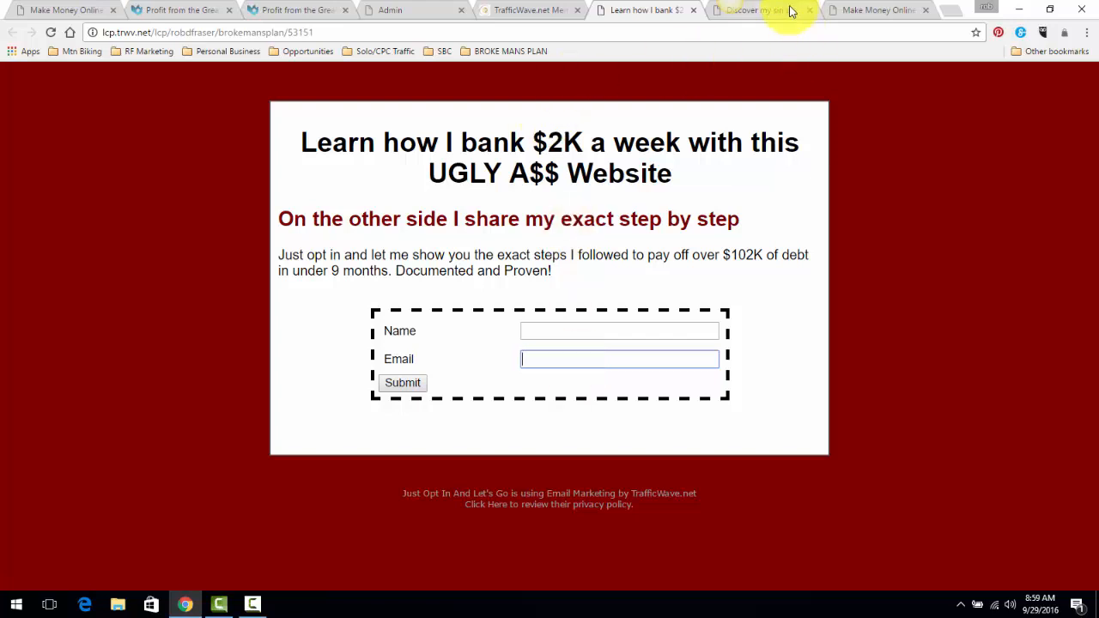
{"action": "left_click", "coordinate": [402, 382]}
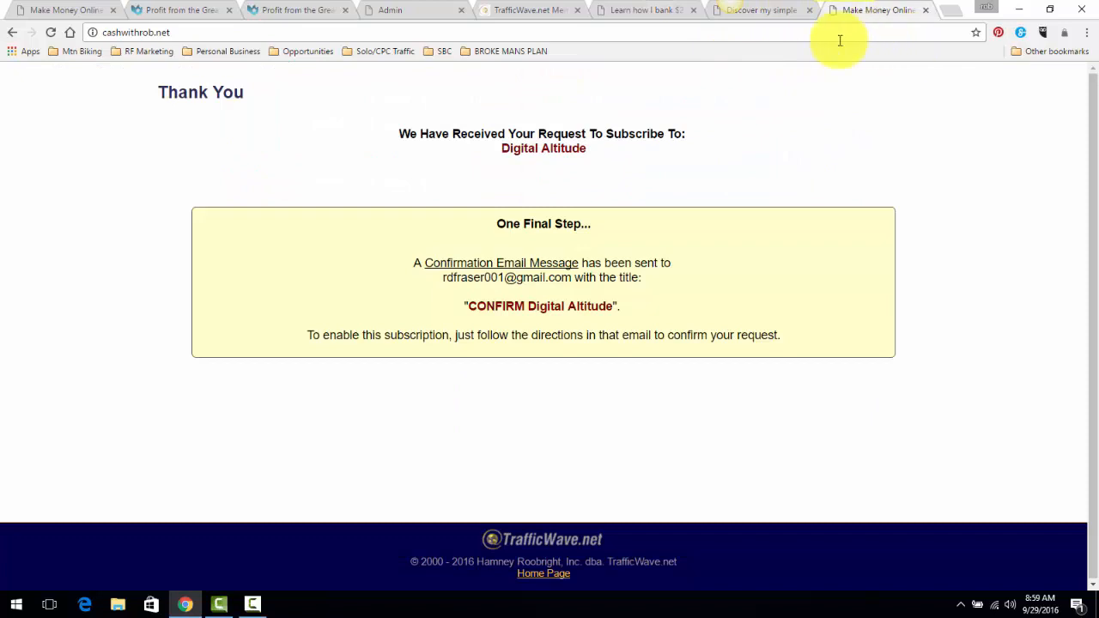